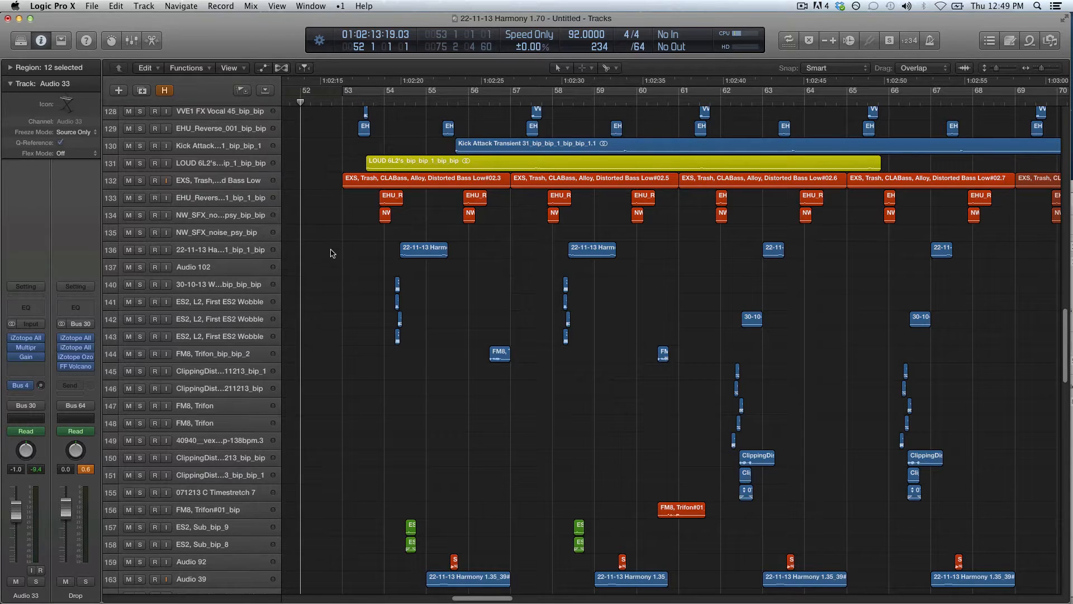
# Scroll down the track list and select the Audio 60 track
pyautogui.scroll(-3)
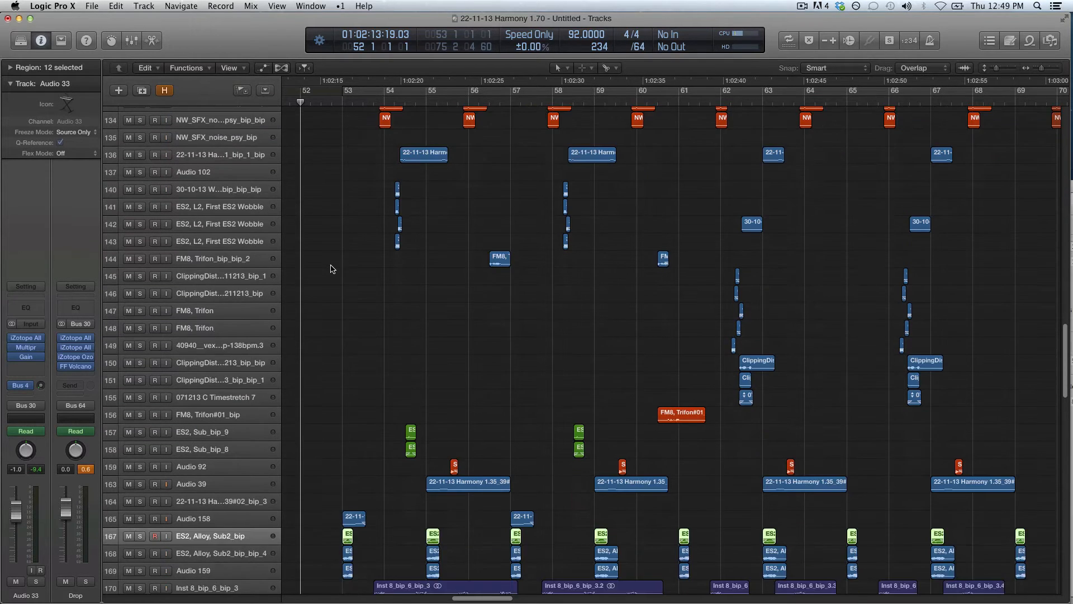
pyautogui.scroll(-3)
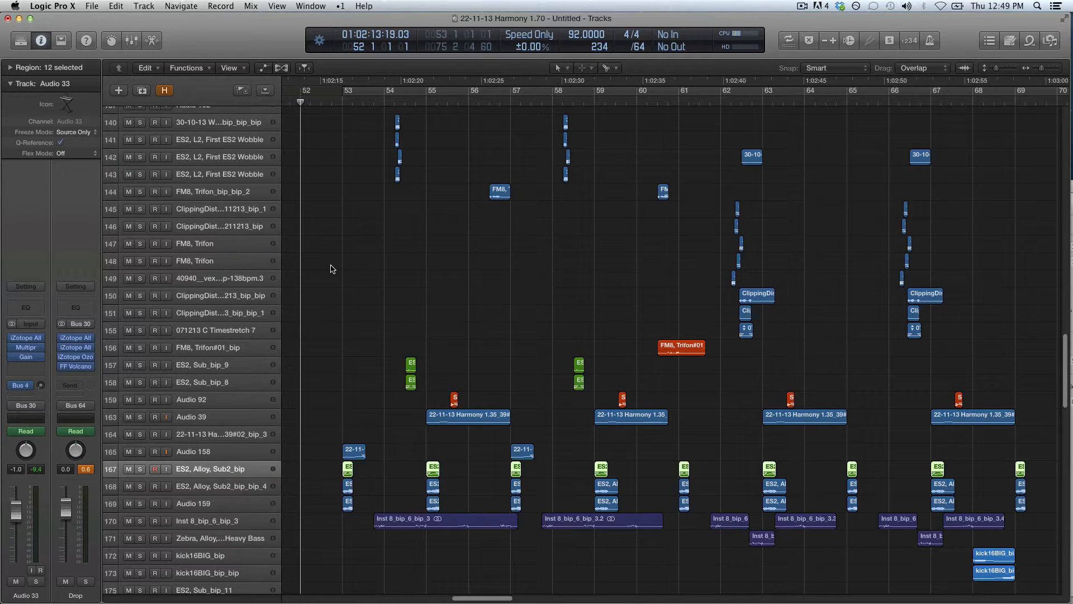
pyautogui.moveTo(339, 281)
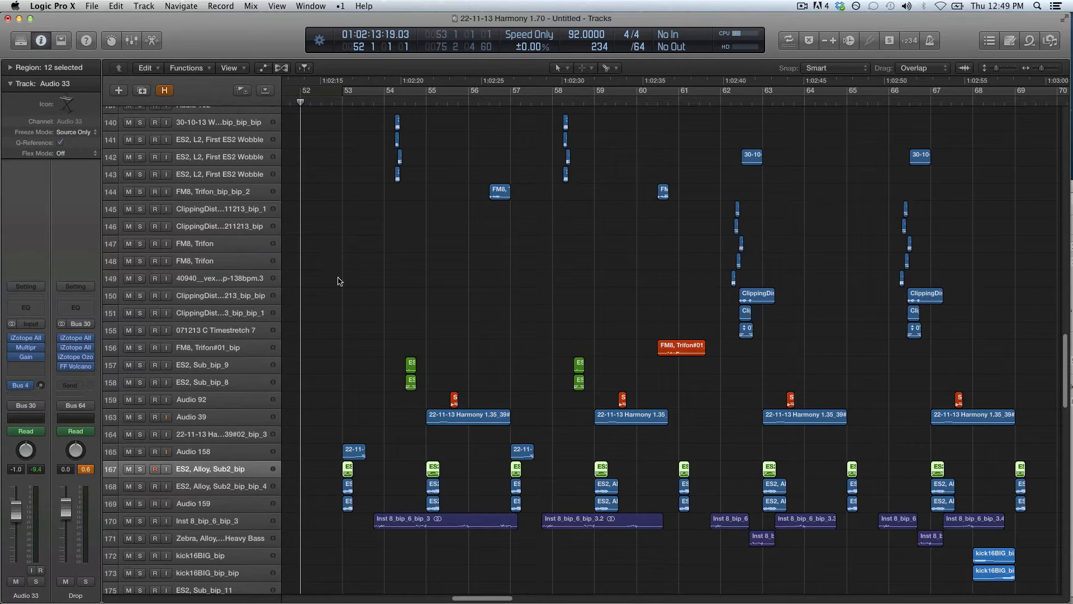
pyautogui.moveTo(352, 286)
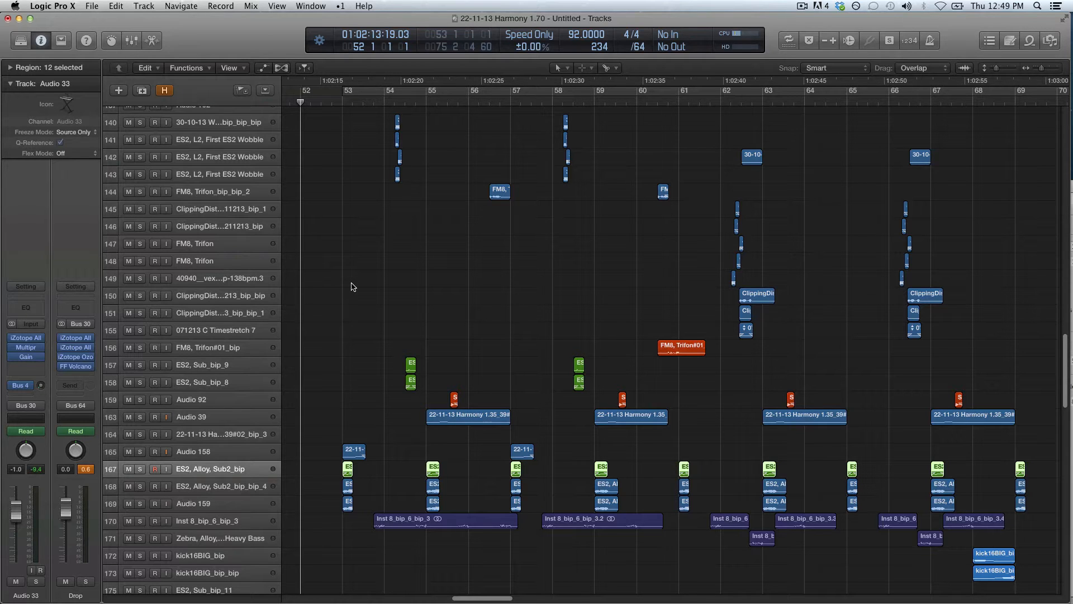
pyautogui.moveTo(723, 10)
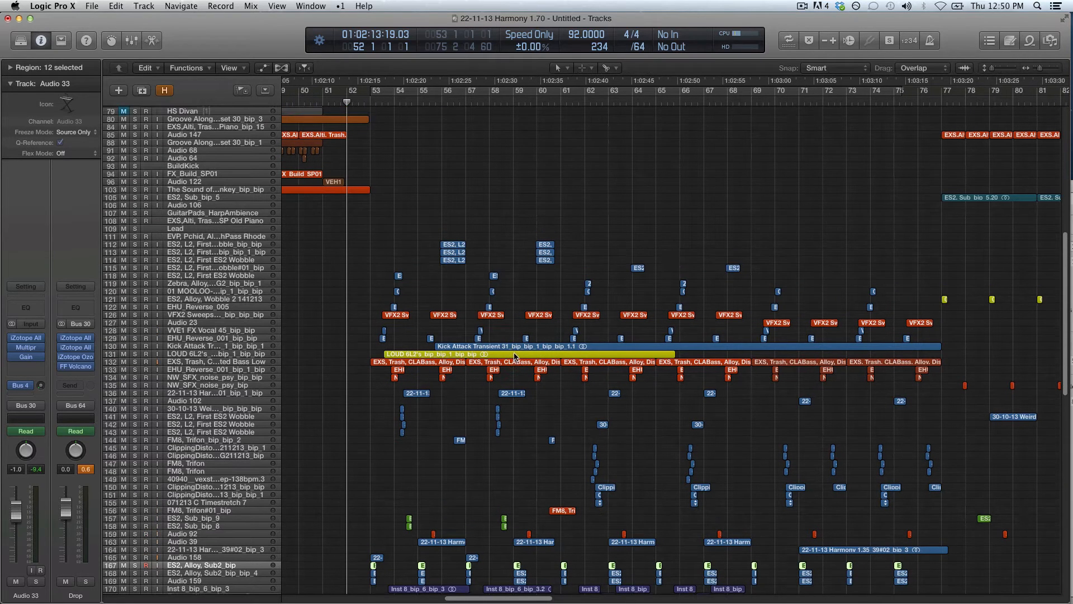
pyautogui.scroll(-3)
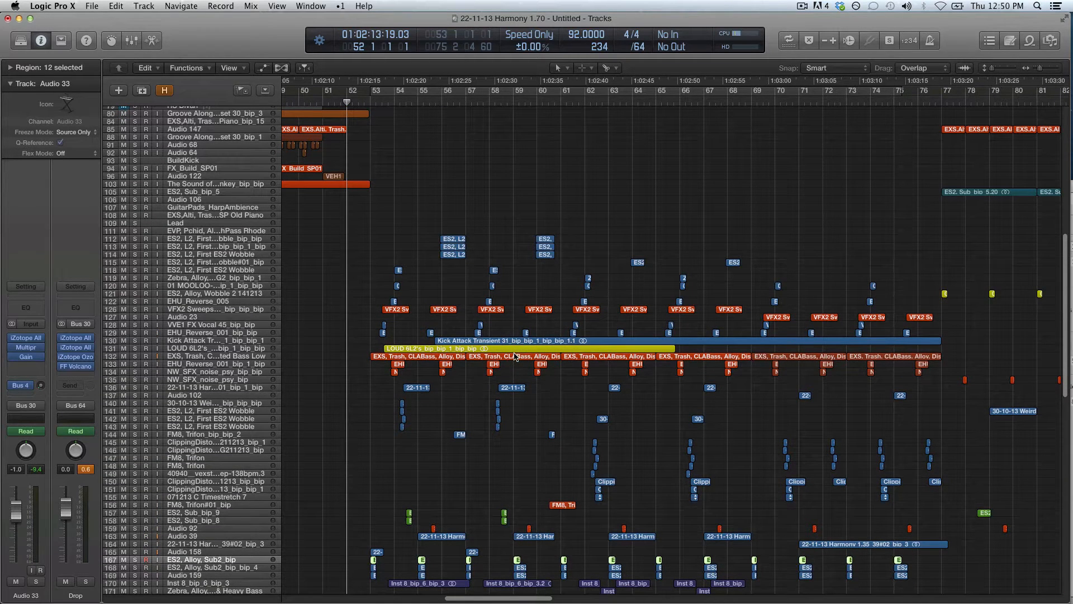
pyautogui.scroll(-3)
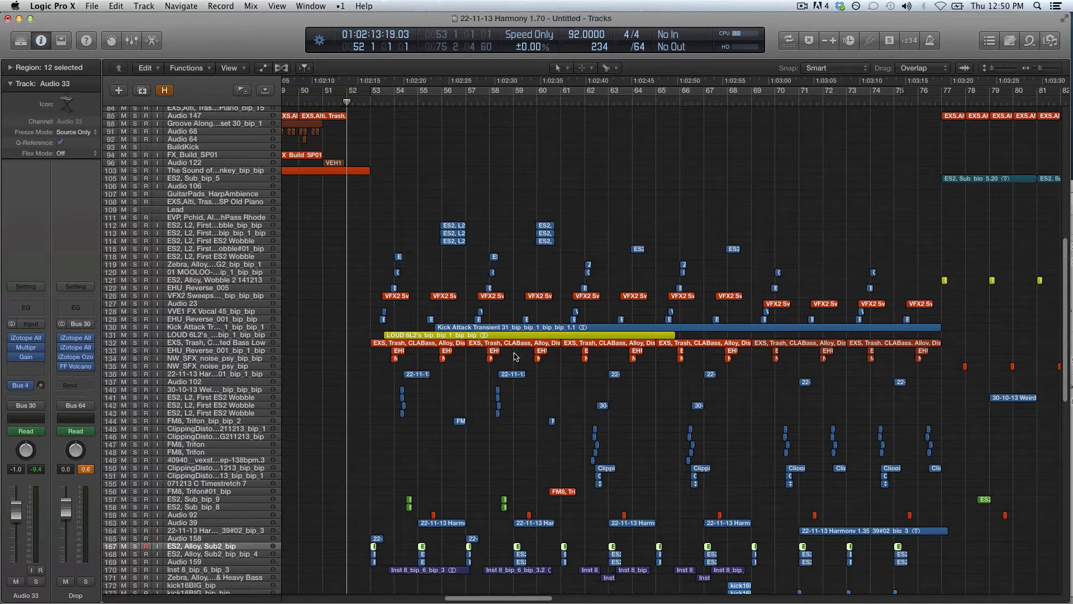
pyautogui.scroll(-3)
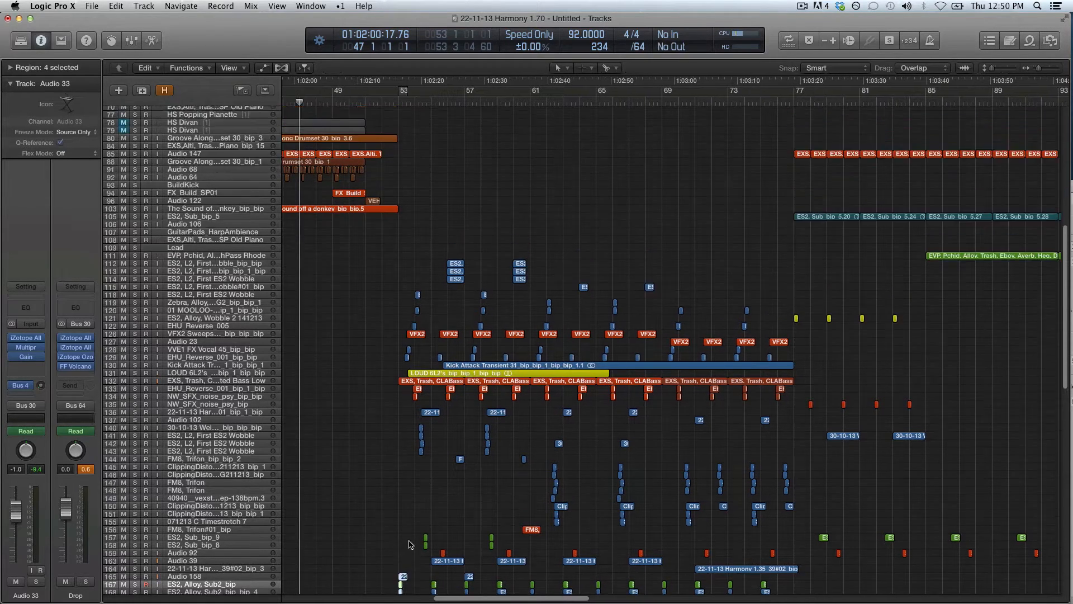
pyautogui.scroll(-3)
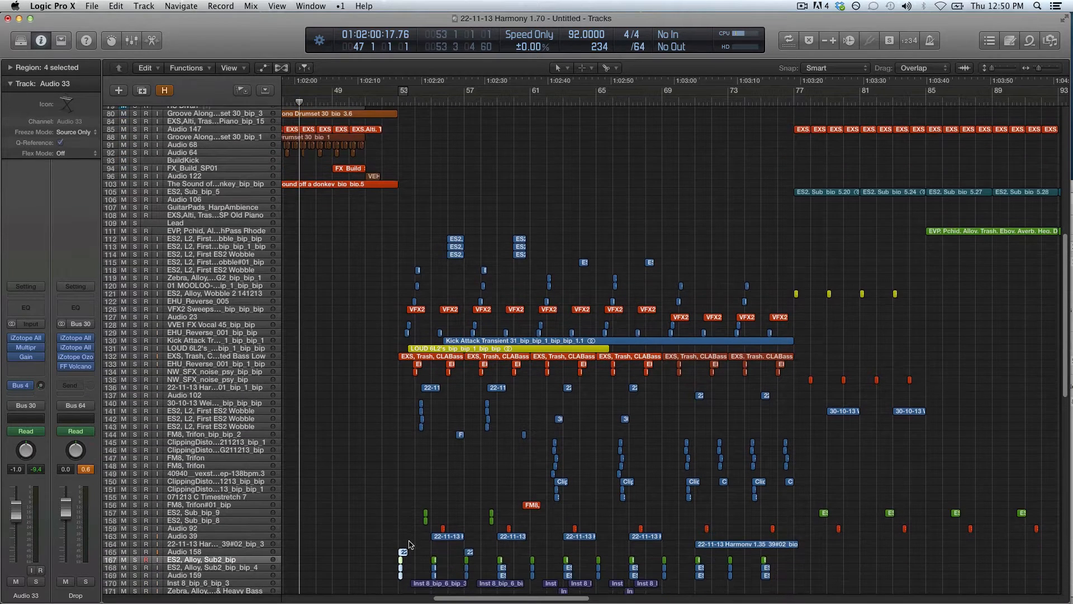
pyautogui.scroll(-3)
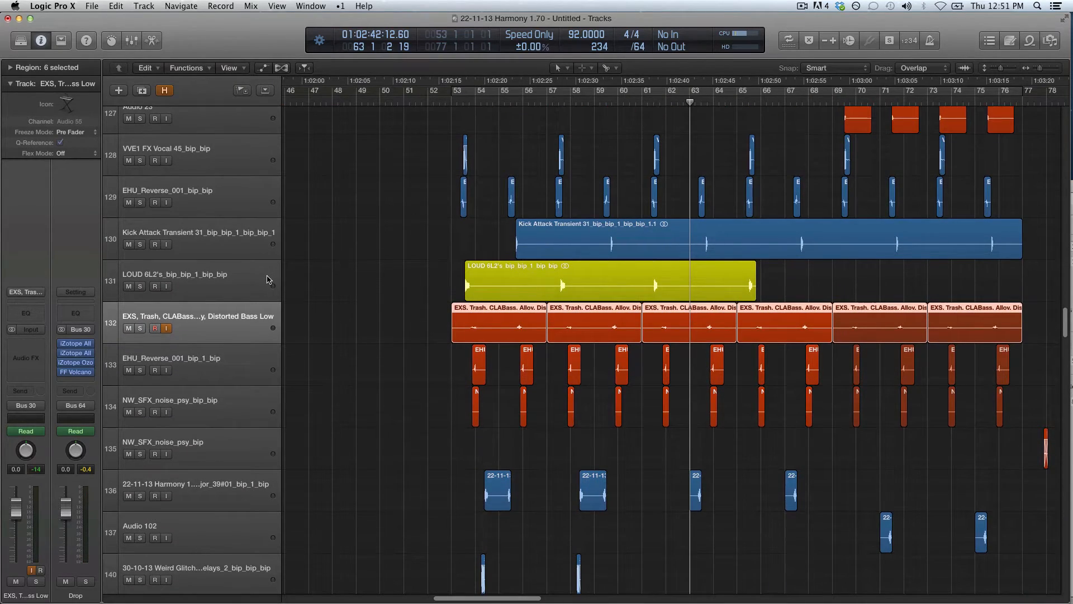
pyautogui.scroll(-3)
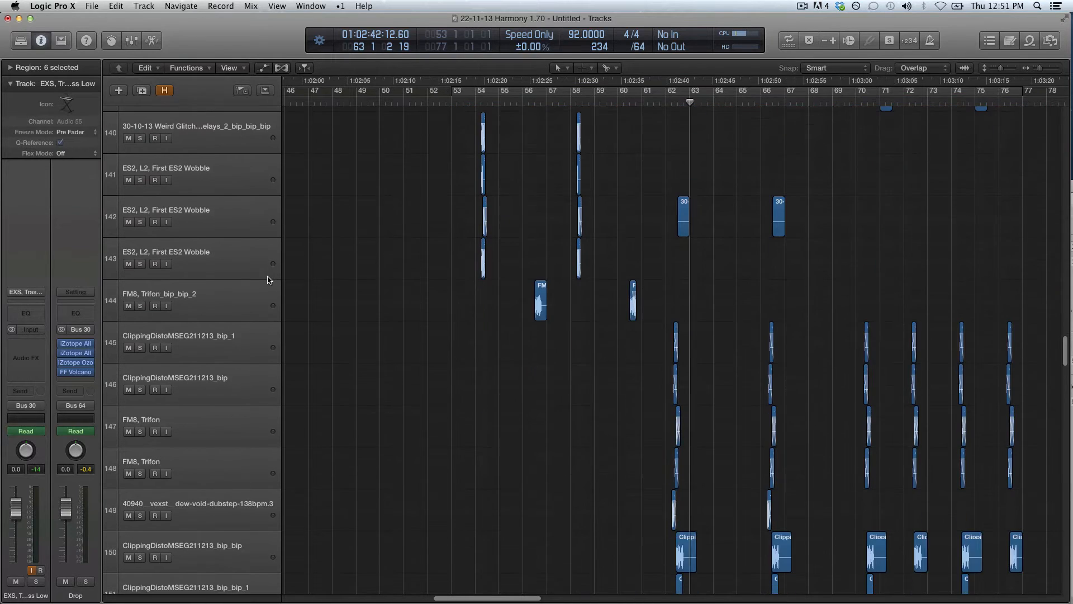
pyautogui.scroll(-3)
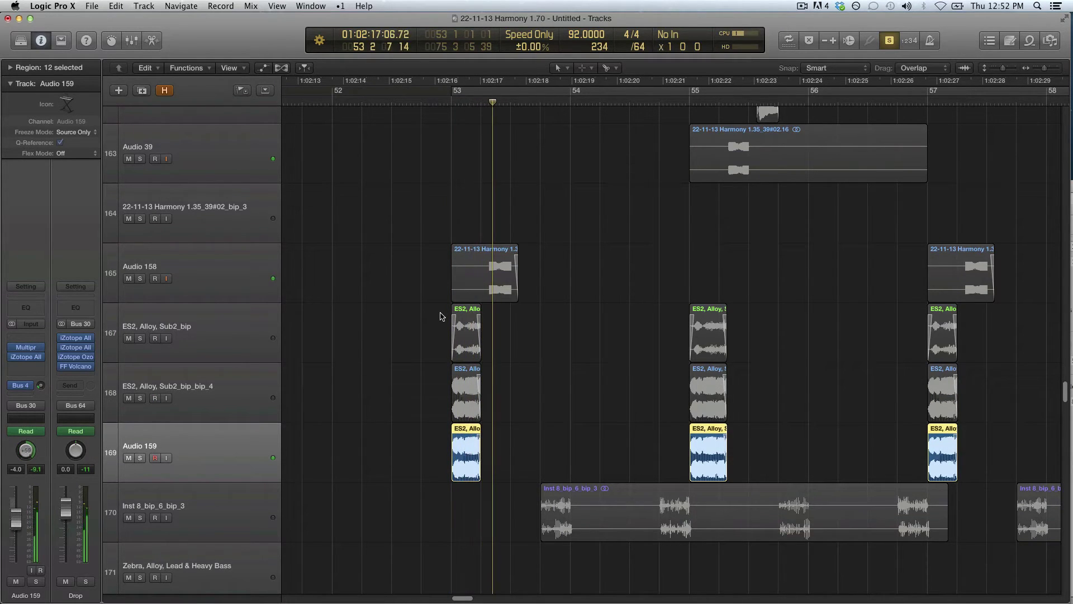
pyautogui.scroll(-3)
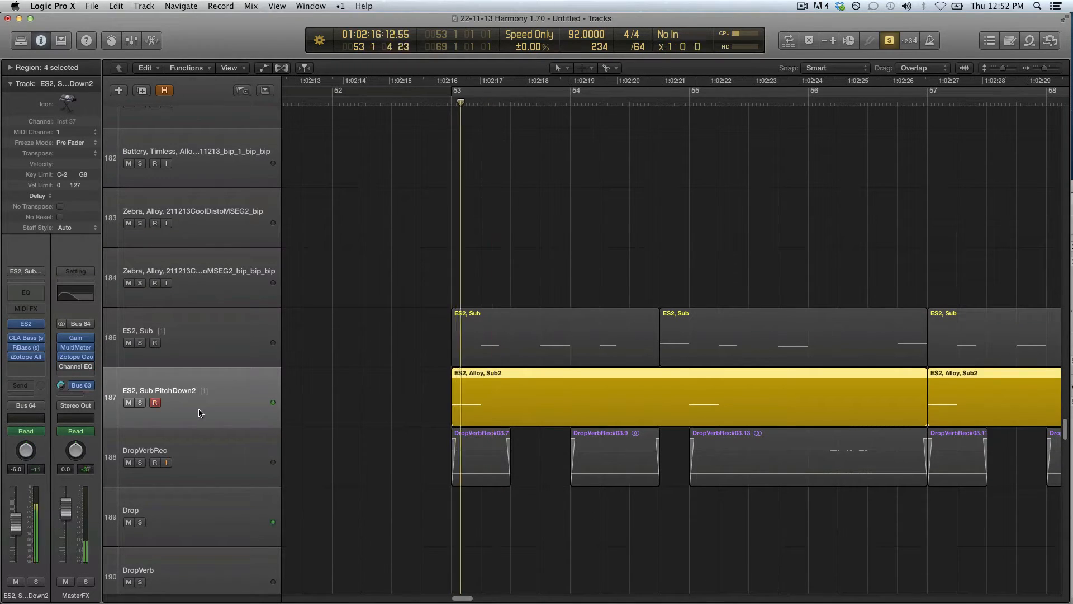
pyautogui.scroll(-3)
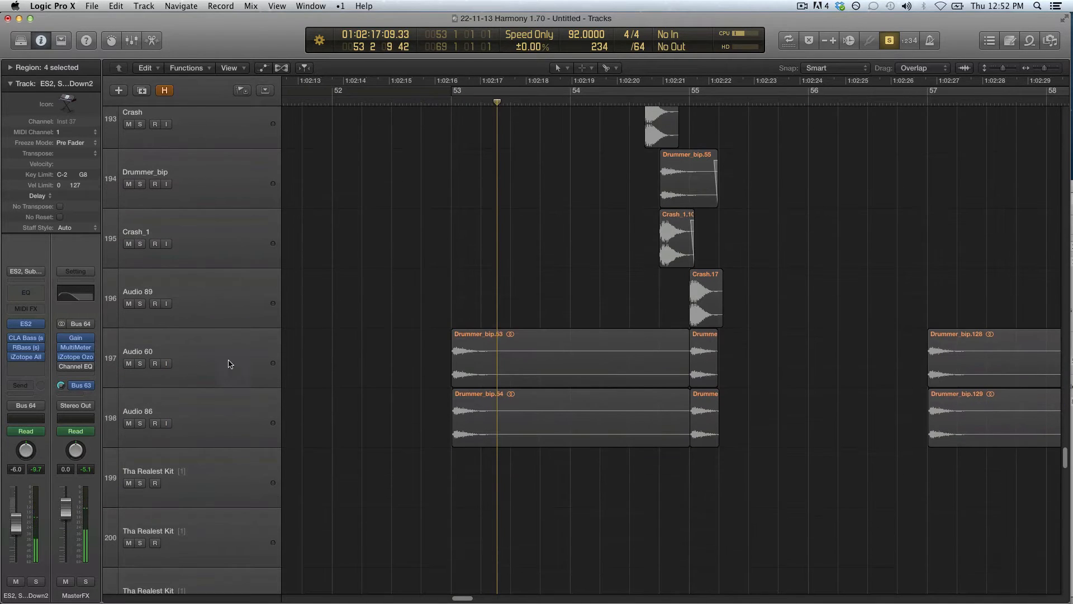
pyautogui.click(568, 358)
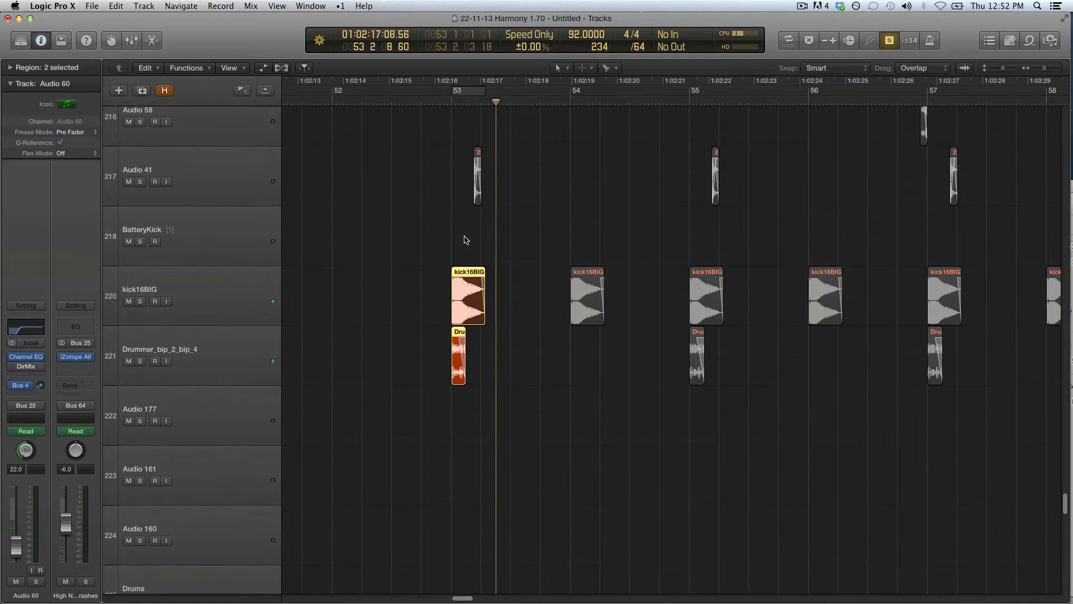
pyautogui.scroll(-3)
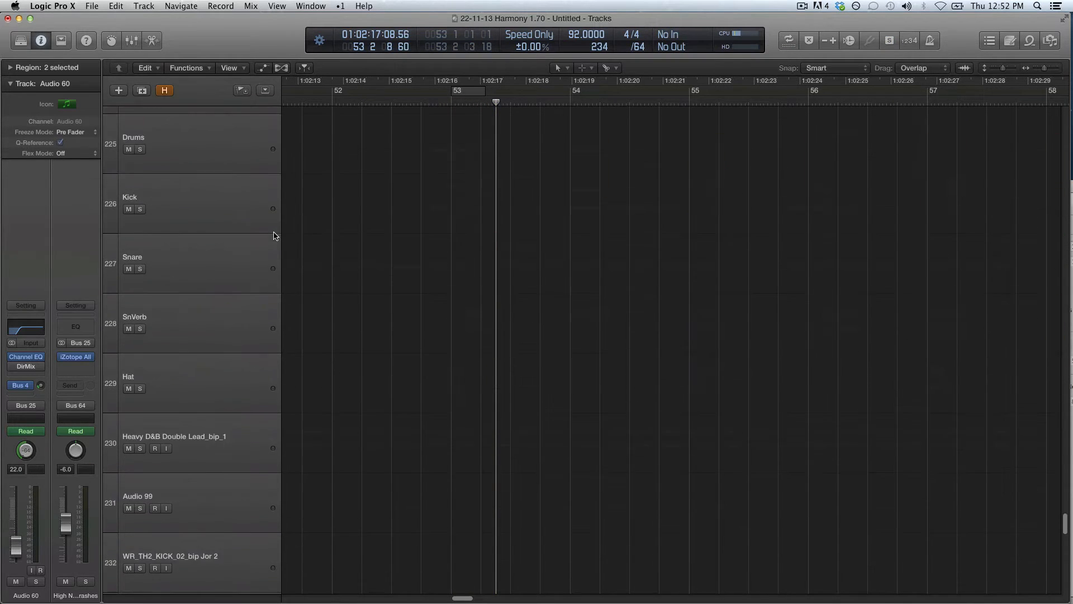
pyautogui.scroll(-3)
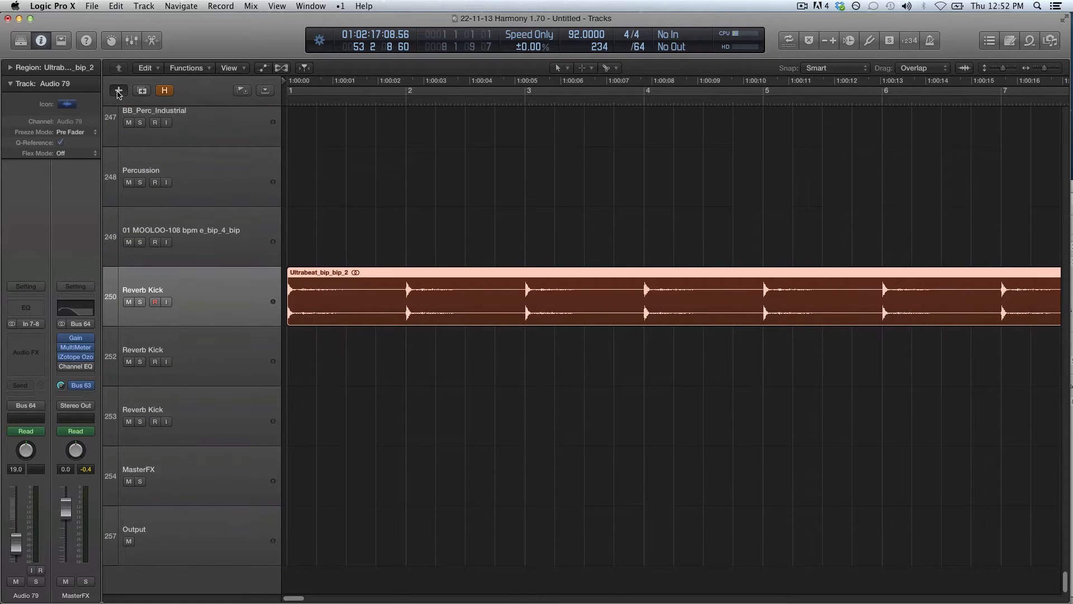
# Add a new software instrument track and open its instrument plug-in list
pyautogui.click(118, 91)
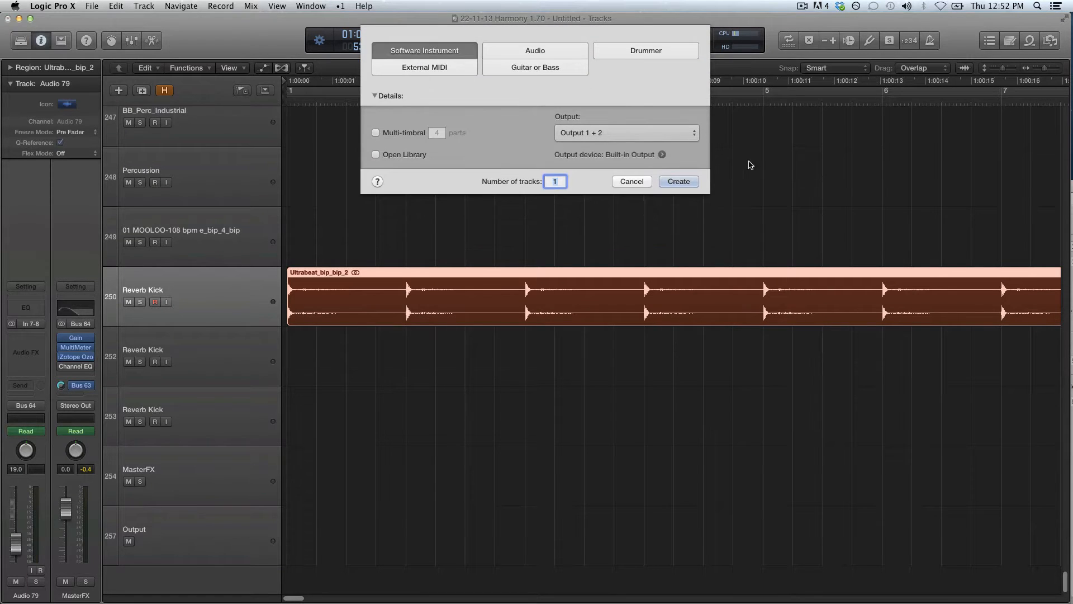
pyautogui.click(678, 182)
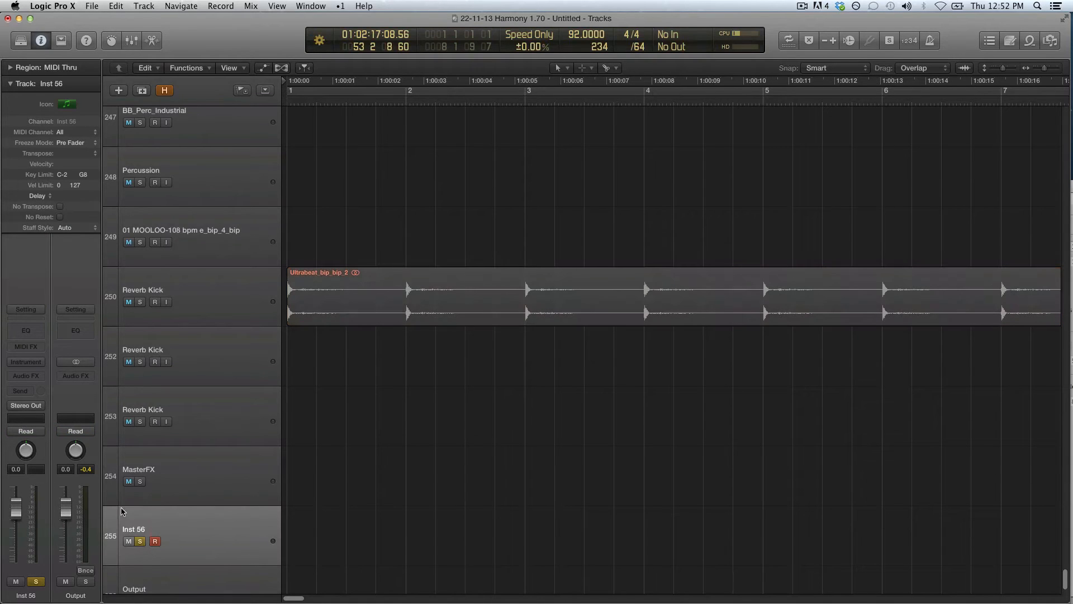
pyautogui.click(25, 361)
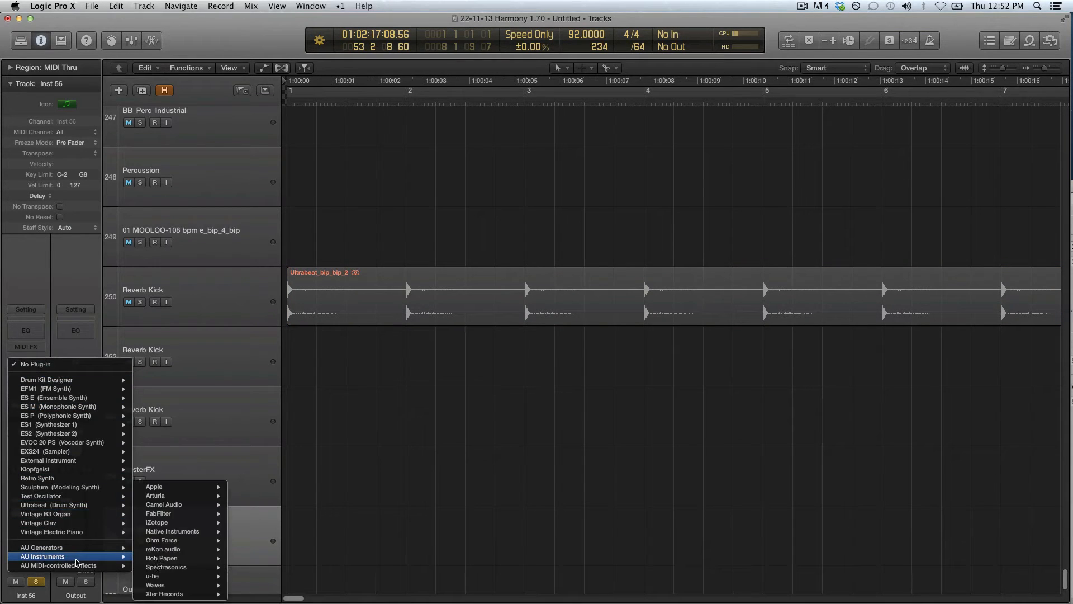
pyautogui.moveTo(172, 531)
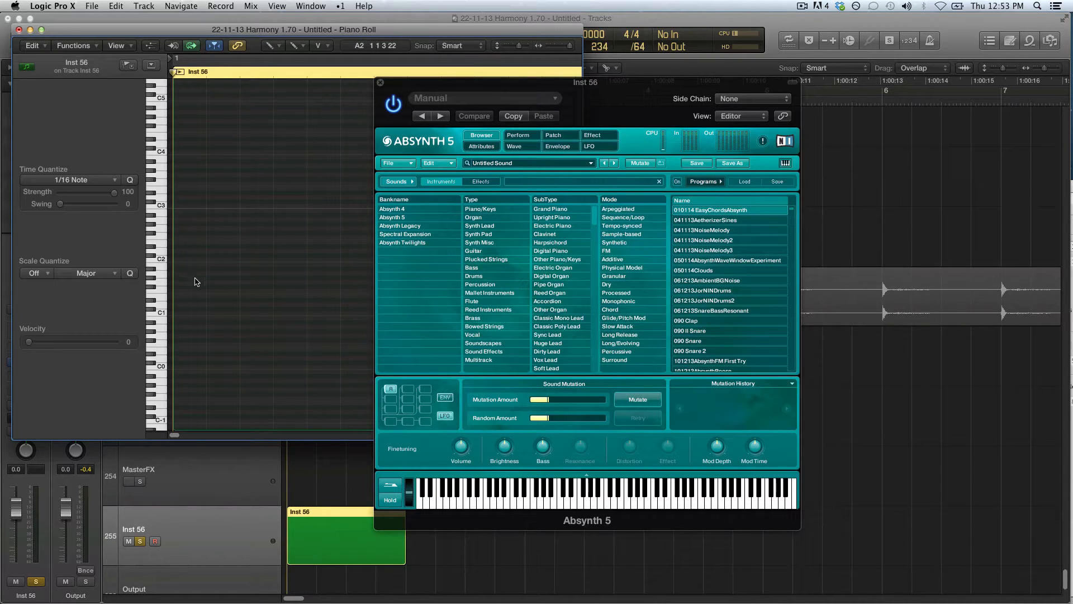
# Close the Piano Roll, move the Absynth 5 window left, and show its Perform settings
pyautogui.click(195, 251)
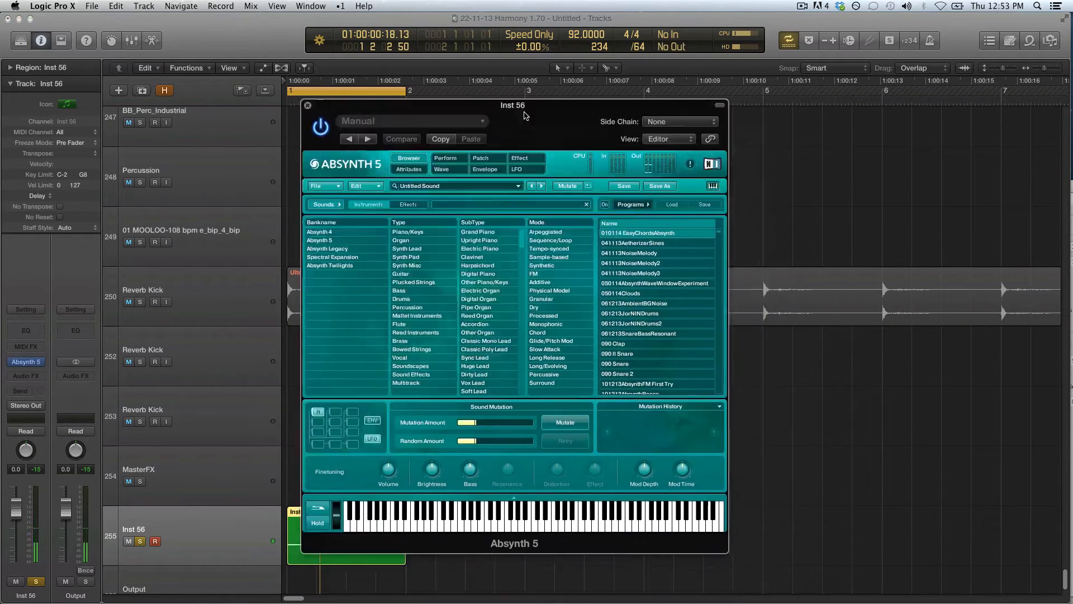
pyautogui.moveTo(512, 104); pyautogui.dragTo(349, 49)
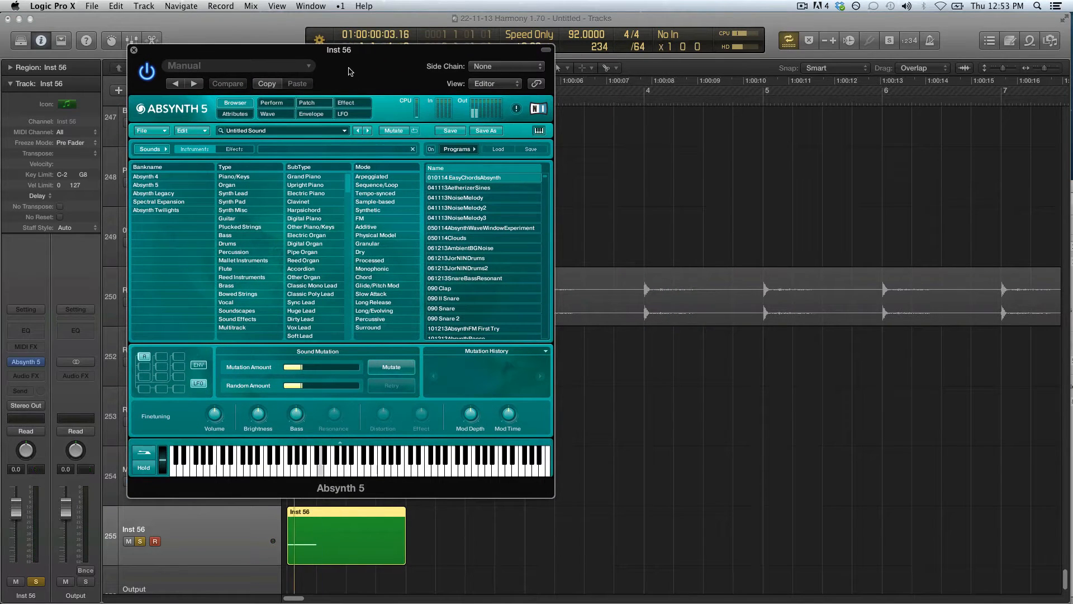
pyautogui.click(272, 103)
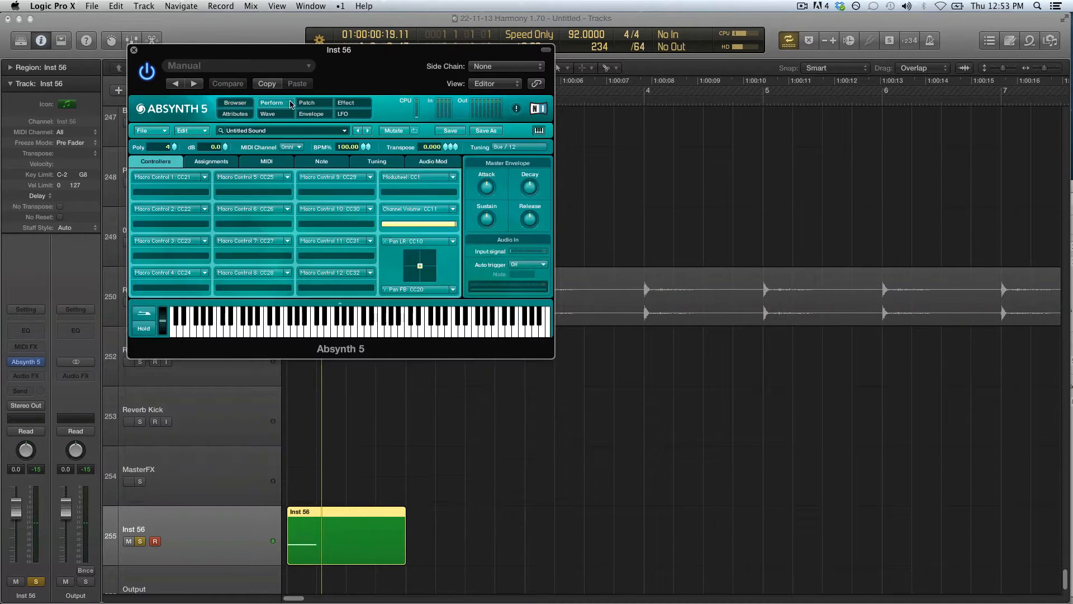
# Show Absynth's Patch view and set oscillator A to Granular mode
pyautogui.click(308, 103)
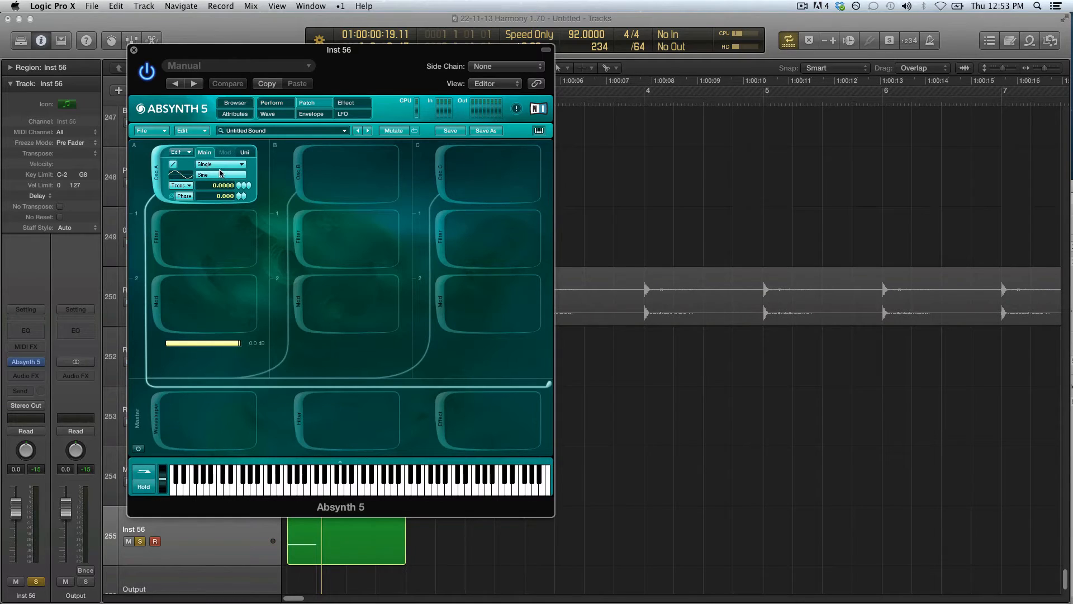
pyautogui.click(219, 163)
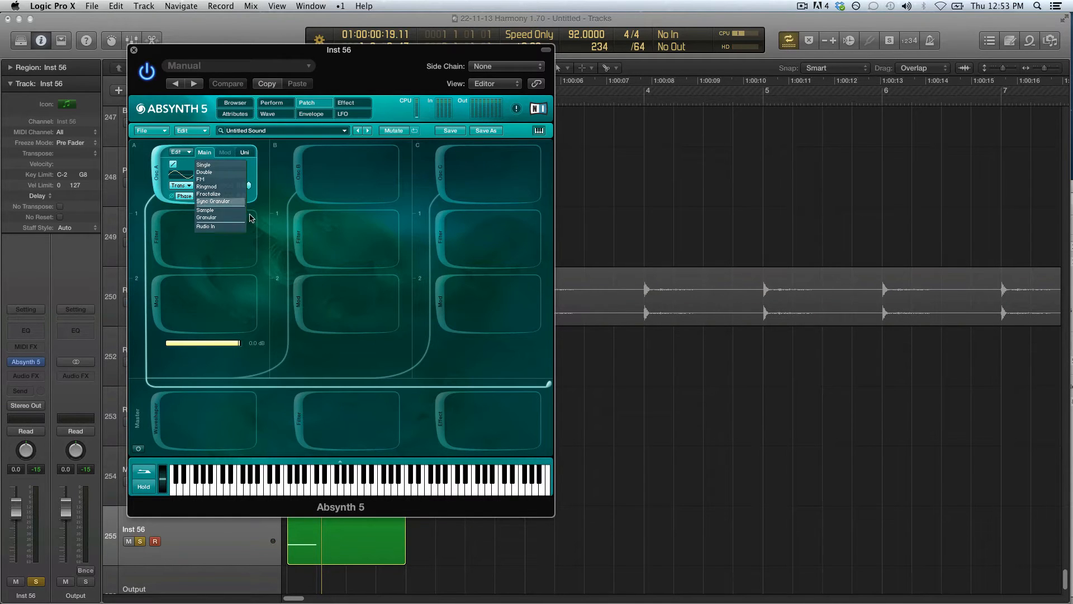
pyautogui.moveTo(223, 197)
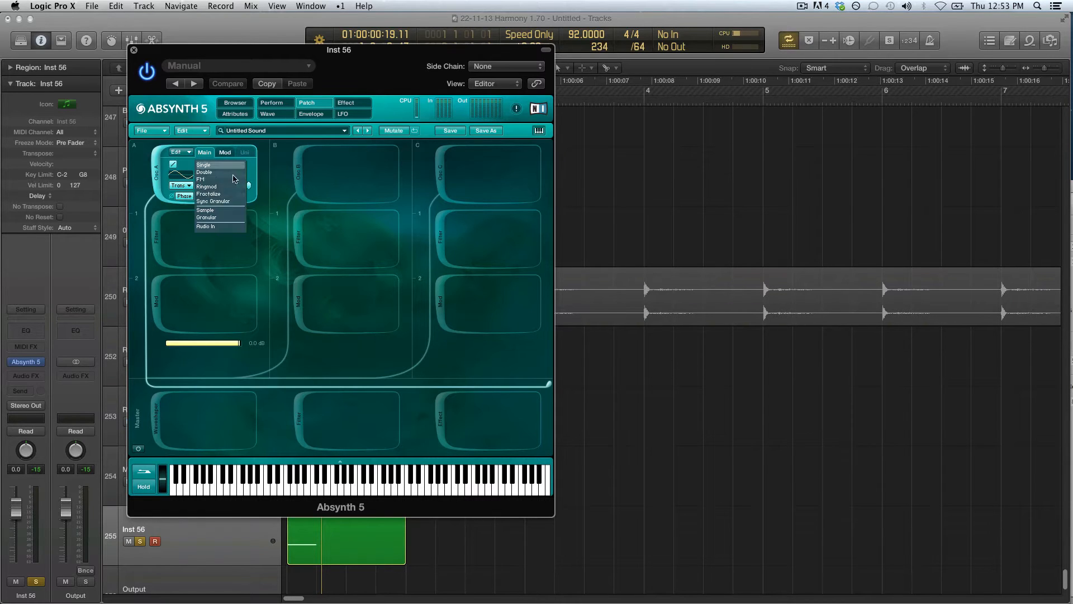
pyautogui.click(204, 217)
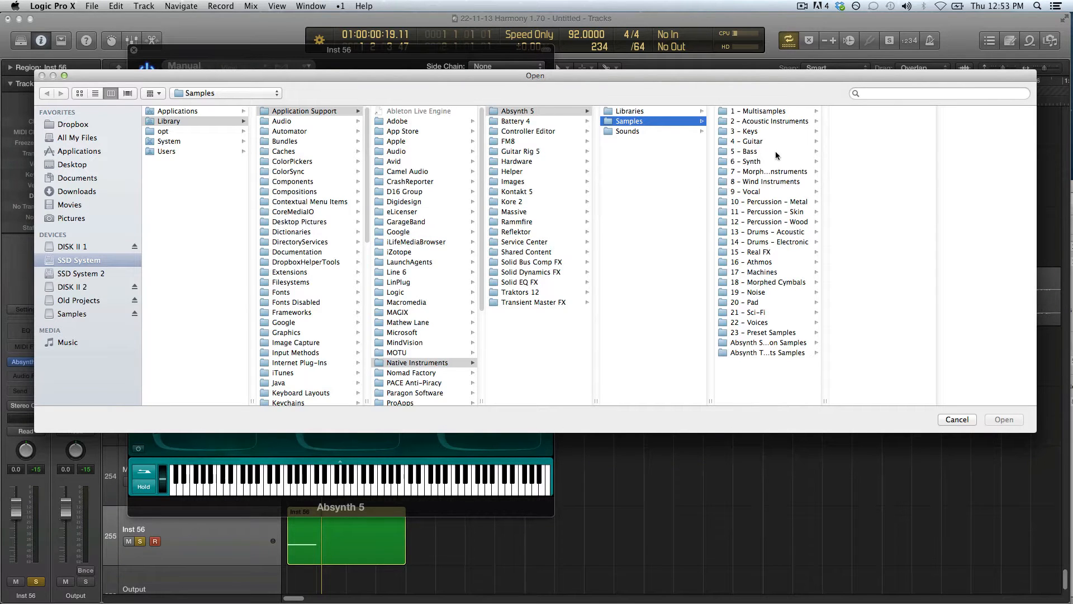
pyautogui.moveTo(810, 151)
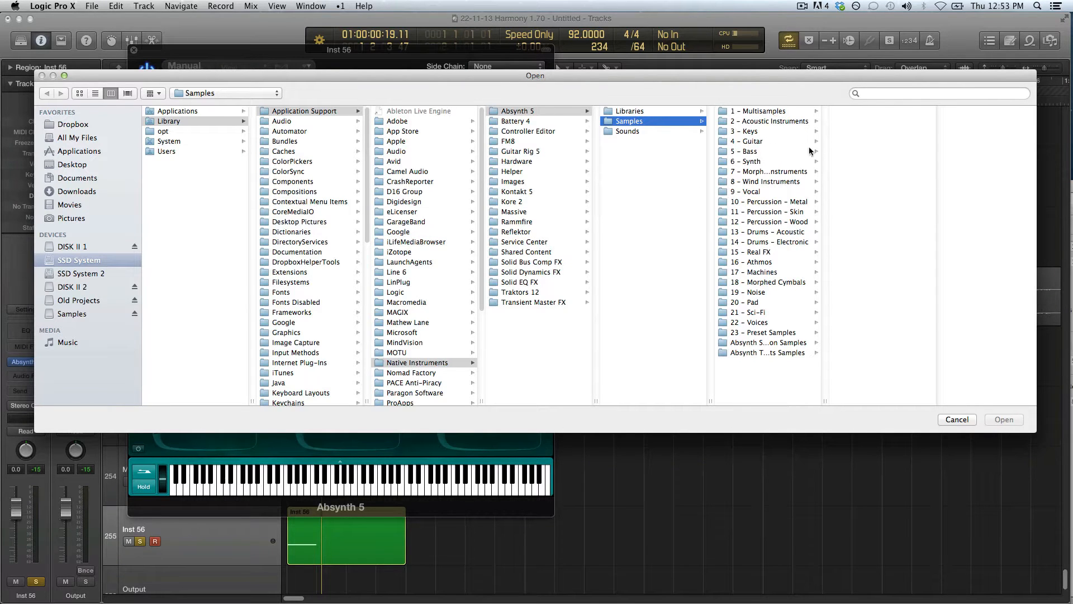
# Browse to Drums – Acoustic > Kick, audition kicks, and load Kick 3.wav
pyautogui.click(770, 121)
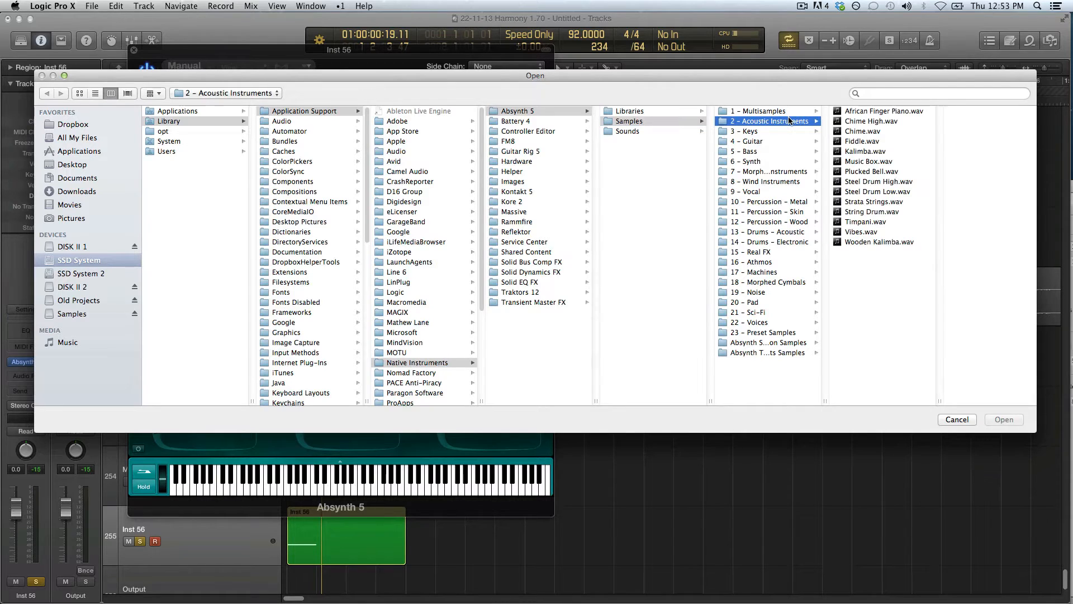
pyautogui.moveTo(792, 243)
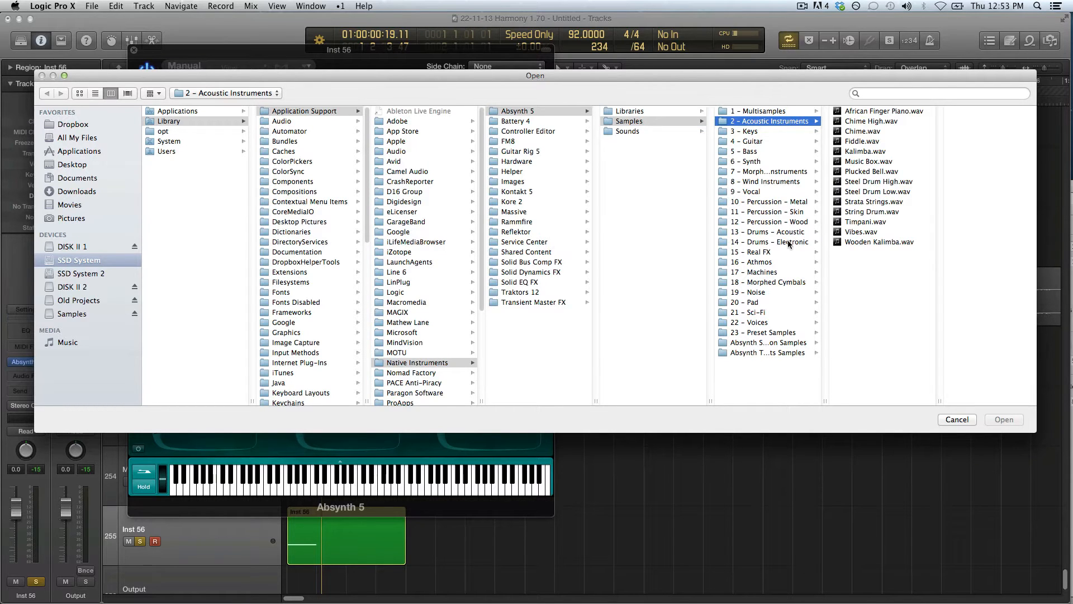
pyautogui.click(766, 231)
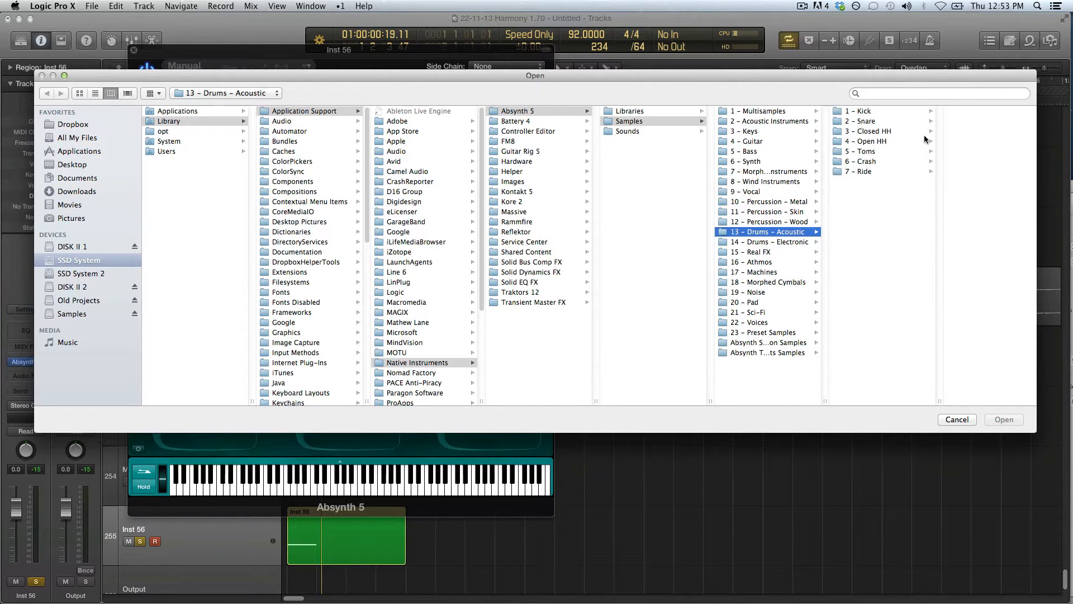
pyautogui.moveTo(813, 202)
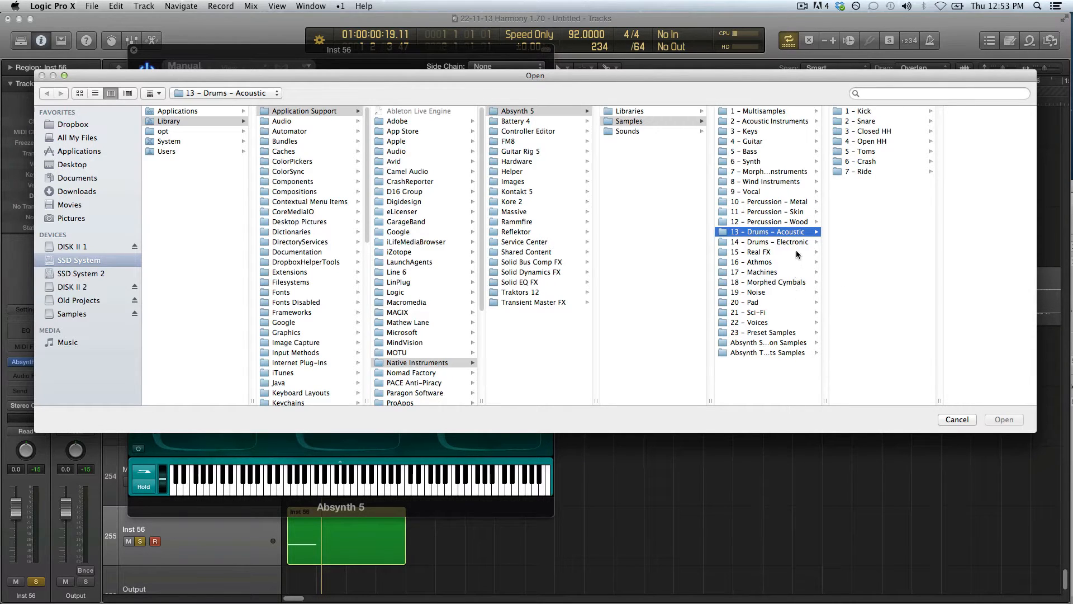
pyautogui.moveTo(821, 206)
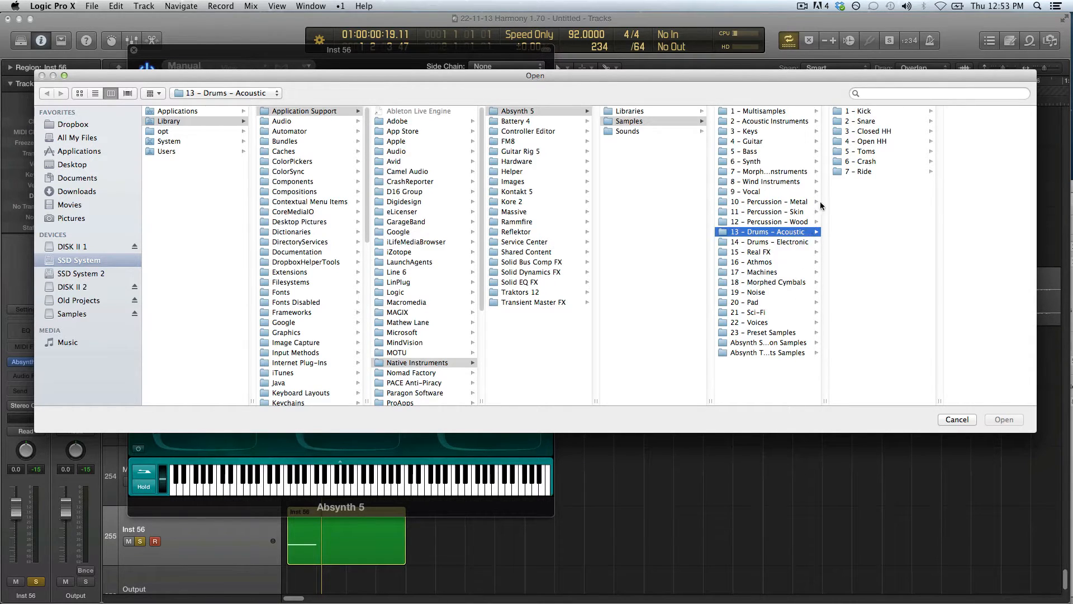
pyautogui.moveTo(816, 182)
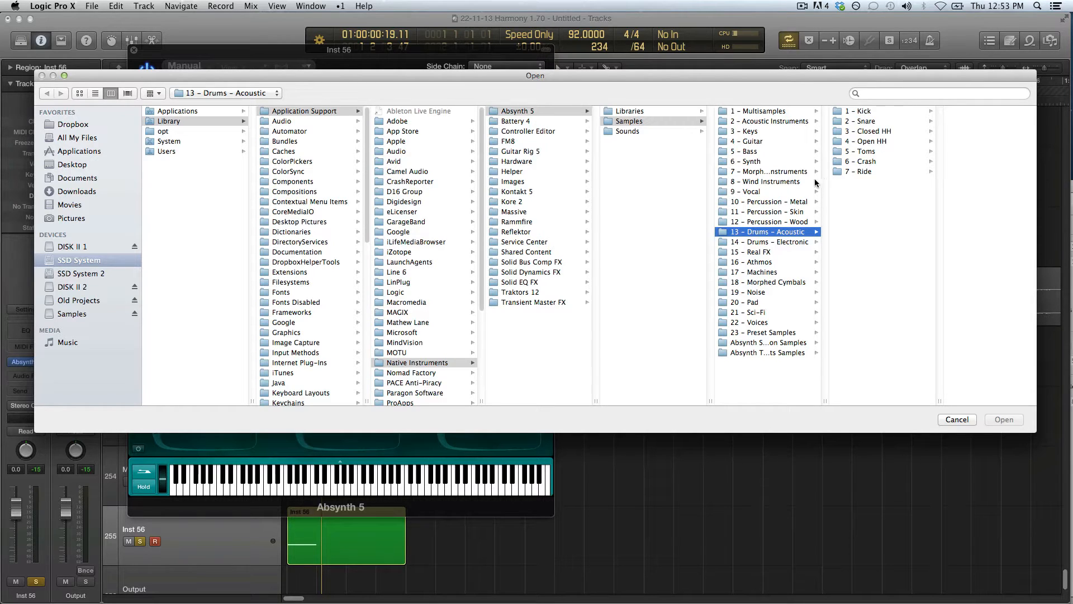
pyautogui.click(862, 111)
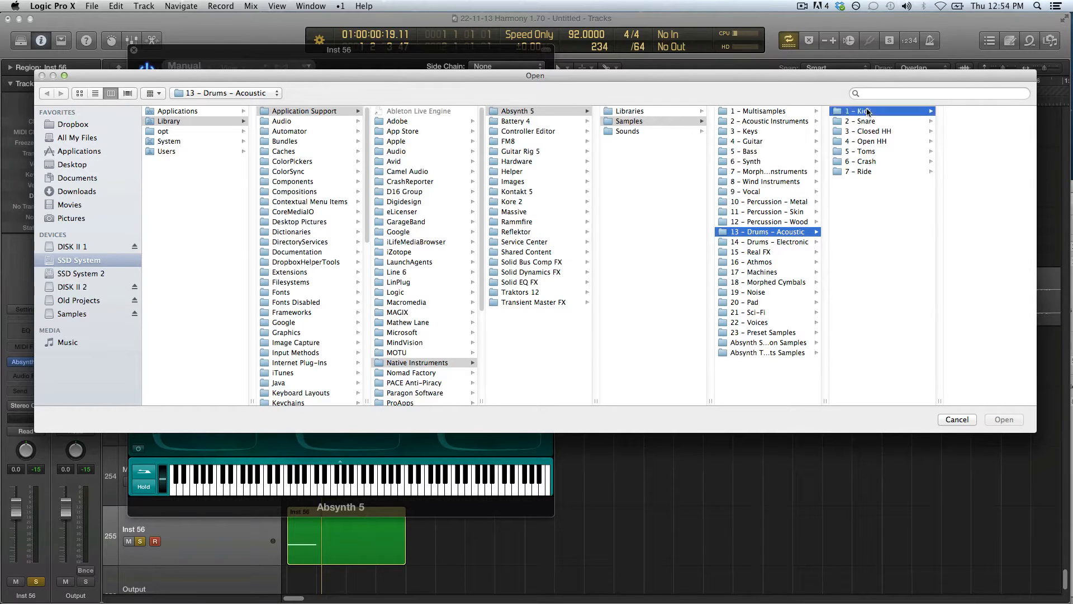
pyautogui.click(867, 110)
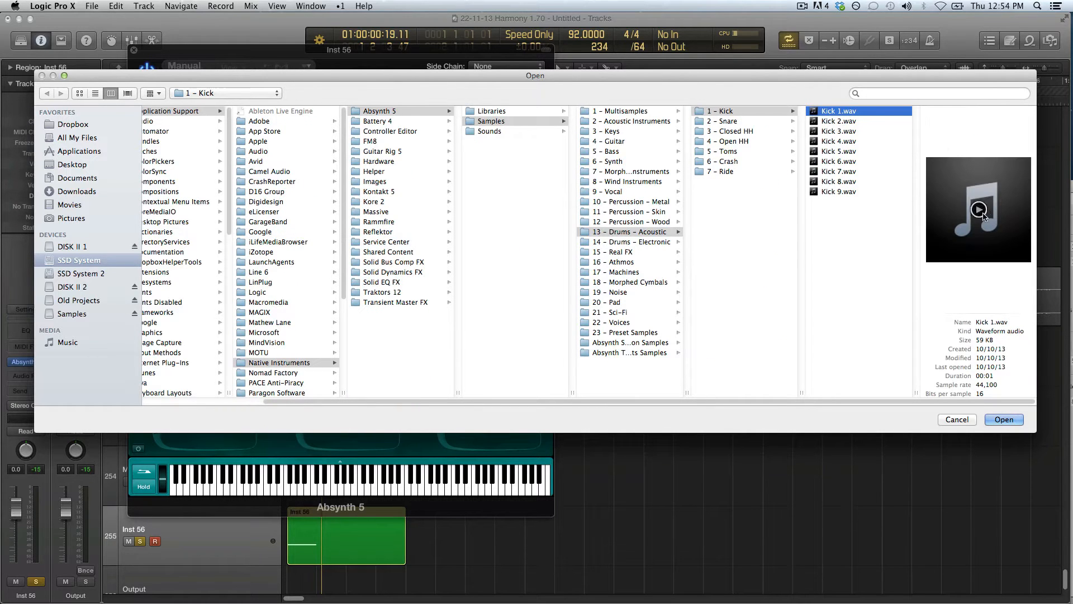
pyautogui.click(839, 121)
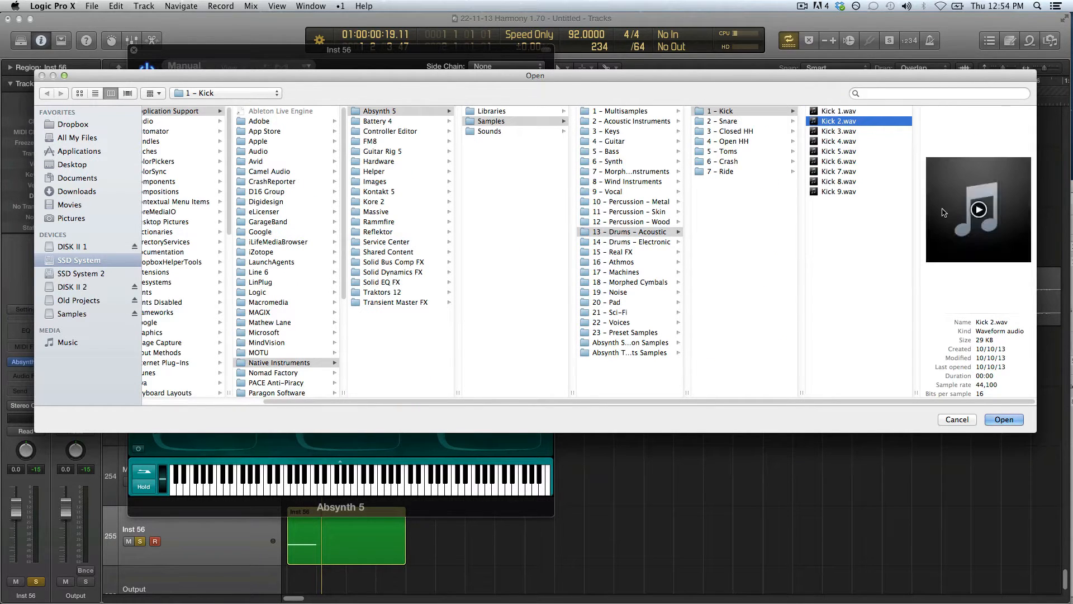
pyautogui.click(979, 210)
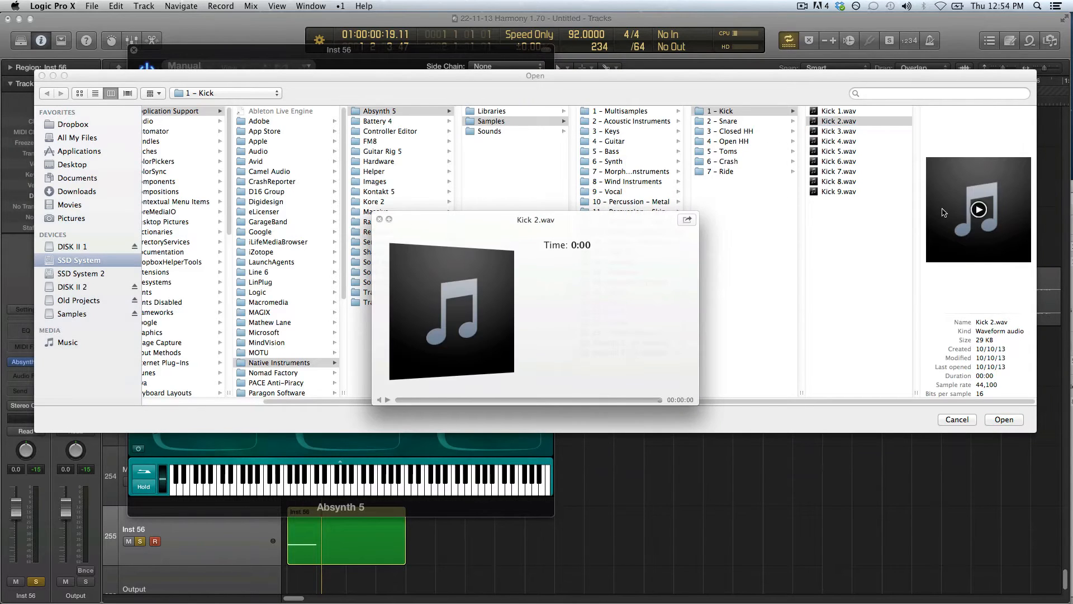
pyautogui.click(839, 141)
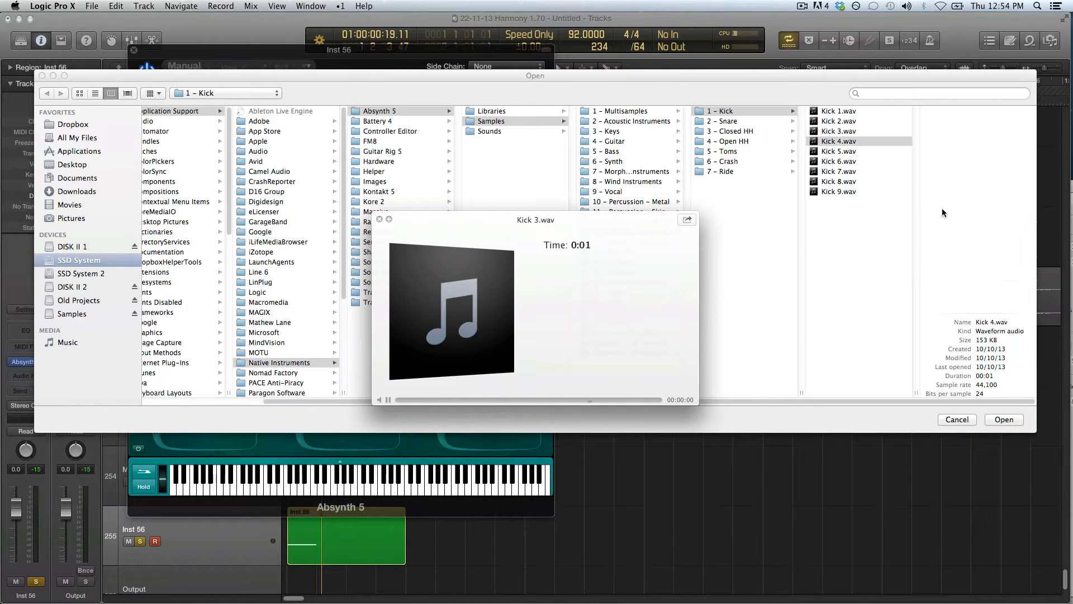
pyautogui.click(839, 131)
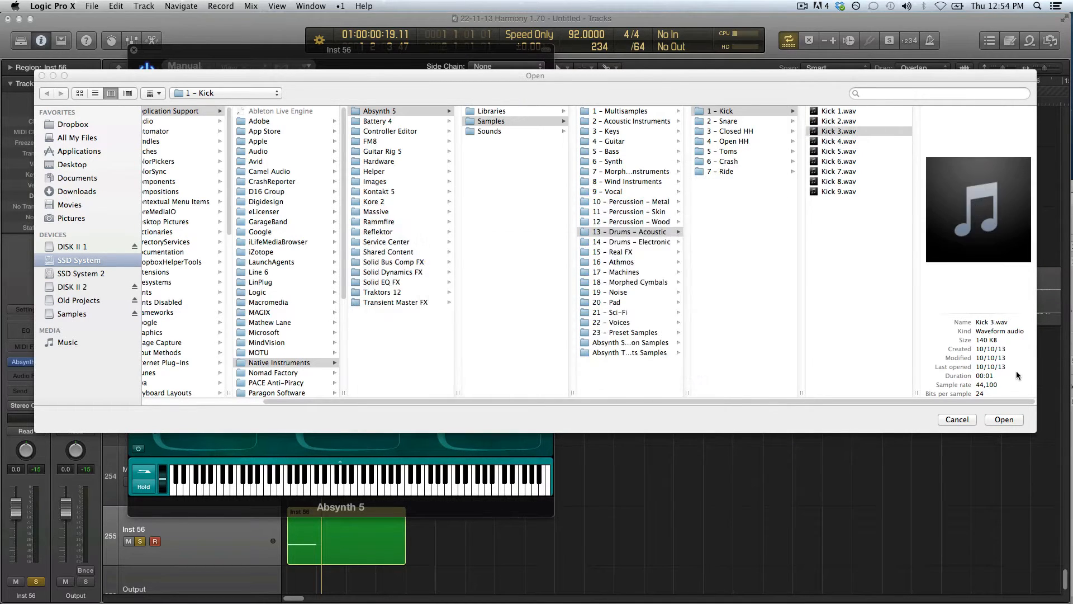
pyautogui.click(1005, 419)
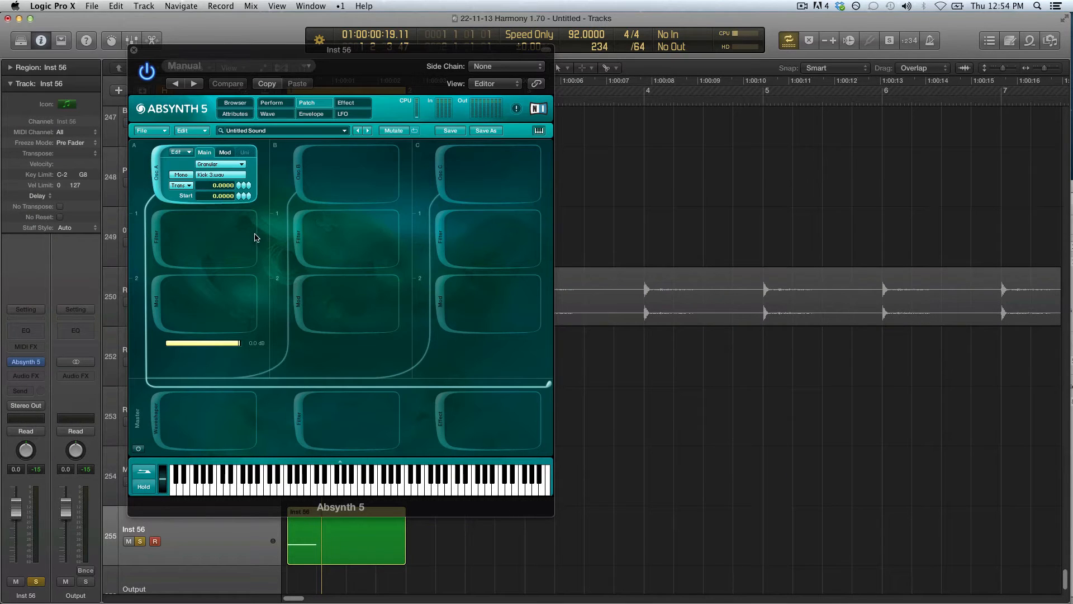
# View oscillator A's Mod and Main settings, then show the envelope editor
pyautogui.click(225, 152)
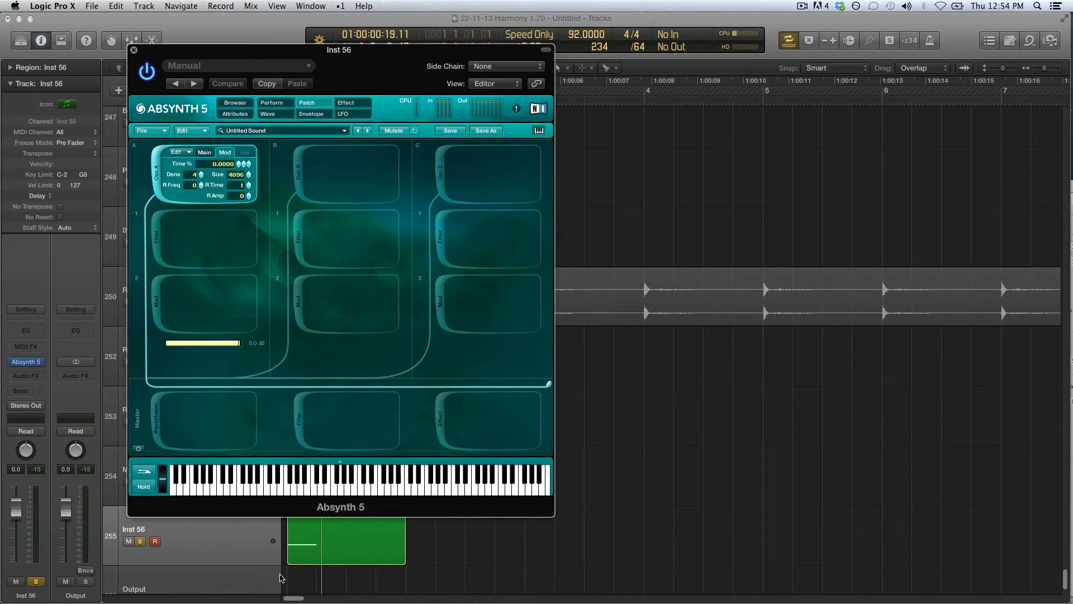
pyautogui.click(204, 151)
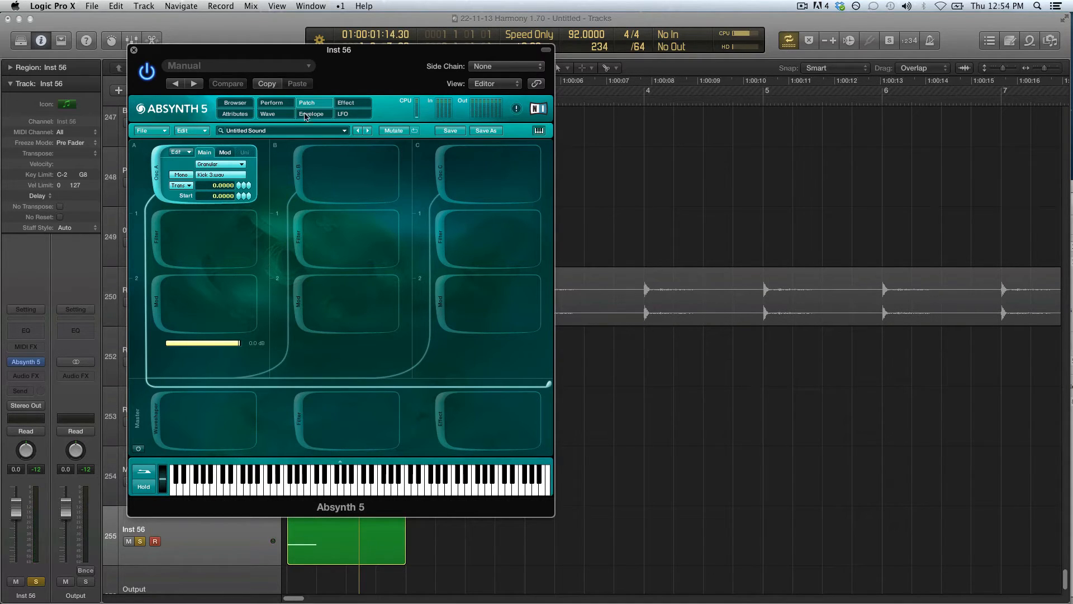
pyautogui.click(313, 114)
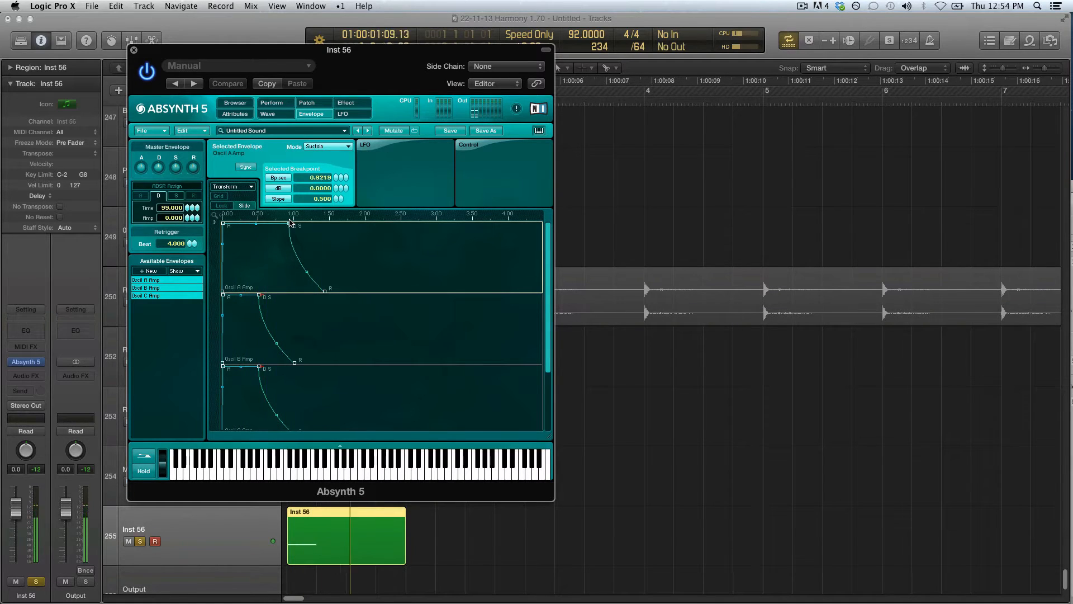
# Create a looping 1/16-grid Step Sequence pitch envelope for oscillator A and edit its steps
pyautogui.click(306, 103)
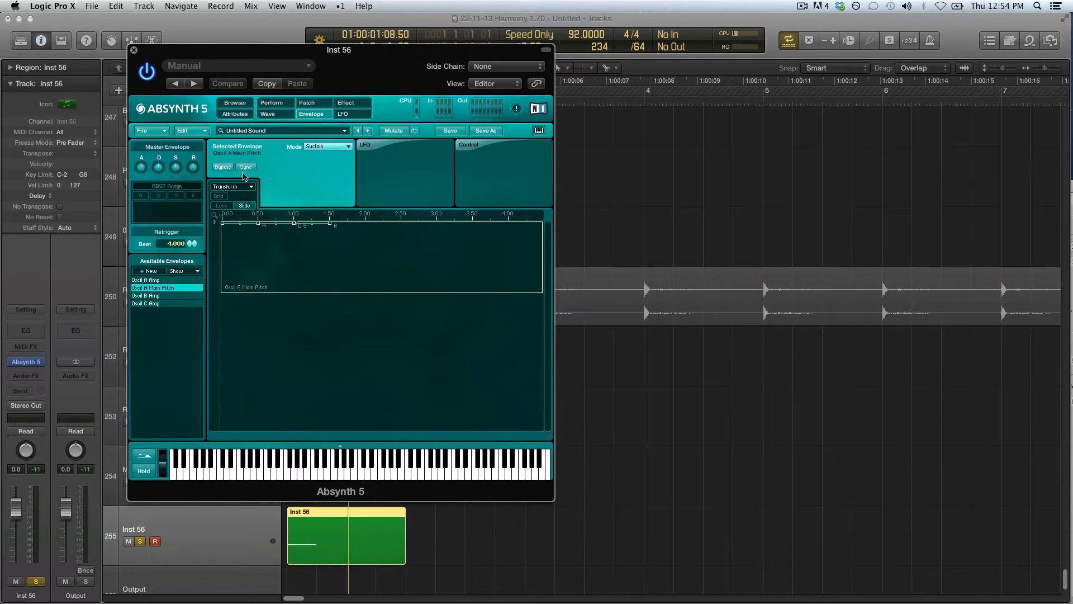
pyautogui.click(328, 146)
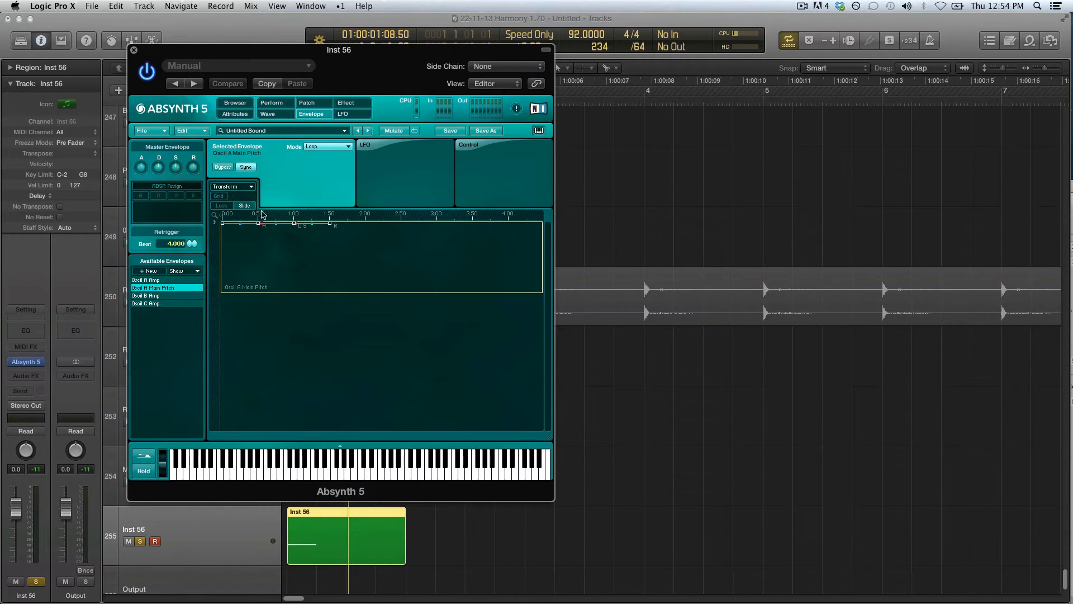
pyautogui.click(218, 195)
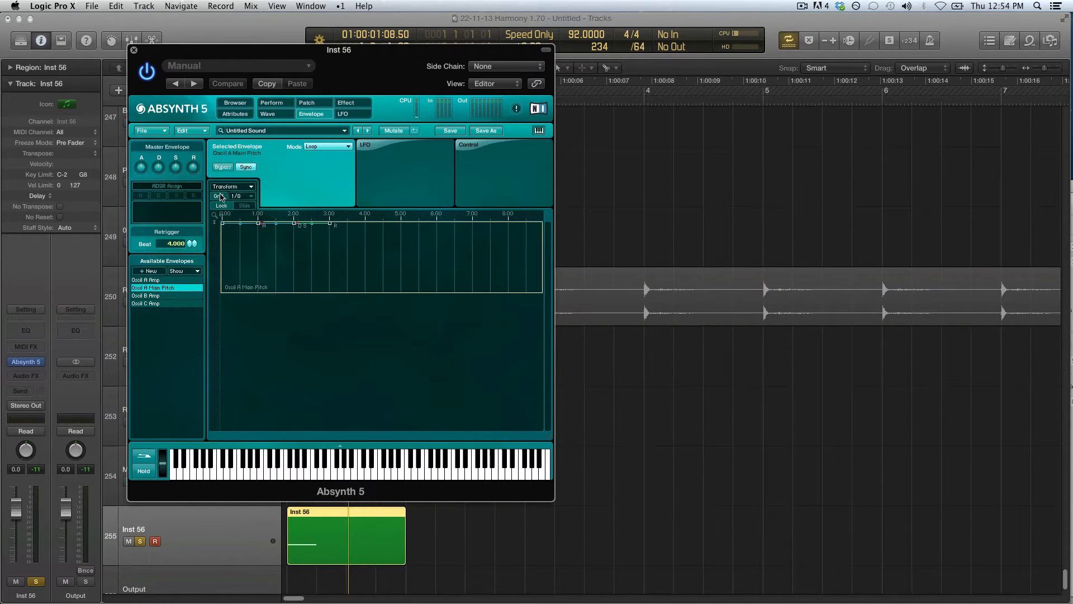
pyautogui.click(244, 196)
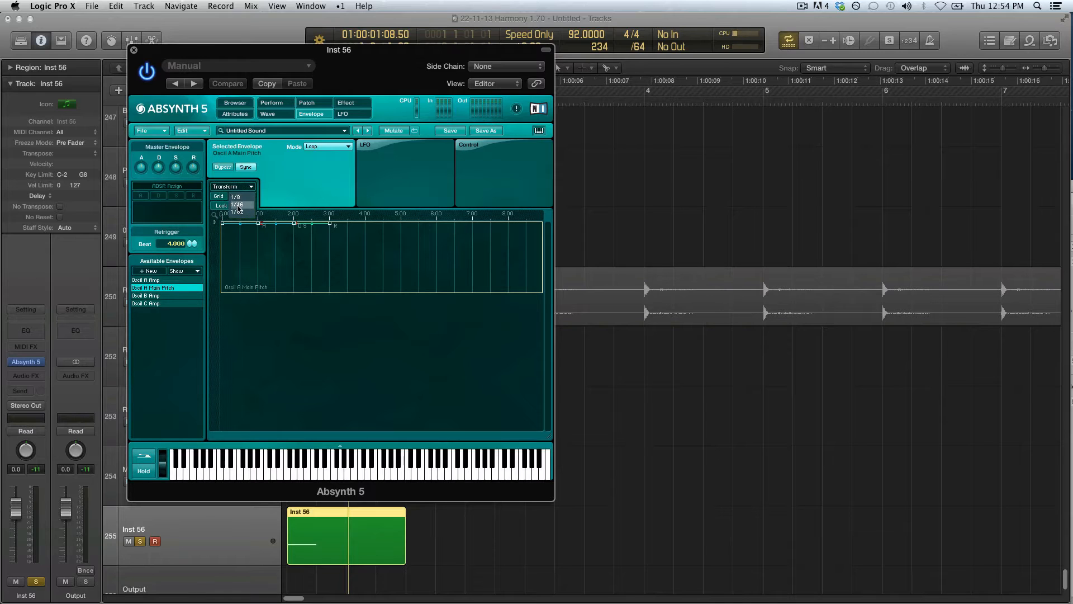
pyautogui.click(233, 186)
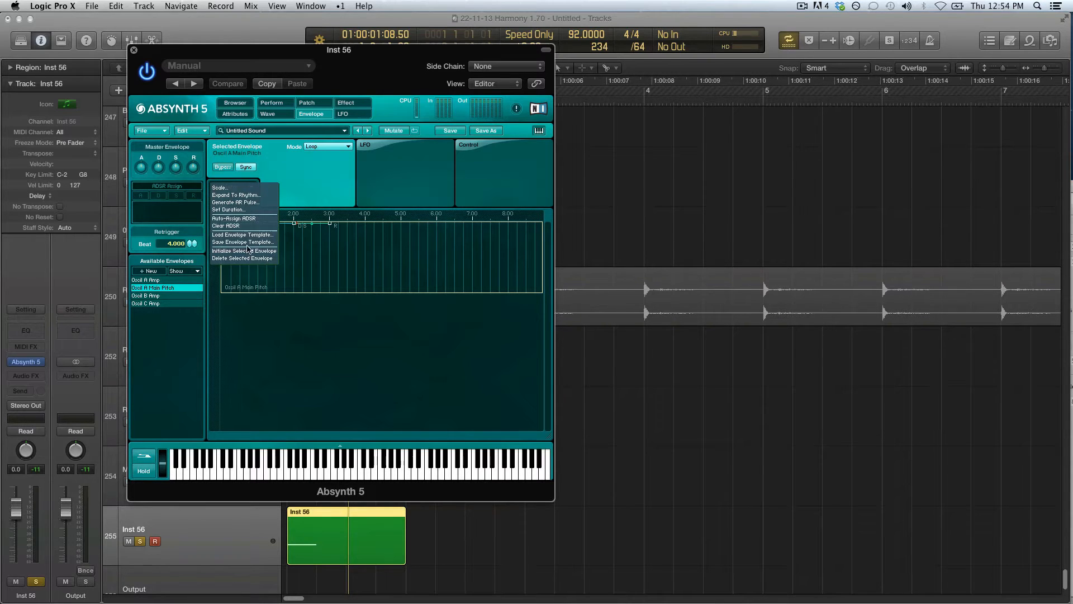
pyautogui.click(243, 234)
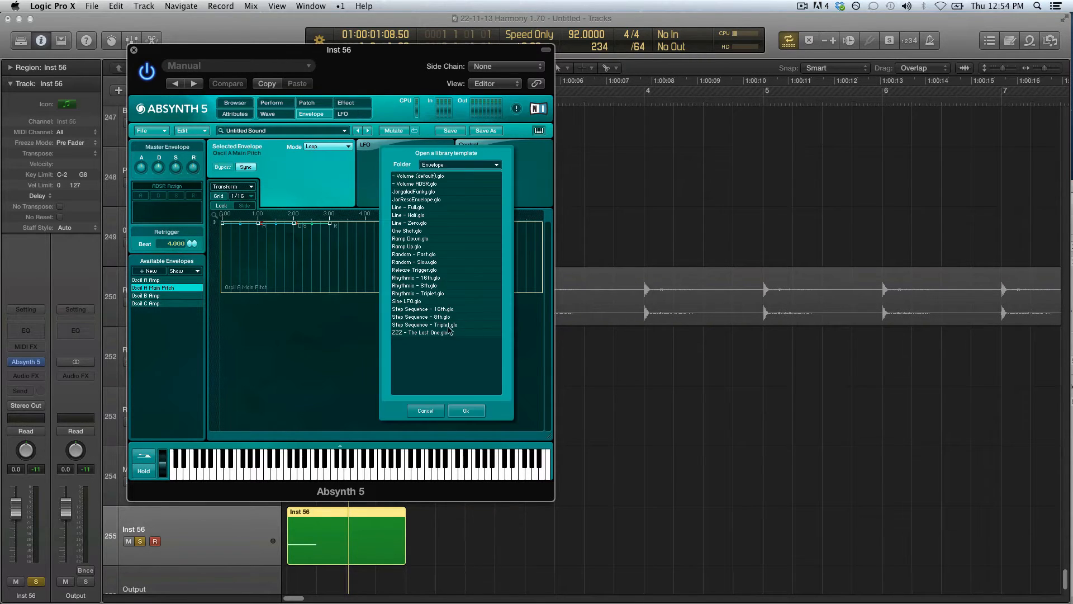
pyautogui.click(467, 410)
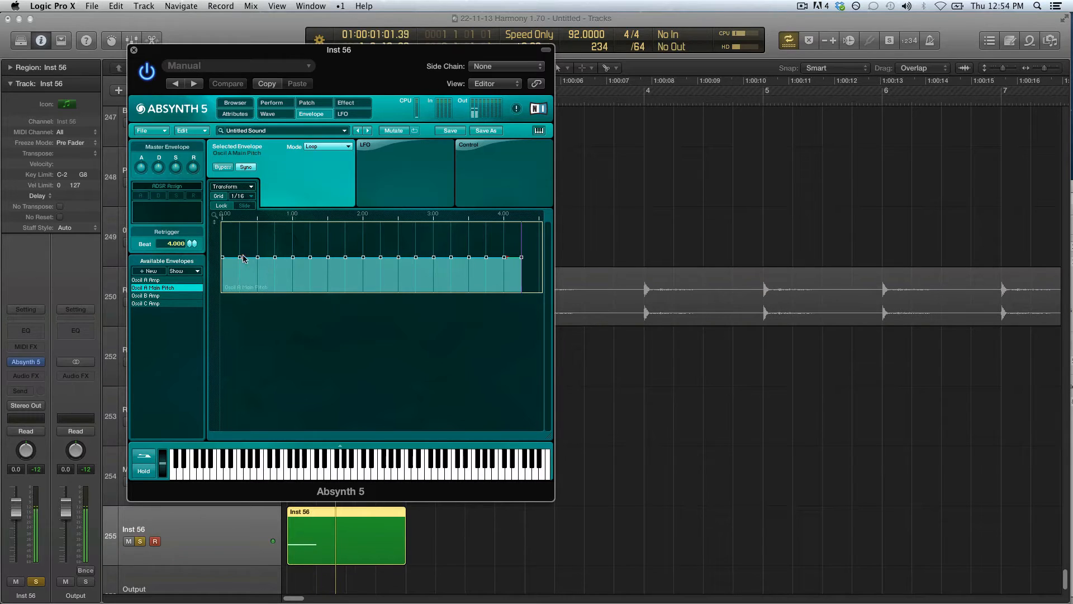
pyautogui.click(226, 257)
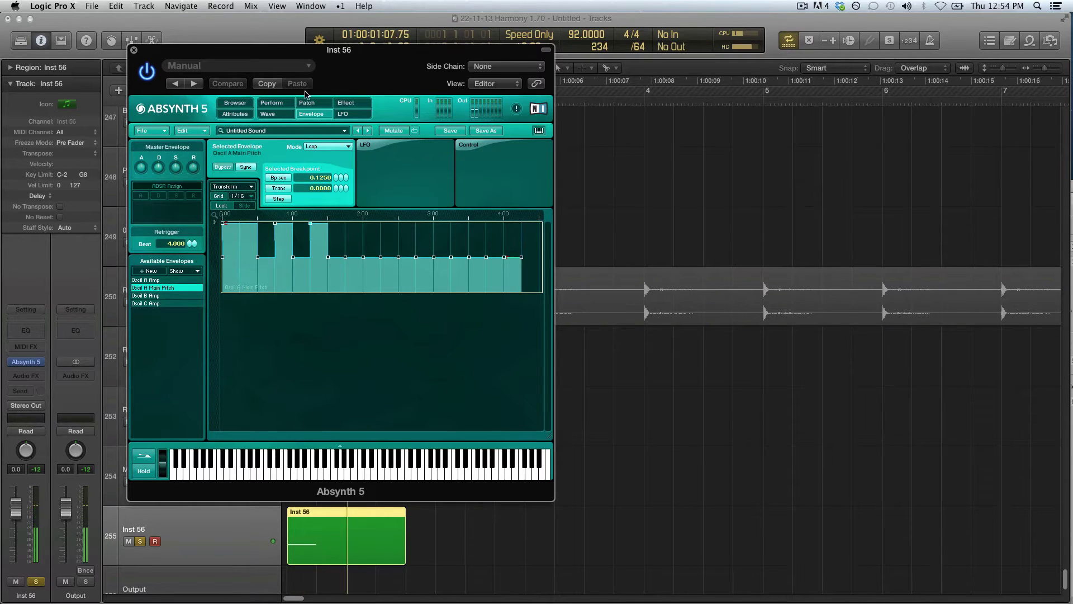
pyautogui.click(313, 102)
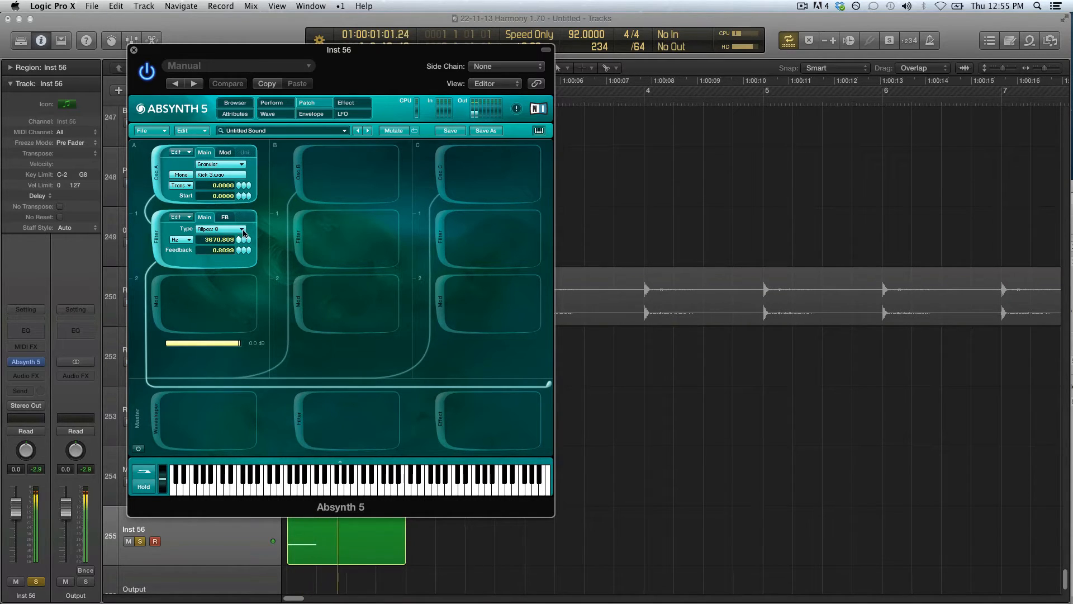
# Raise the filter cutoff and make the master a Square_fractal frequency shifter at Trans -12
pyautogui.moveTo(218, 239); pyautogui.dragTo(217, 219)
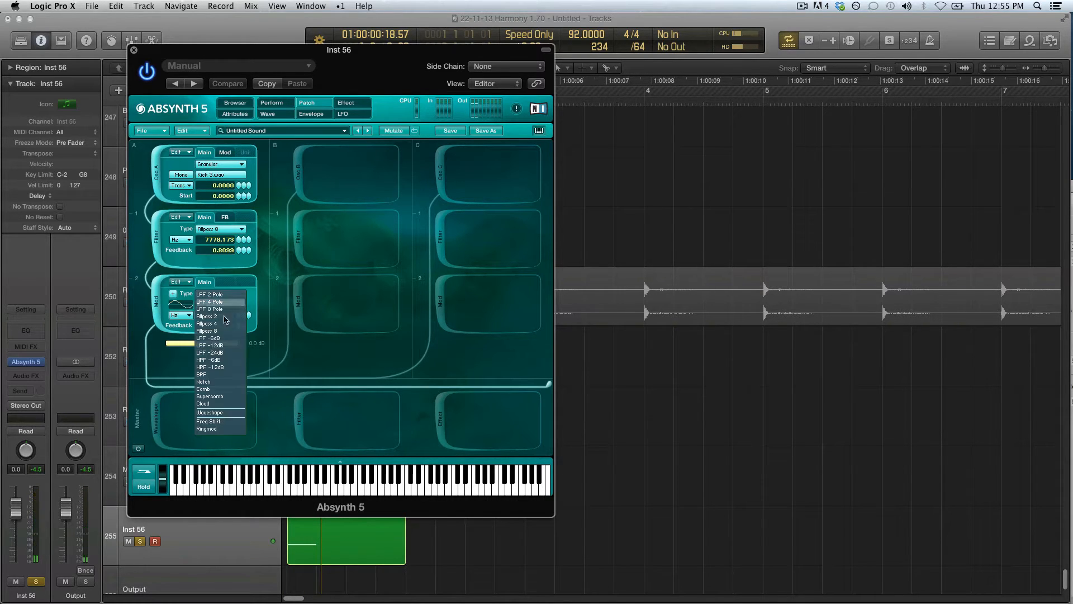
pyautogui.click(210, 413)
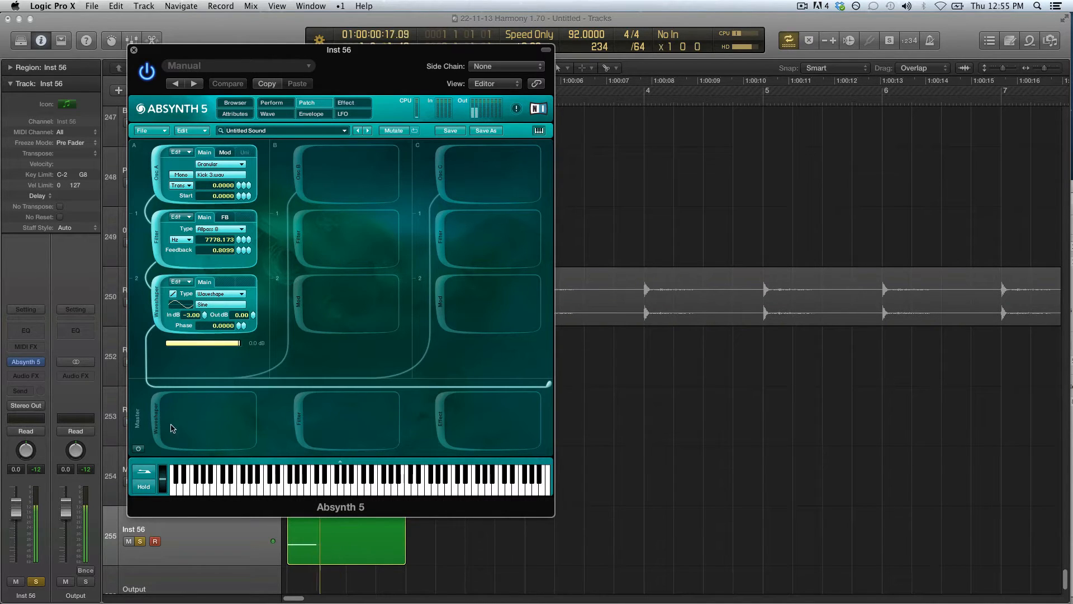
pyautogui.click(241, 294)
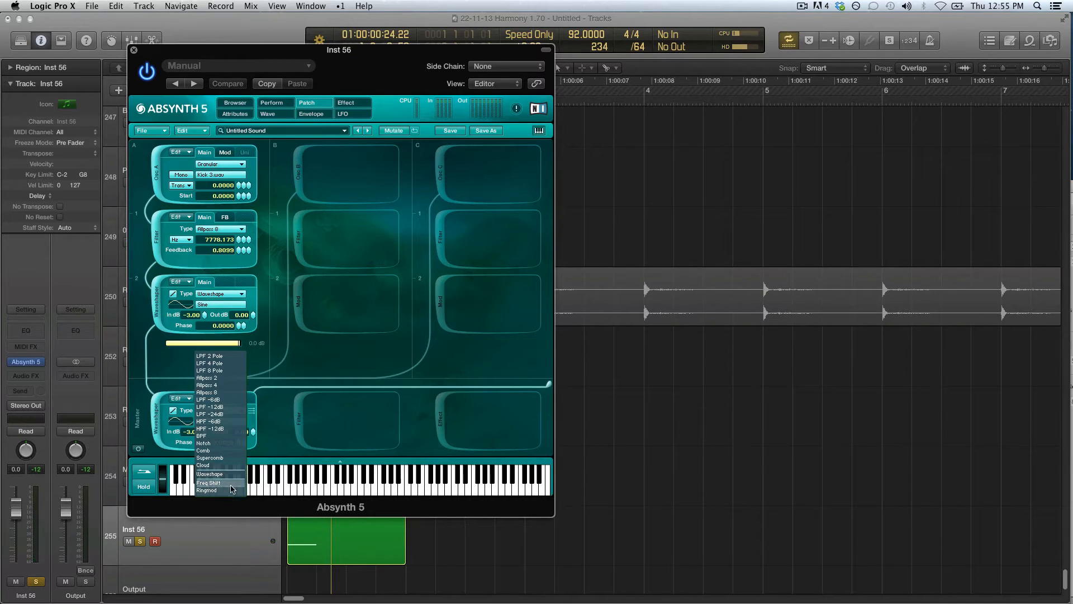
pyautogui.click(209, 482)
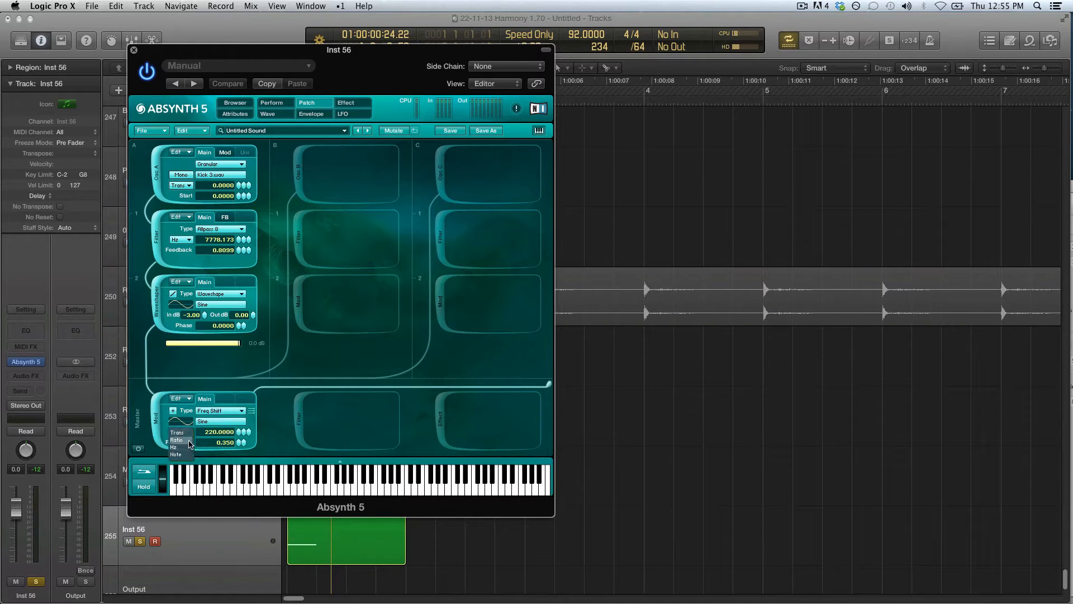
pyautogui.click(176, 432)
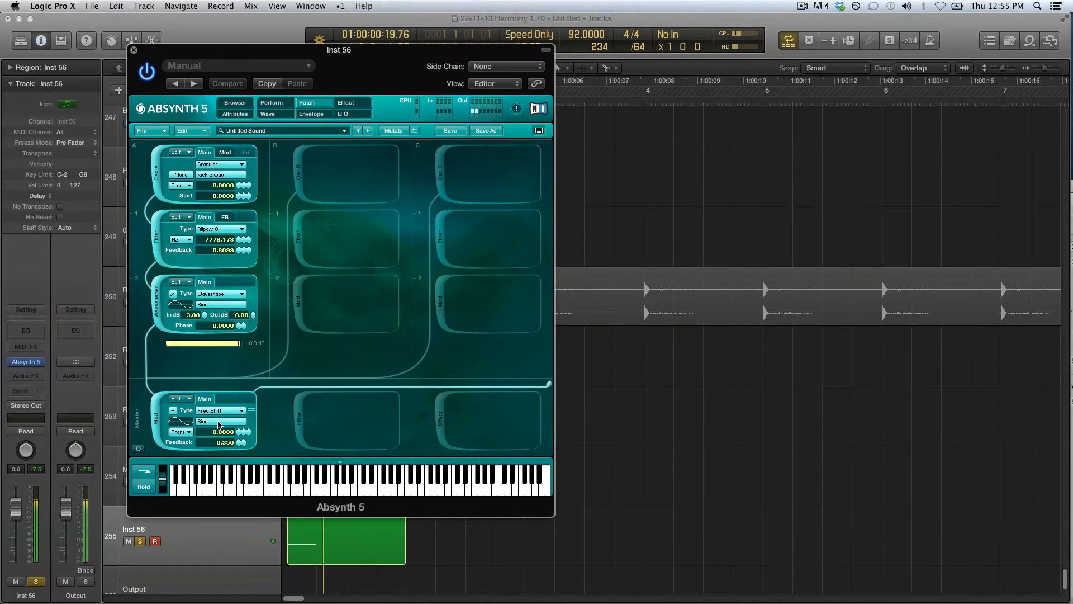
pyautogui.click(216, 421)
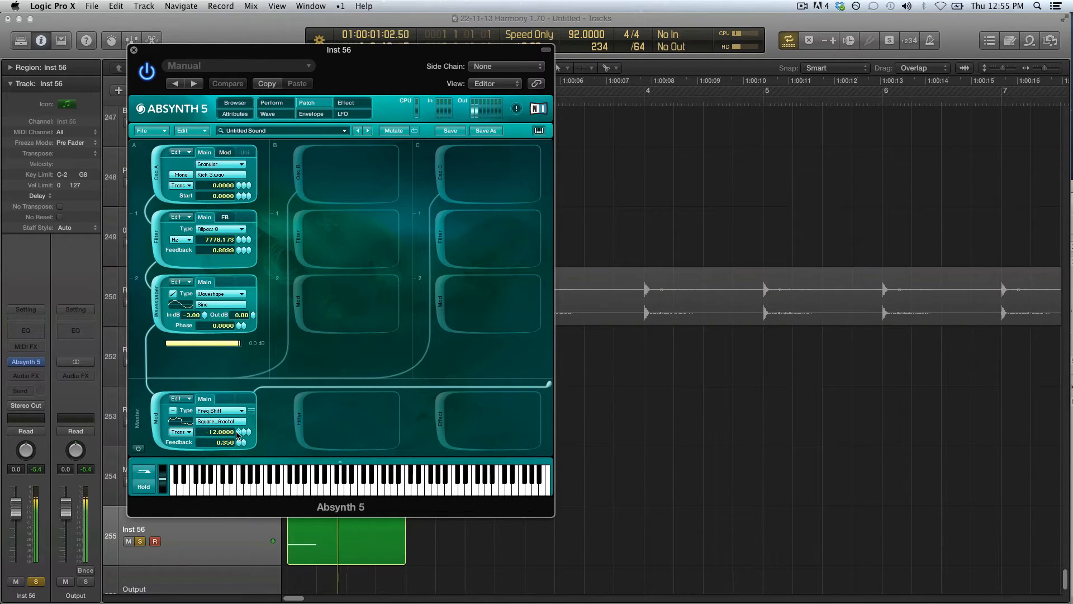
pyautogui.click(346, 102)
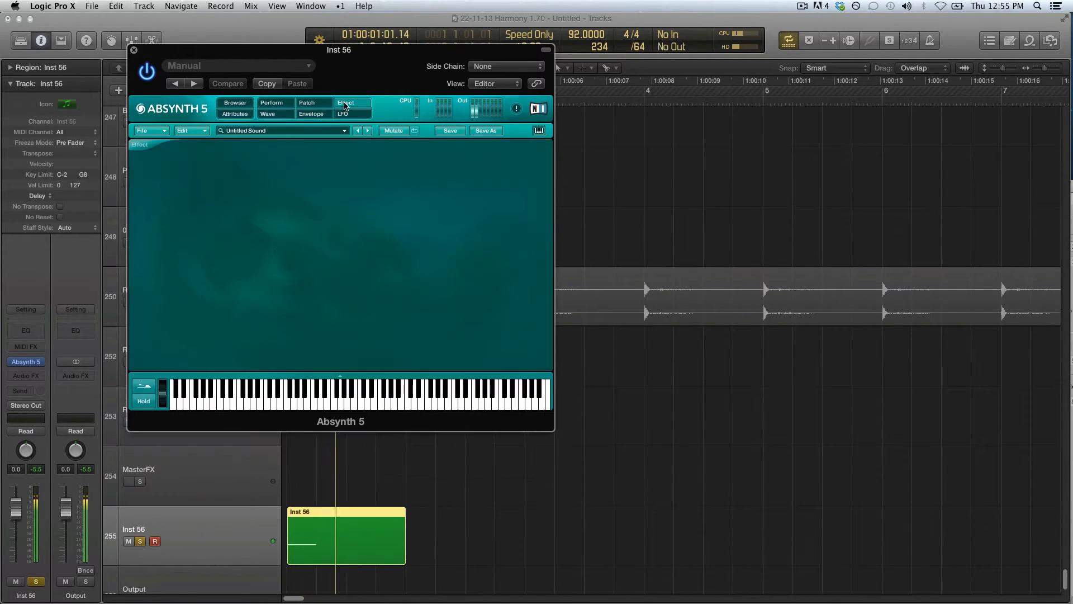
# Enable Aetherizer, raise Dry to -1.6 dB and set Grain Feedback to 73%
pyautogui.click(352, 102)
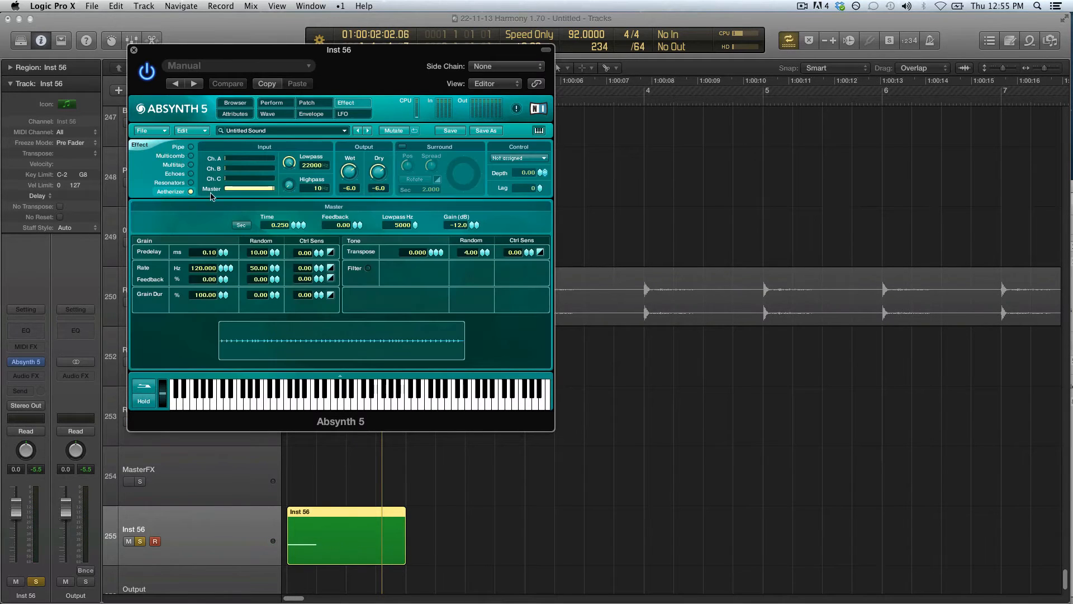
pyautogui.moveTo(379, 172); pyautogui.dragTo(379, 168)
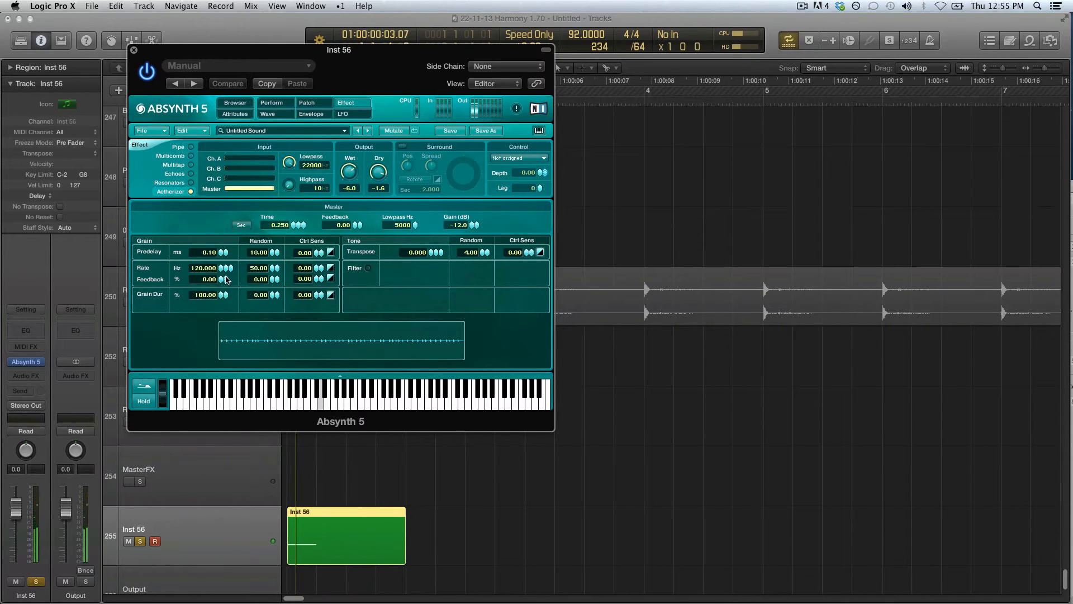
pyautogui.moveTo(205, 278); pyautogui.dragTo(205, 271)
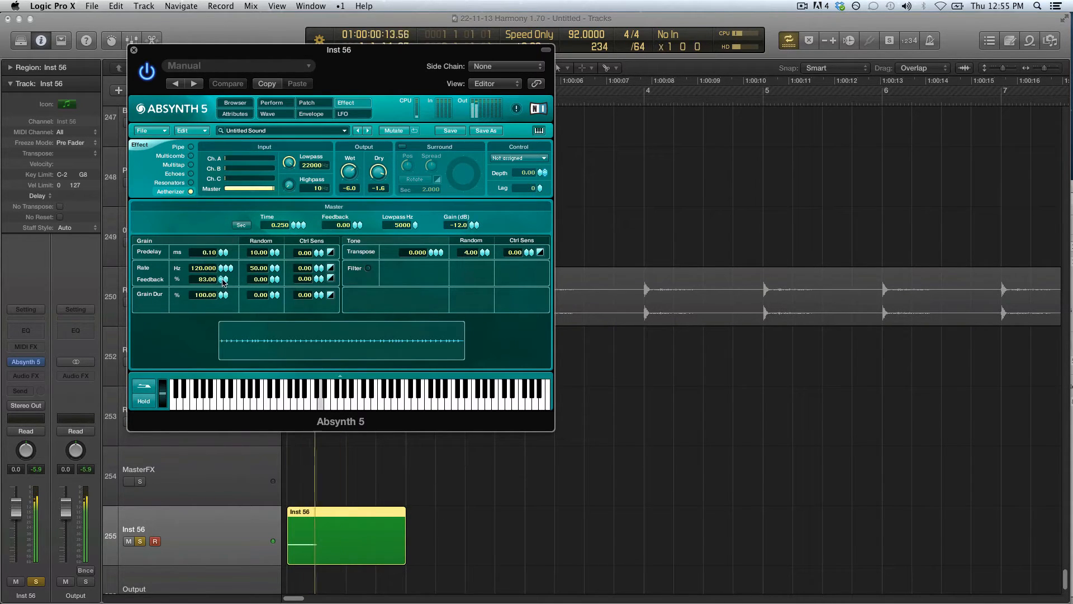
pyautogui.moveTo(206, 278); pyautogui.dragTo(206, 282)
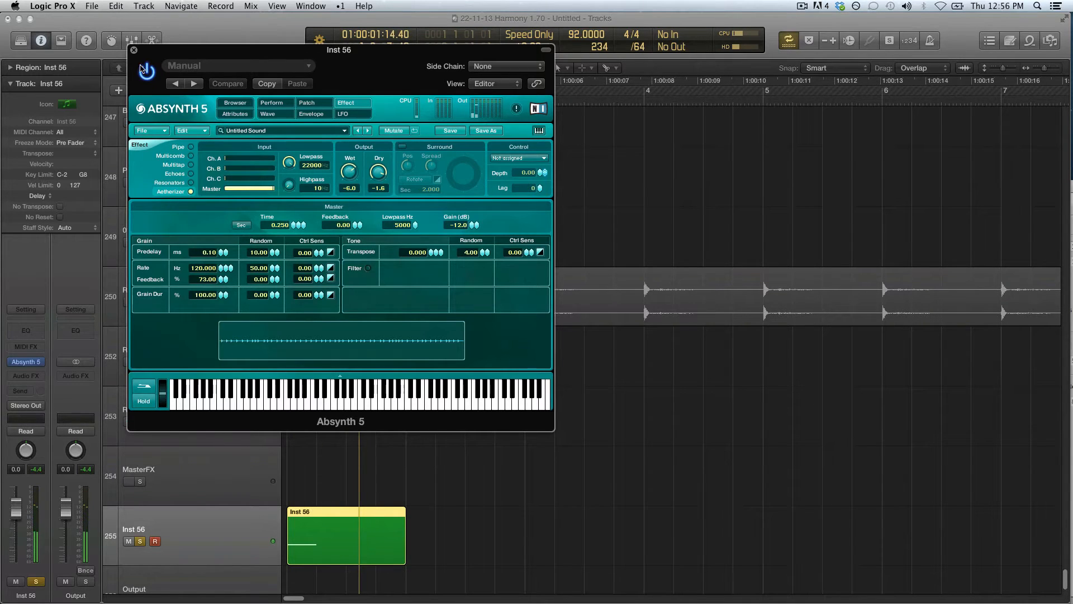
pyautogui.click(133, 50)
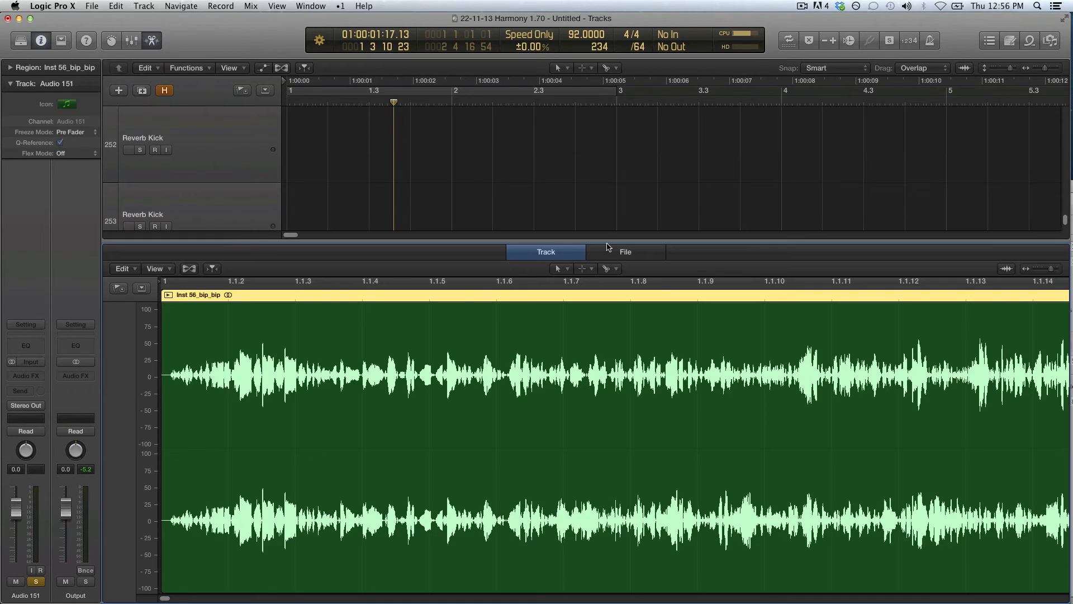
# Bounce the Absynth track to 'Inst 56_bip' and a reversed copy, 'Inst 56_bip_bip'
pyautogui.click(625, 252)
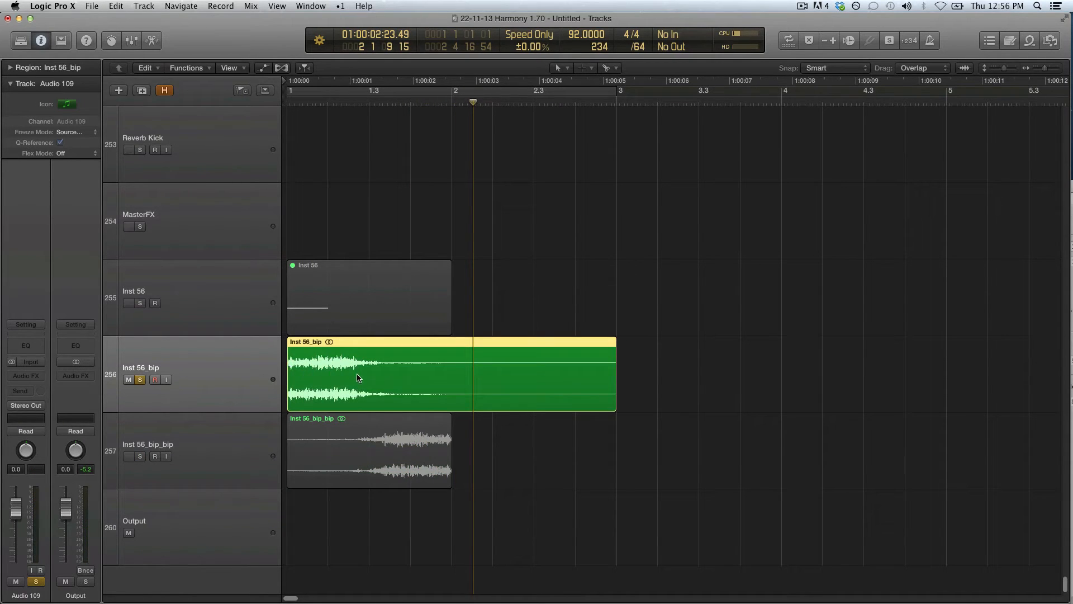
# Select the Inst 56_bip region and set the track's flex mode to Tempophone (FX)
pyautogui.click(358, 377)
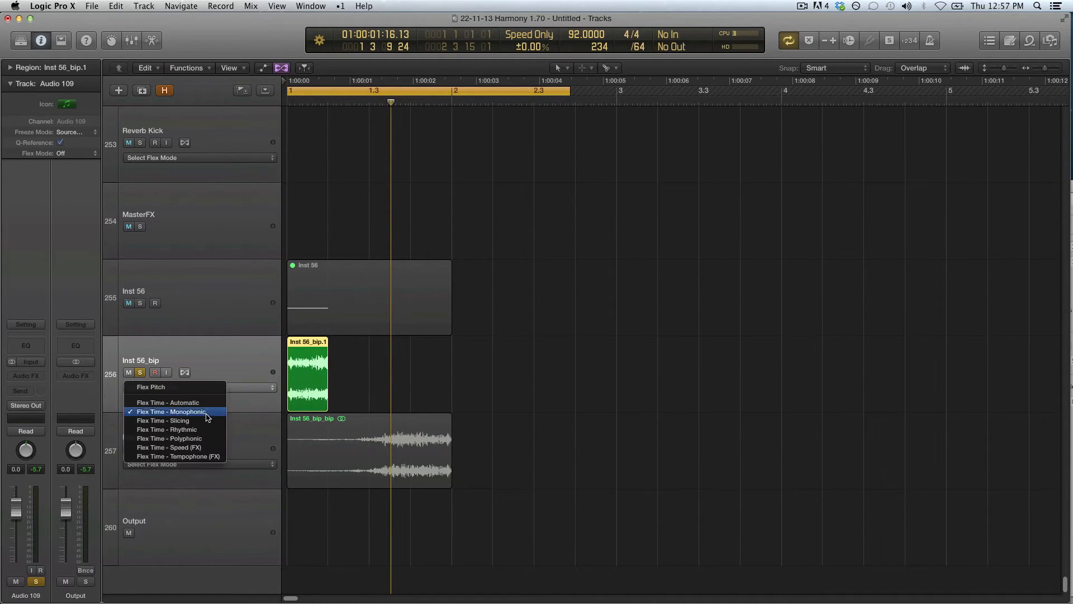
pyautogui.click(171, 411)
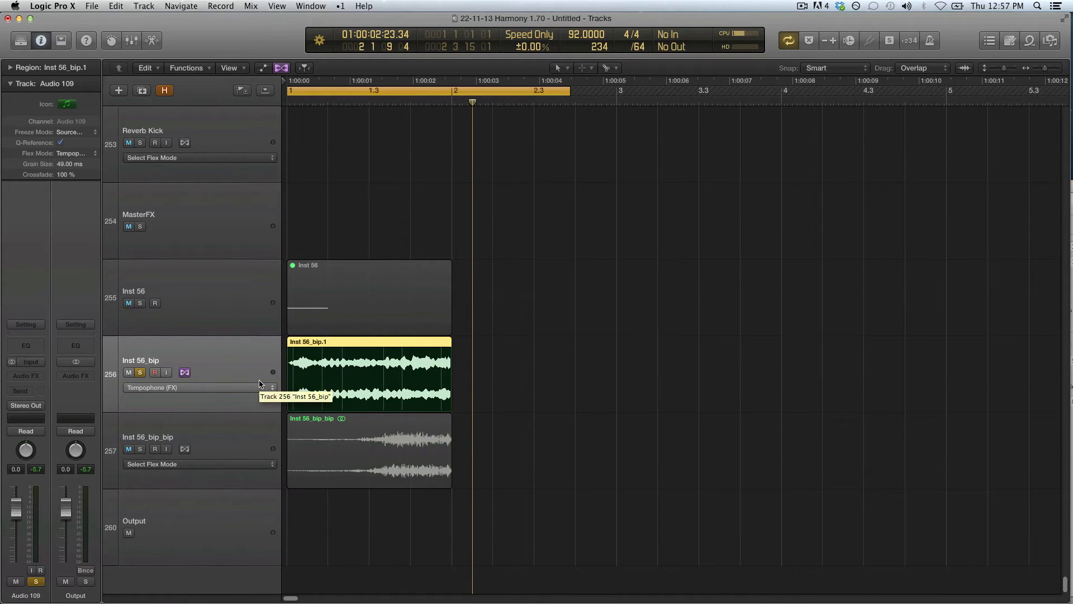
pyautogui.moveTo(225, 405)
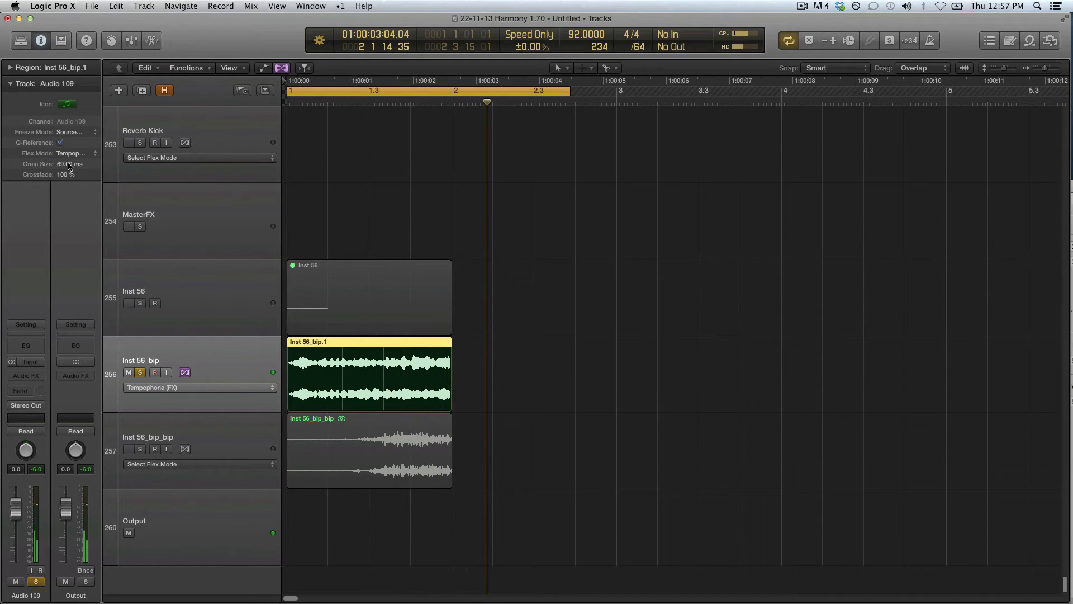
pyautogui.moveTo(259, 229)
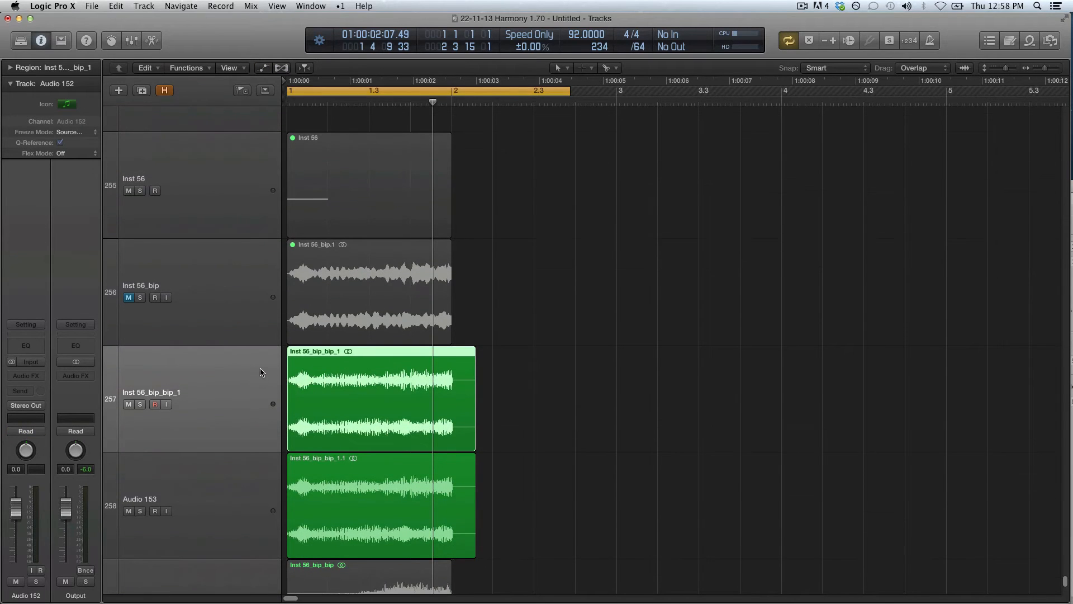
# Insert Utility > Sample Delay on Audio 152 and bring up a Channel EQ for the copy
pyautogui.scroll(-3)
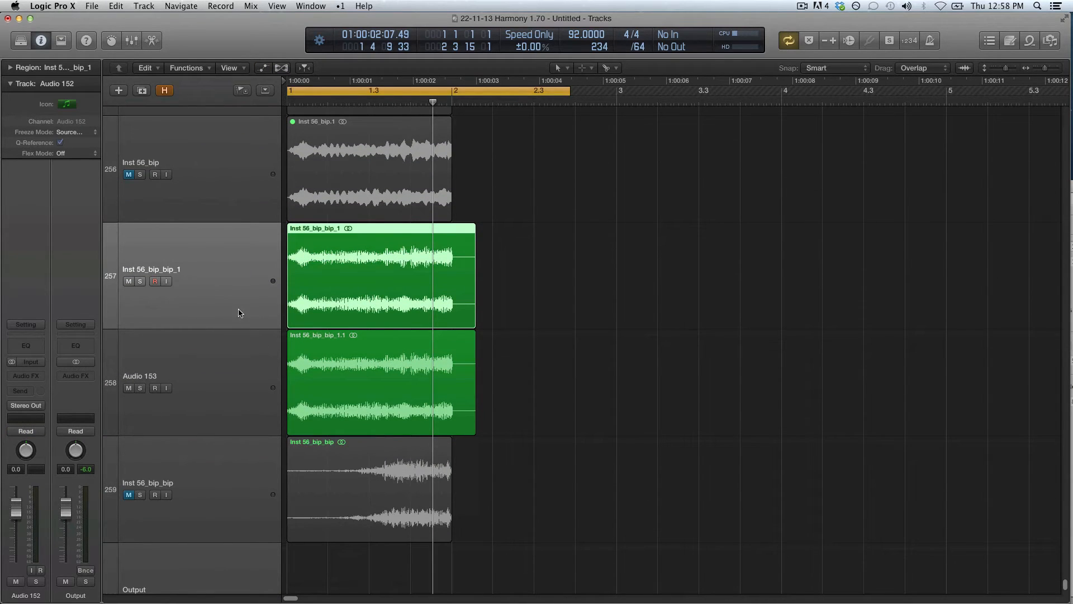
pyautogui.click(25, 376)
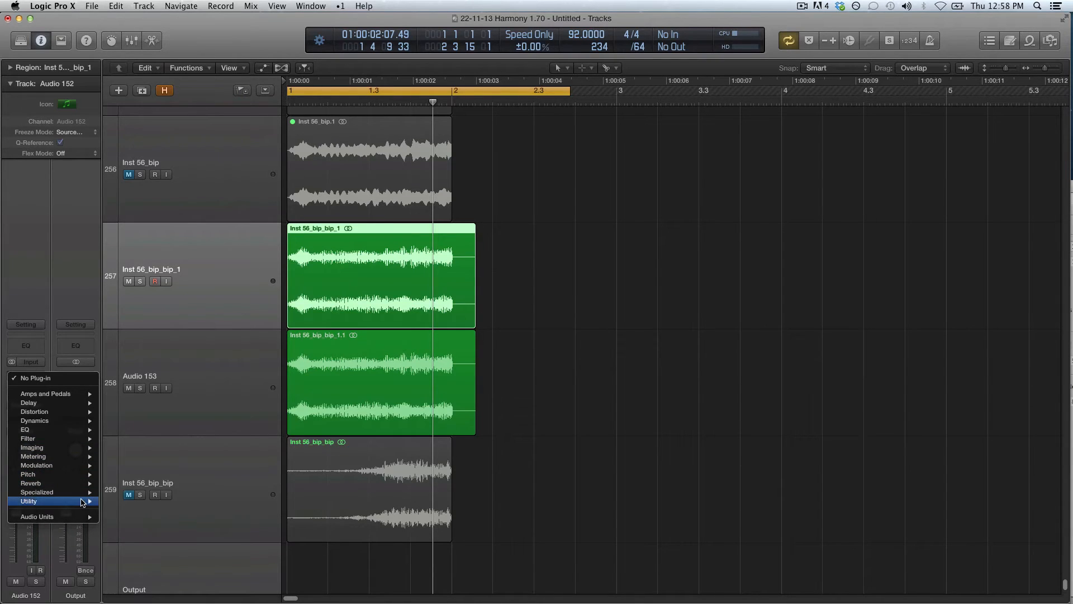
pyautogui.moveTo(28, 402)
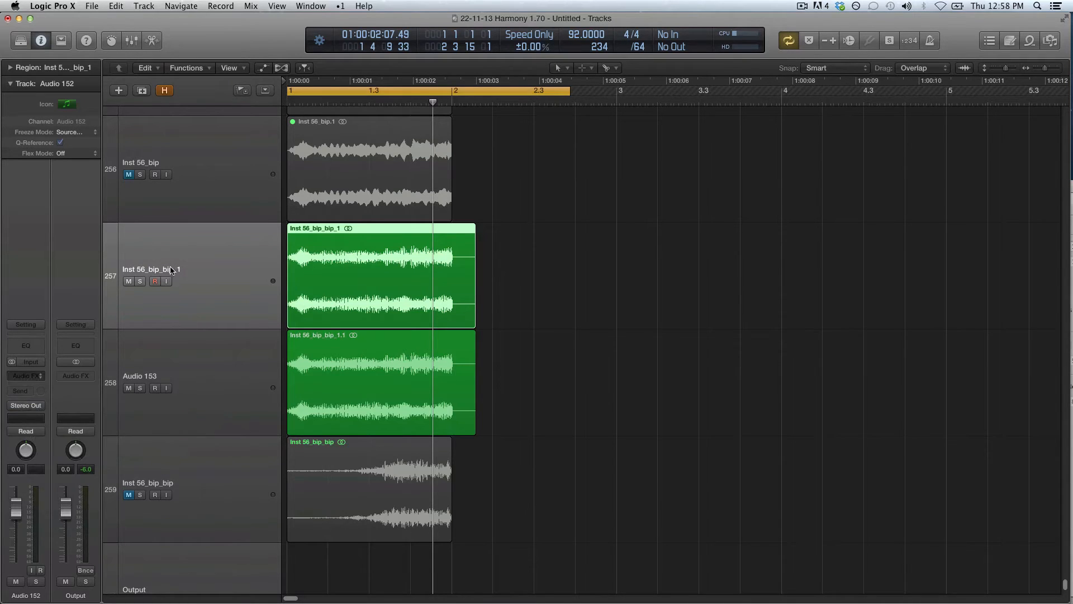
pyautogui.click(25, 375)
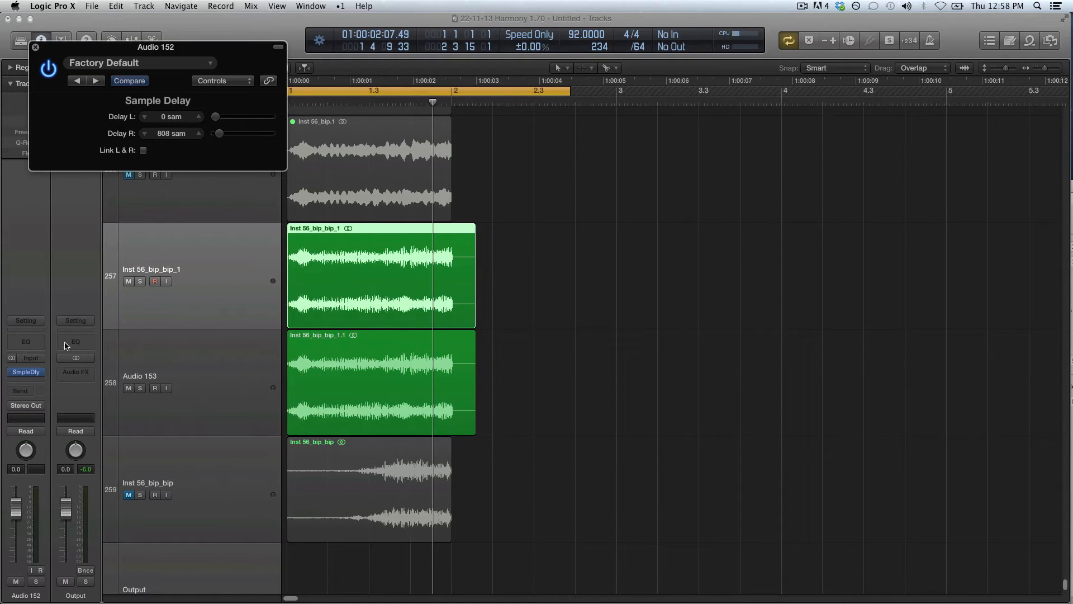
pyautogui.click(76, 341)
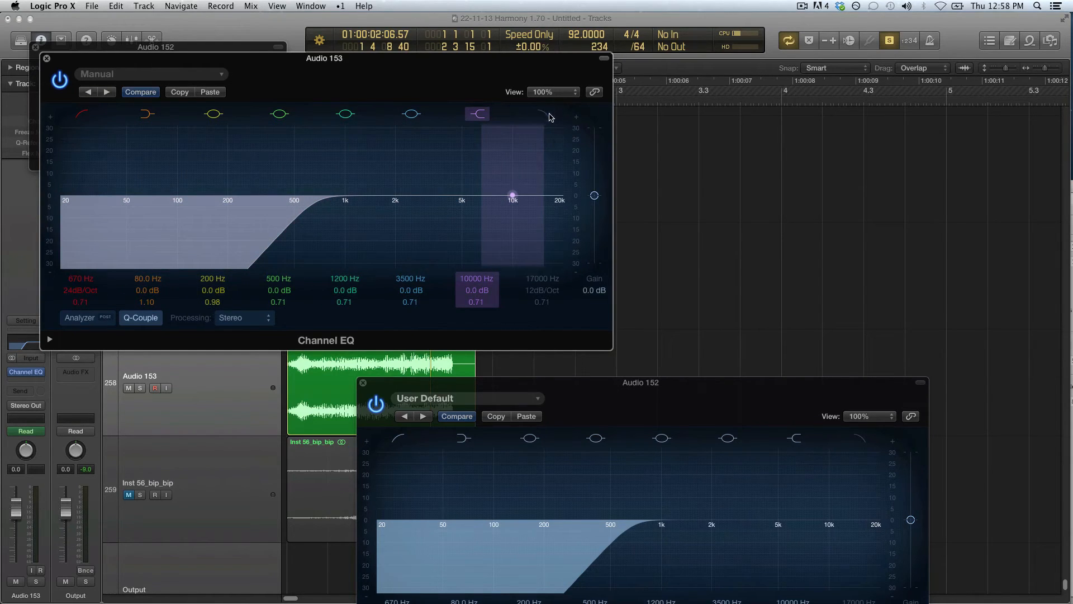
# Enable the high cut in Audio 153's Channel EQ at 670 Hz, then close the EQ
pyautogui.click(542, 113)
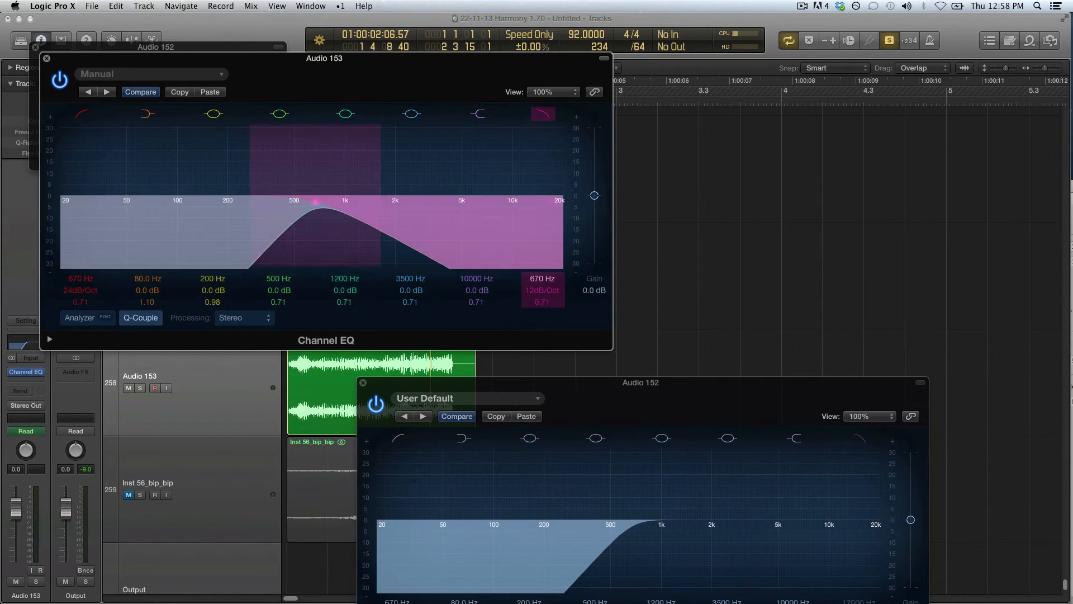
pyautogui.click(543, 290)
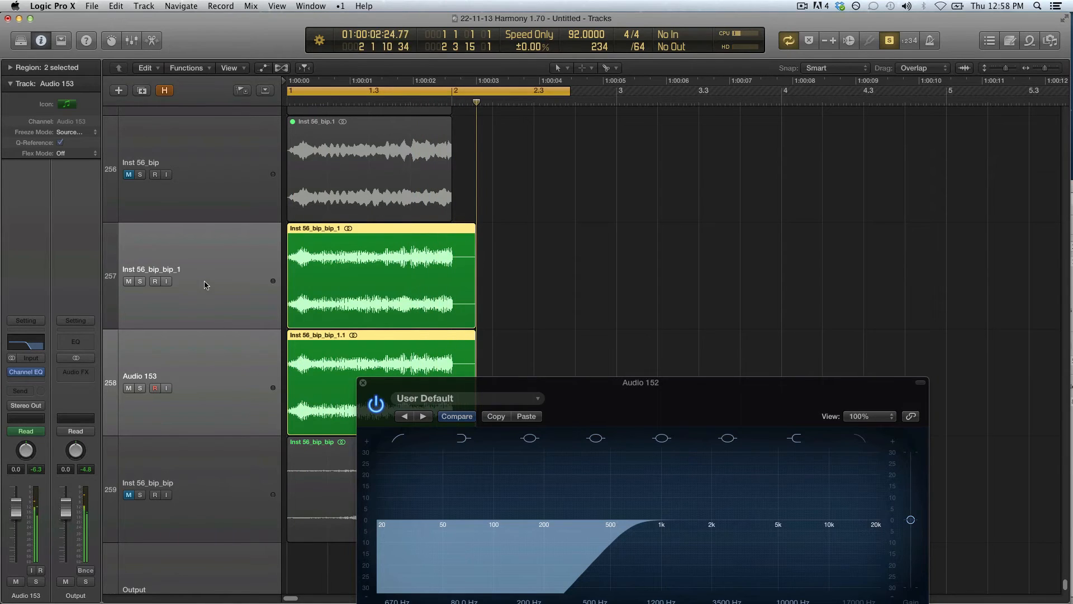
pyautogui.click(140, 281)
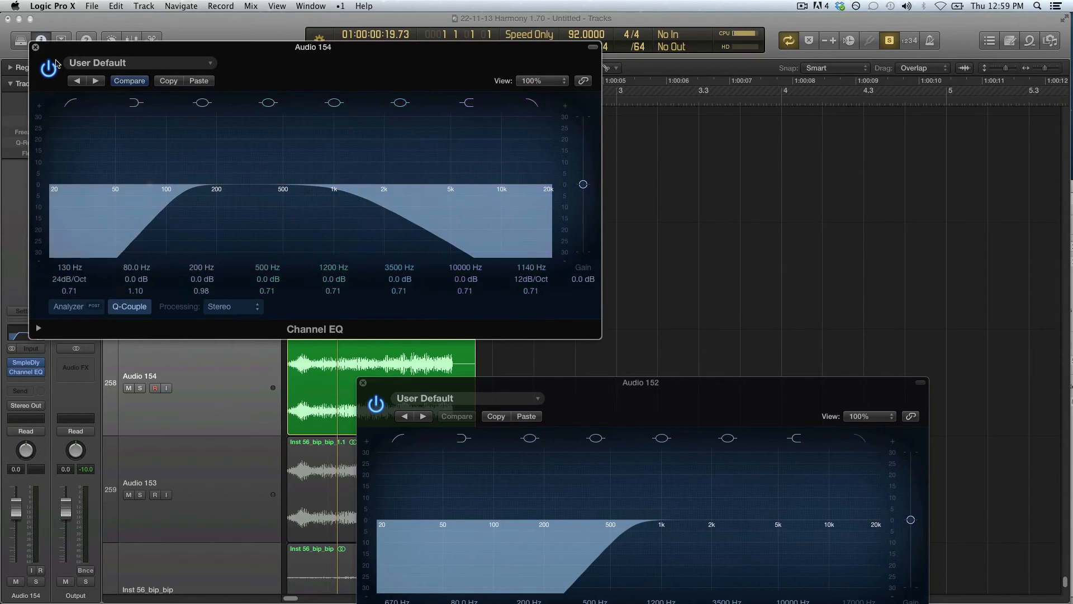
# Close the third copy's Channel EQ and add a Modulation > Flanger > Stereo insert
pyautogui.click(32, 48)
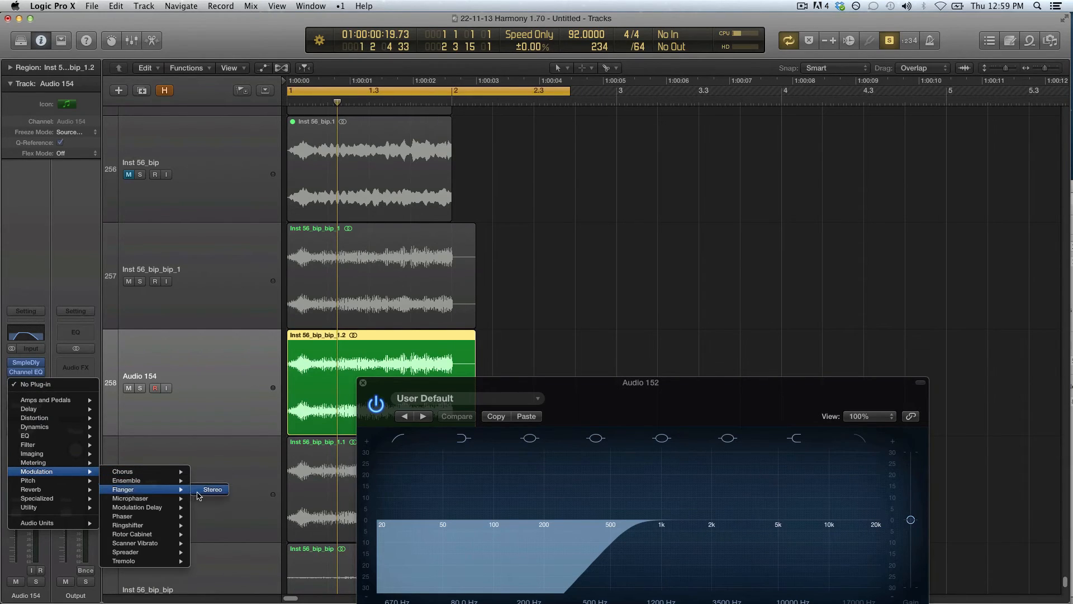
pyautogui.click(212, 489)
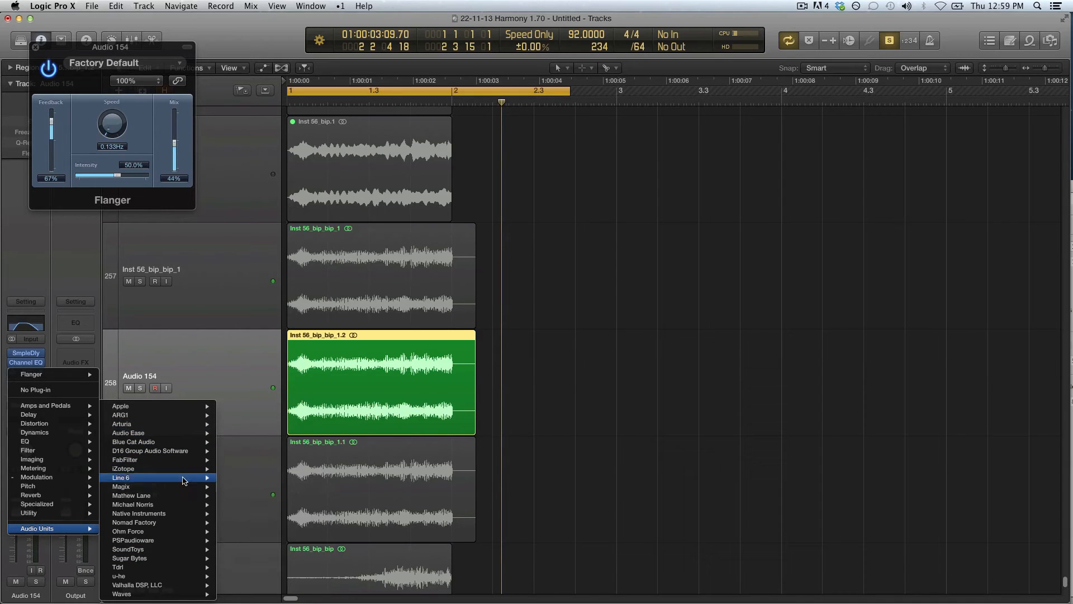
pyautogui.moveTo(138, 505)
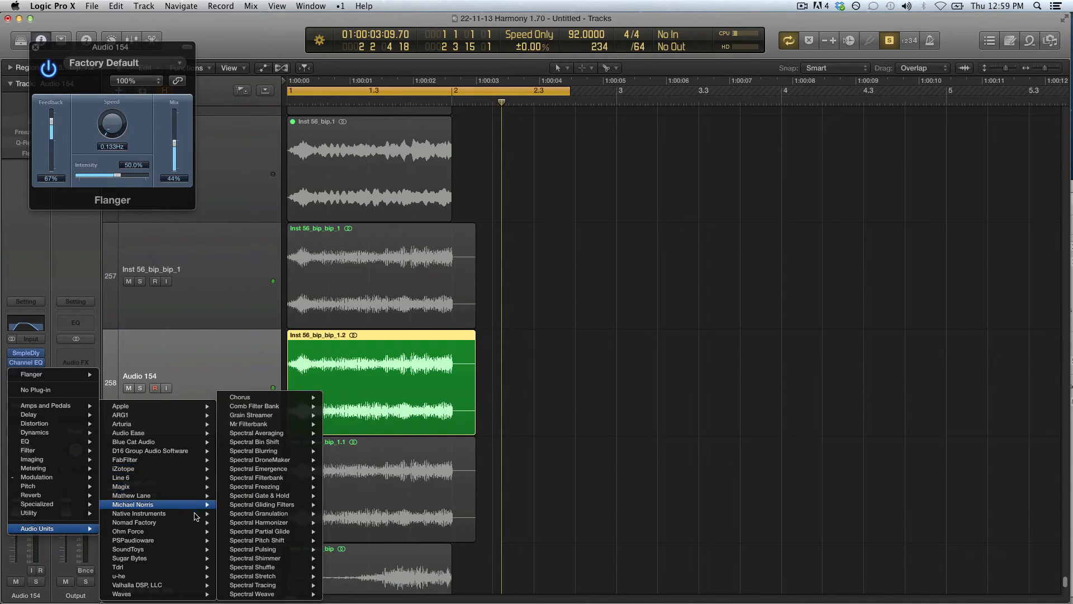
pyautogui.moveTo(138, 514)
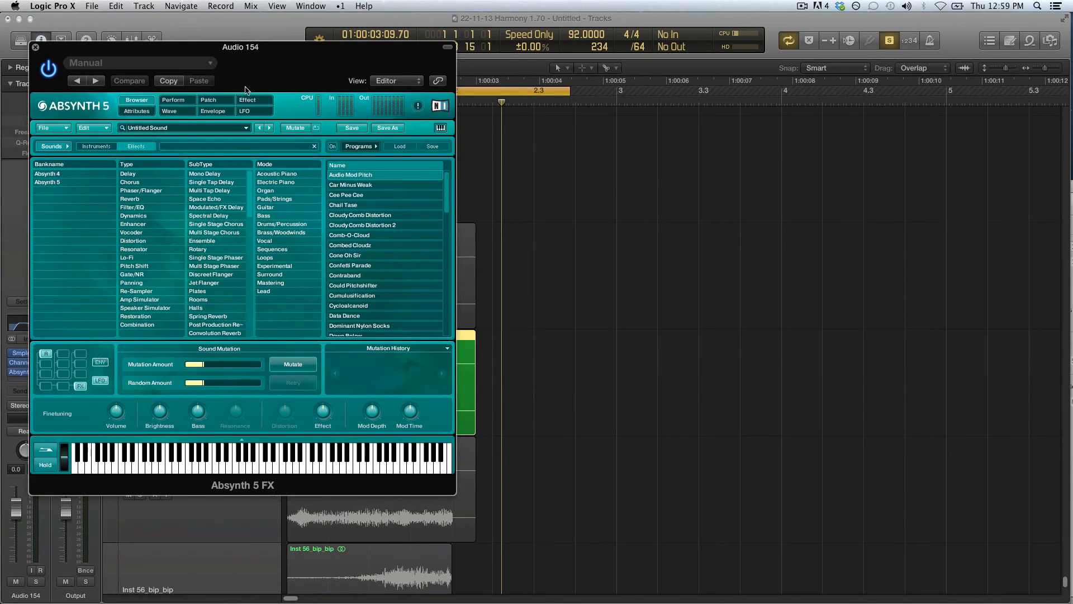
# Set Absynth 5 FX to Pipe, Dry at -96, Output R Position about 0.23
pyautogui.click(247, 99)
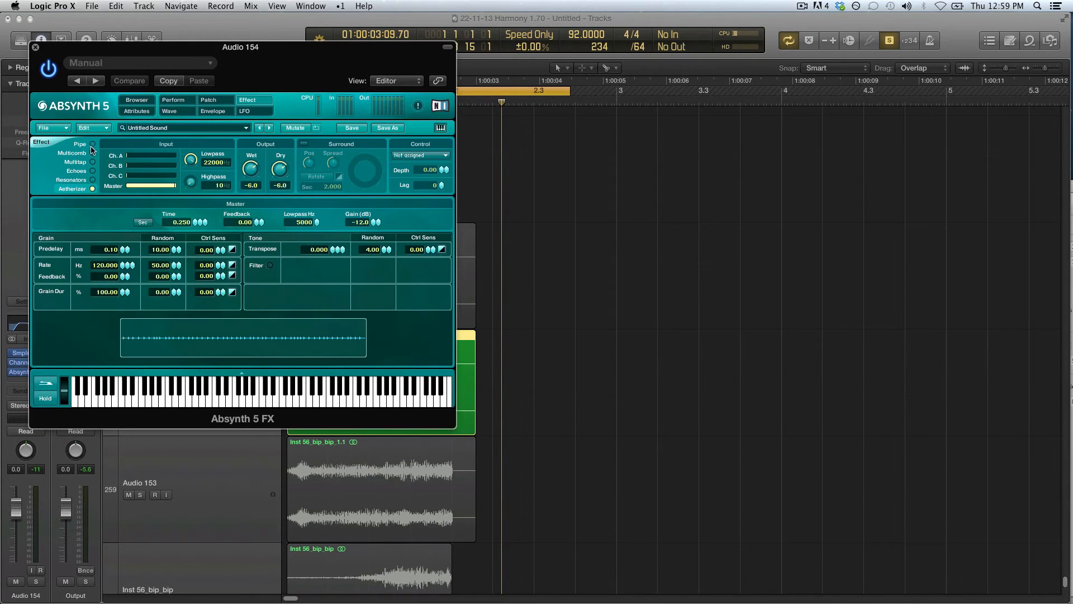
pyautogui.click(79, 144)
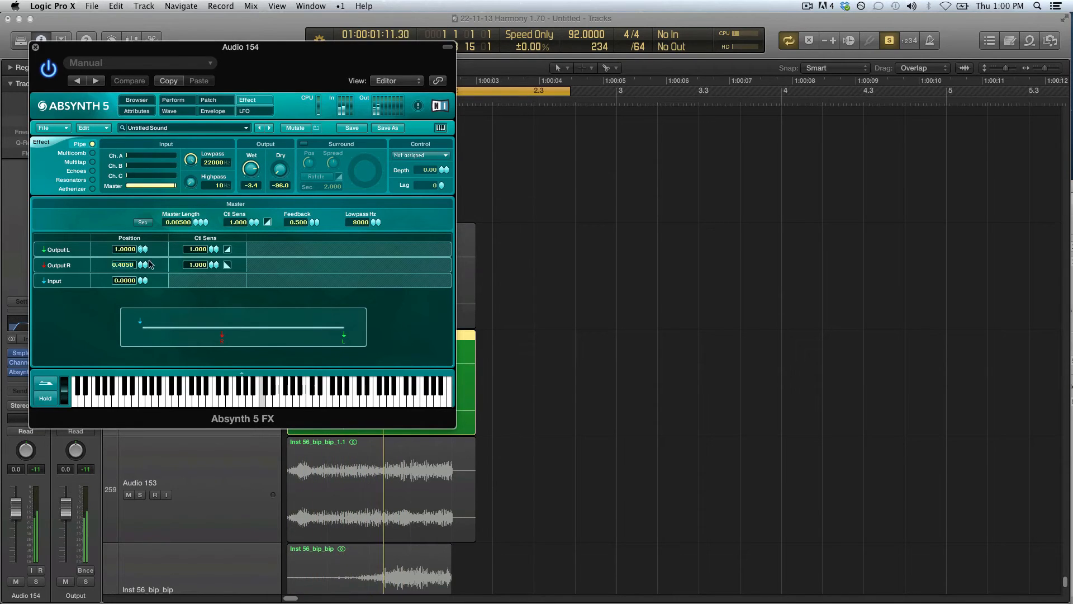
pyautogui.moveTo(146, 265); pyautogui.dragTo(146, 274)
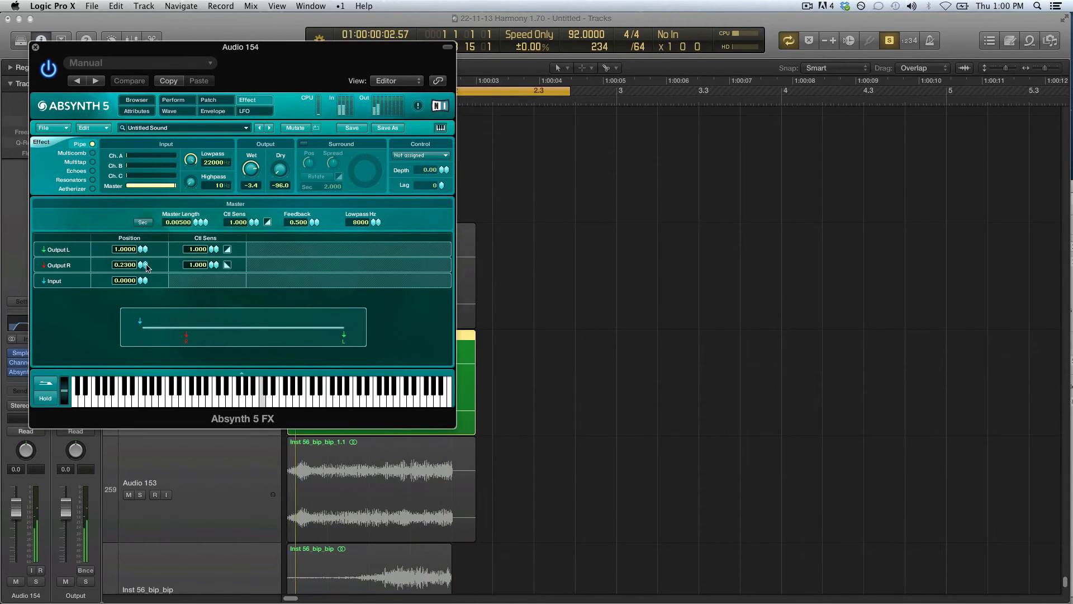
pyautogui.moveTo(144, 265); pyautogui.dragTo(147, 249)
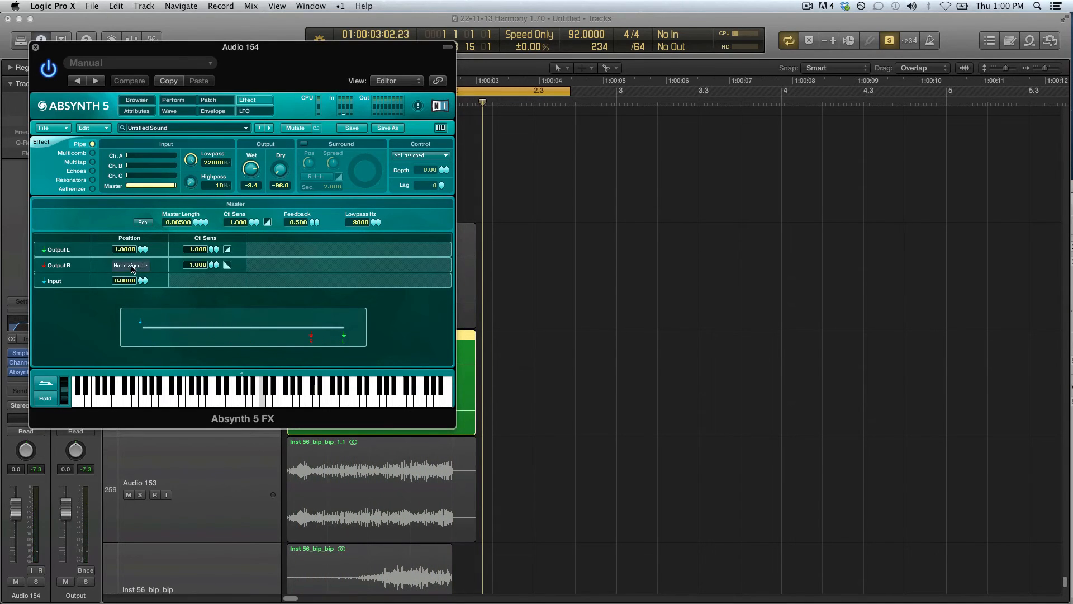
pyautogui.moveTo(130, 265); pyautogui.dragTo(144, 265)
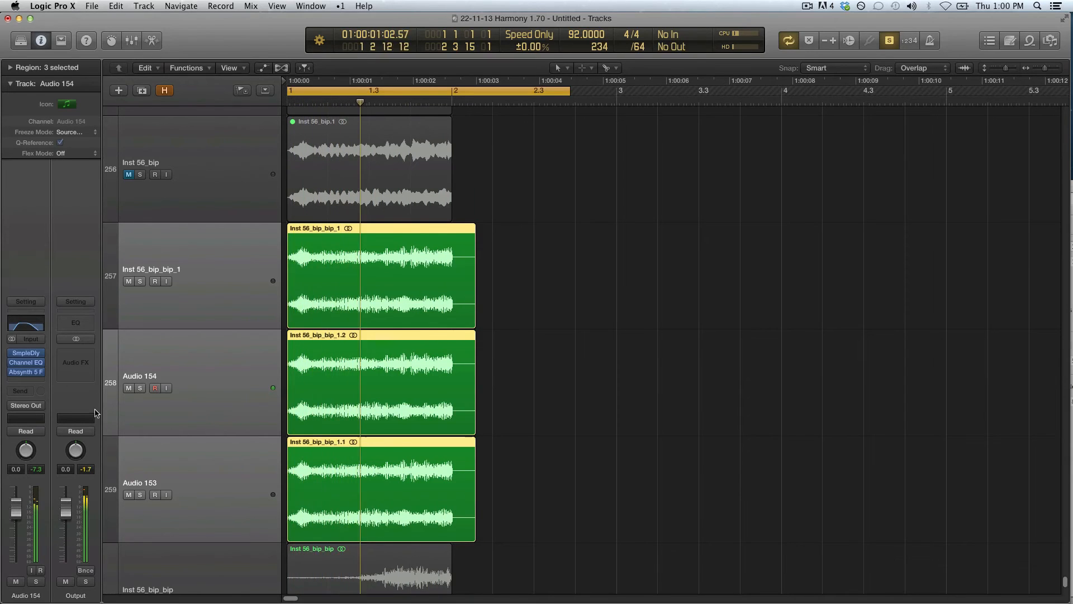
# Route the Audio 154 and Audio 153 outputs to Bus 32, feeding Aux 32
pyautogui.click(25, 406)
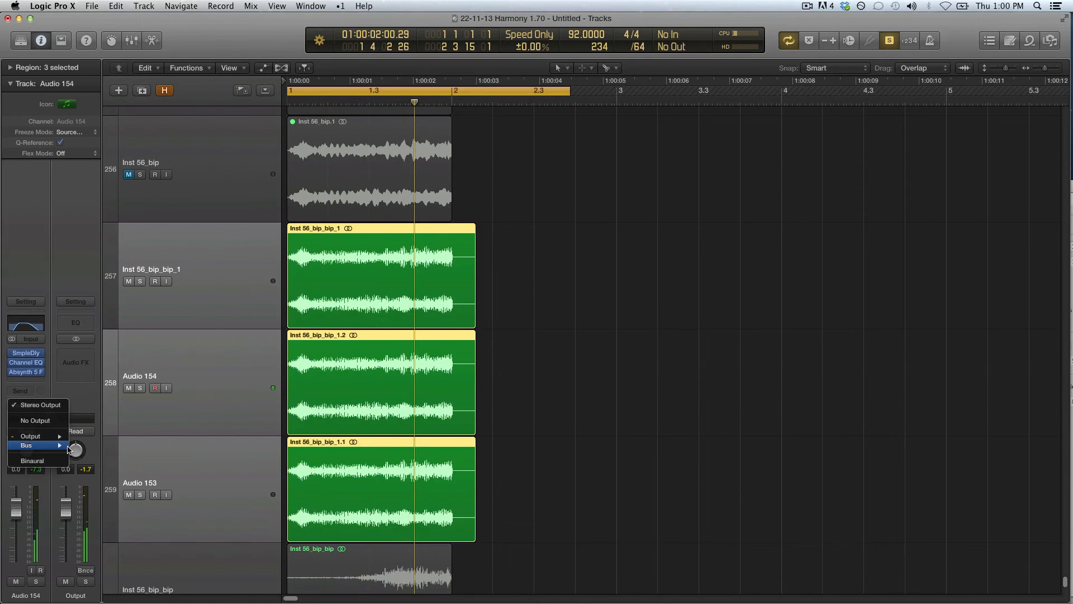
pyautogui.click(26, 404)
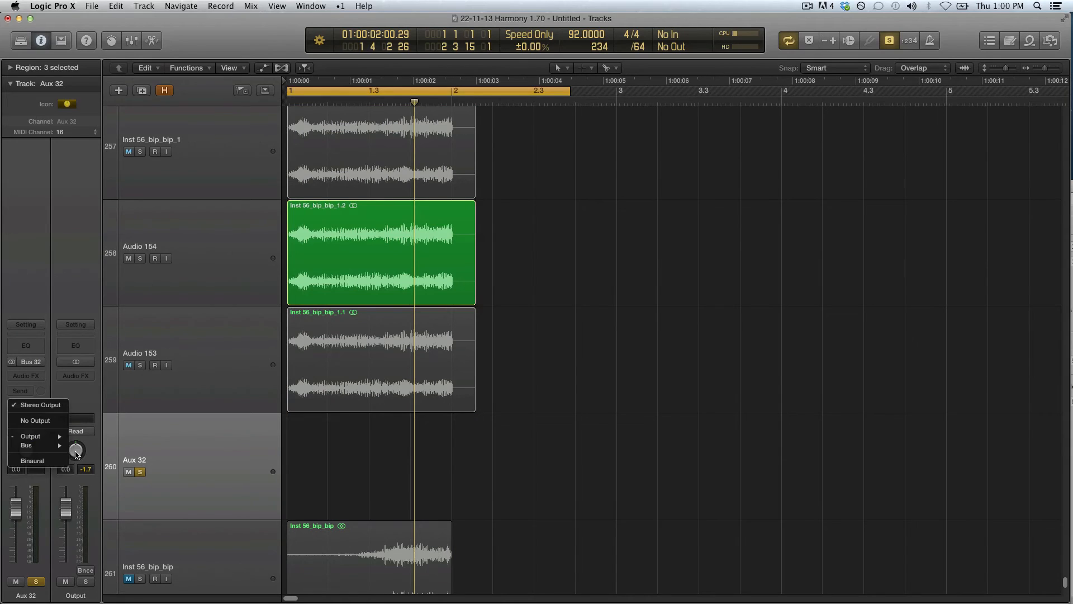
pyautogui.click(26, 445)
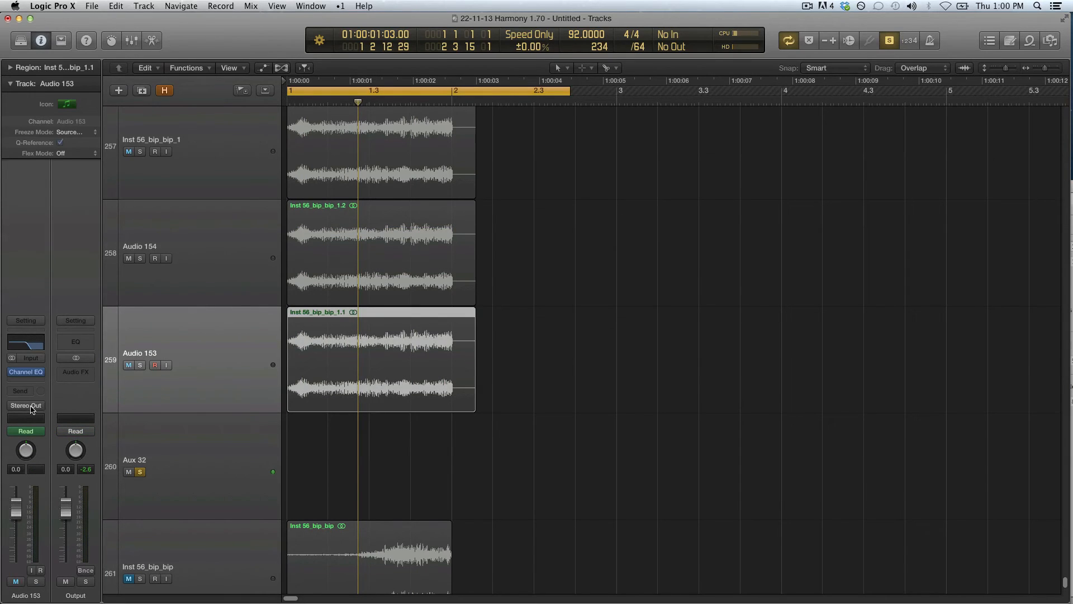
pyautogui.click(26, 405)
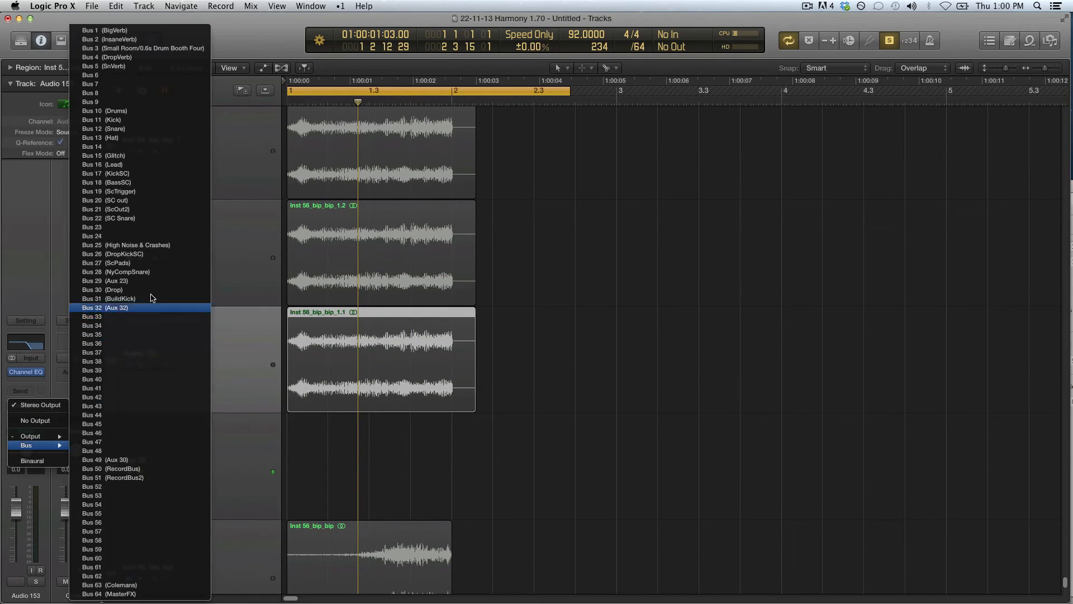
pyautogui.click(105, 308)
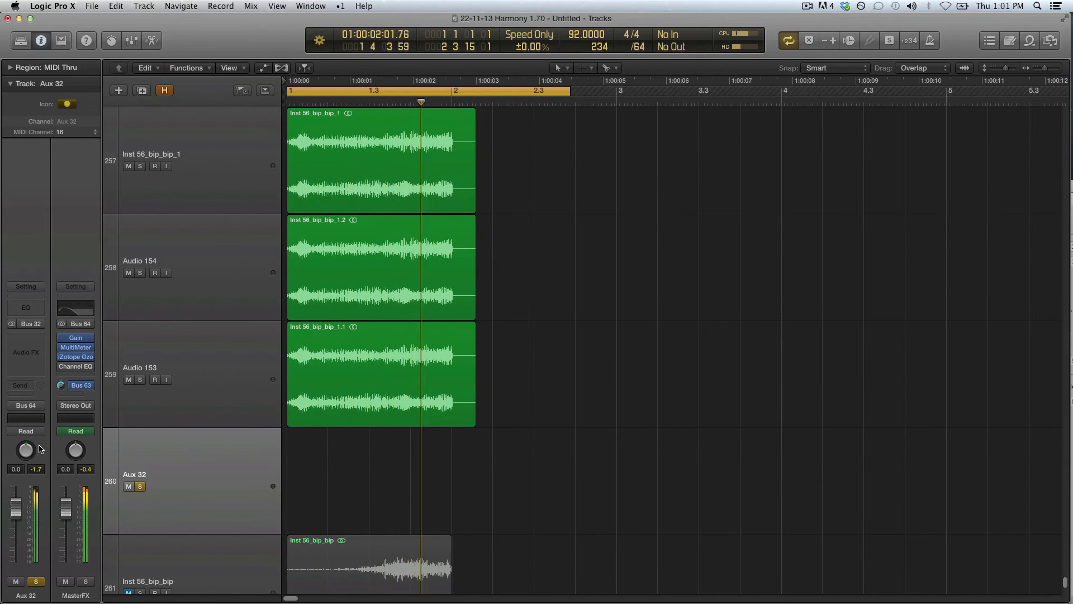
pyautogui.click(26, 353)
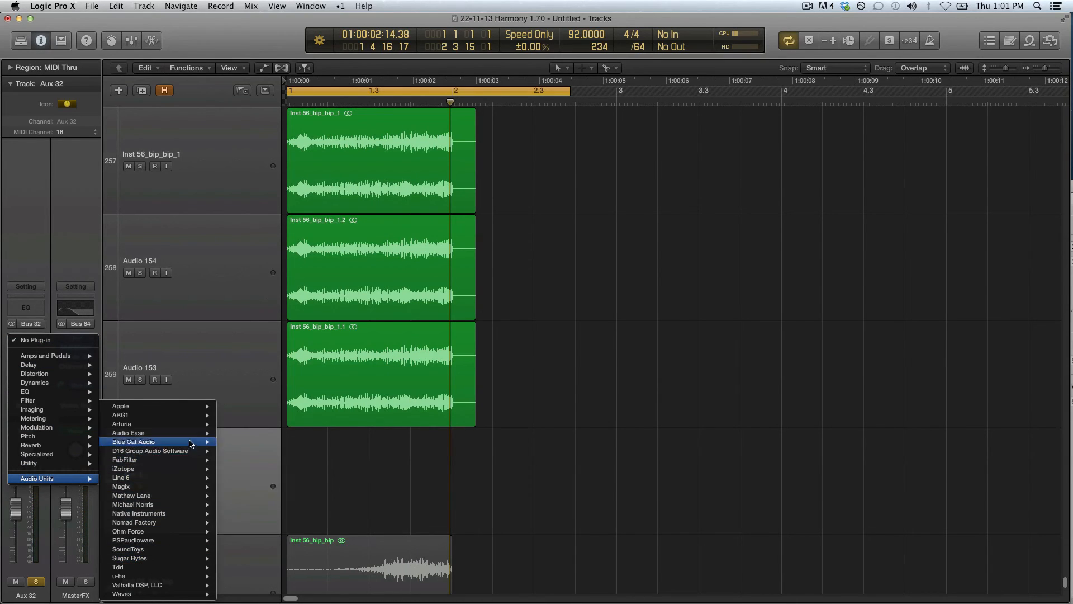
pyautogui.moveTo(123, 468)
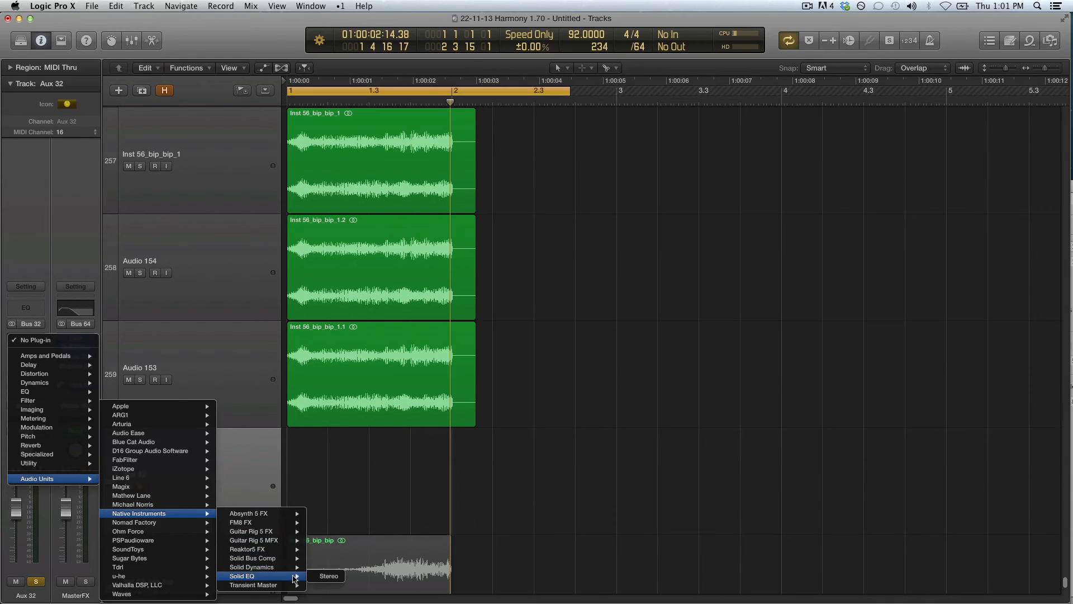
pyautogui.moveTo(259, 540)
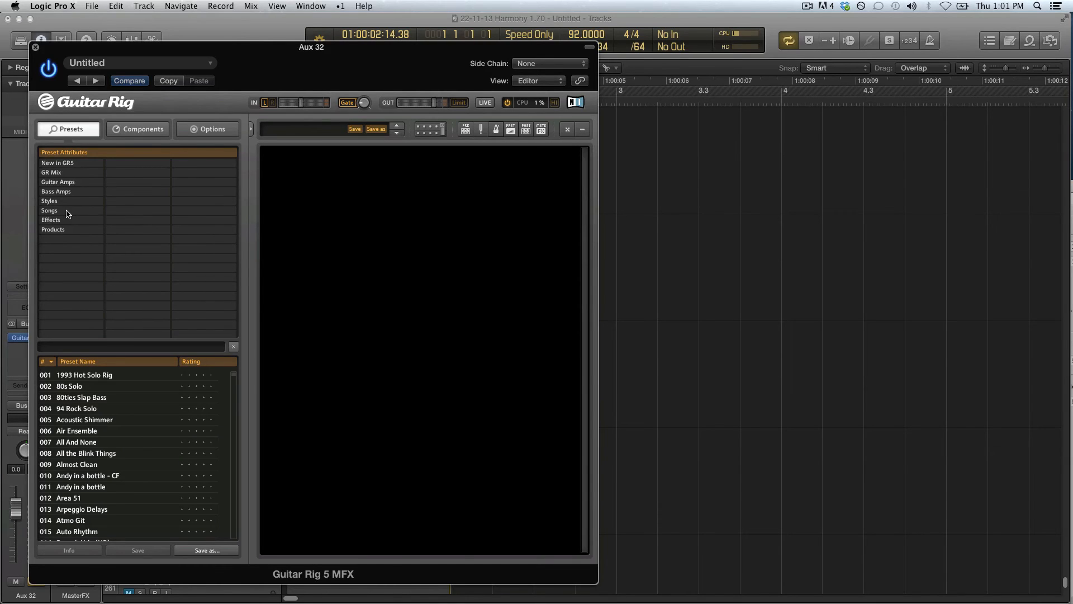
# Add an AutoFilter, then a Formant Filter, to Guitar Rig 5's rack on Aux 32
pyautogui.click(138, 129)
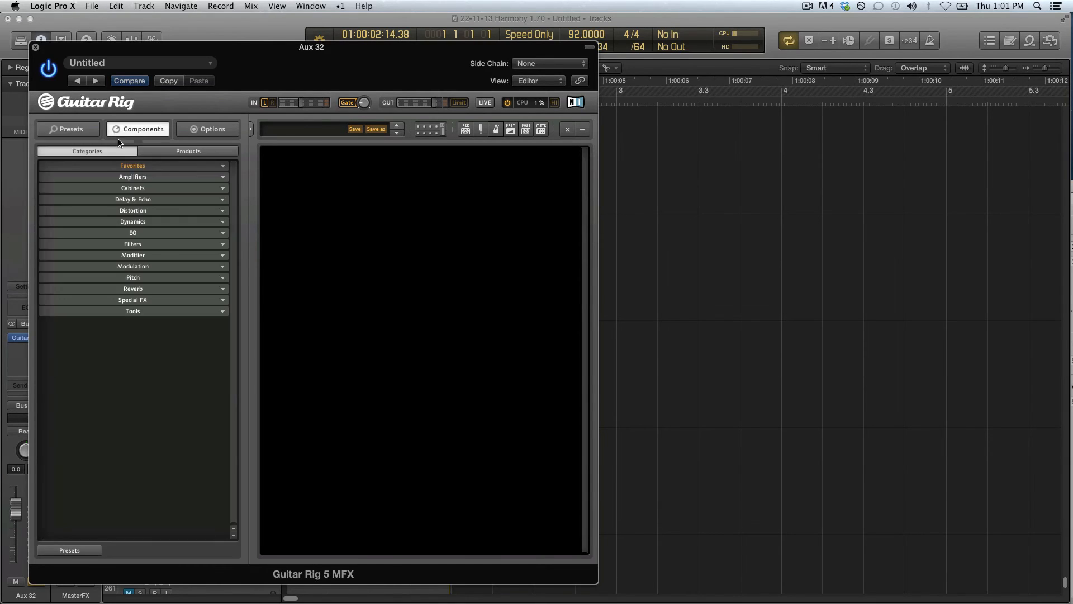
pyautogui.click(133, 244)
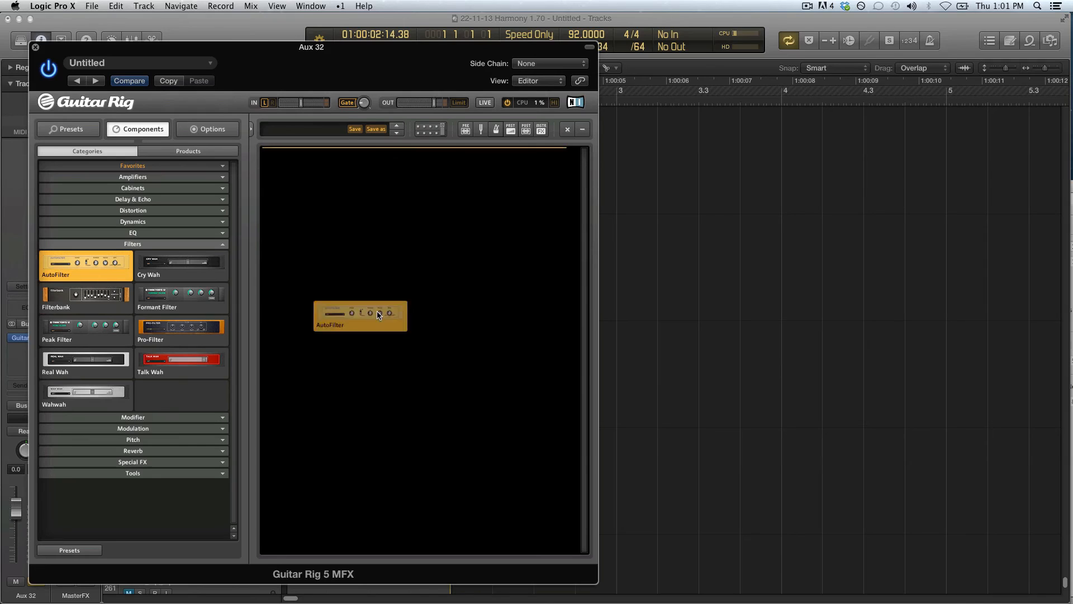
pyautogui.doubleClick(360, 315)
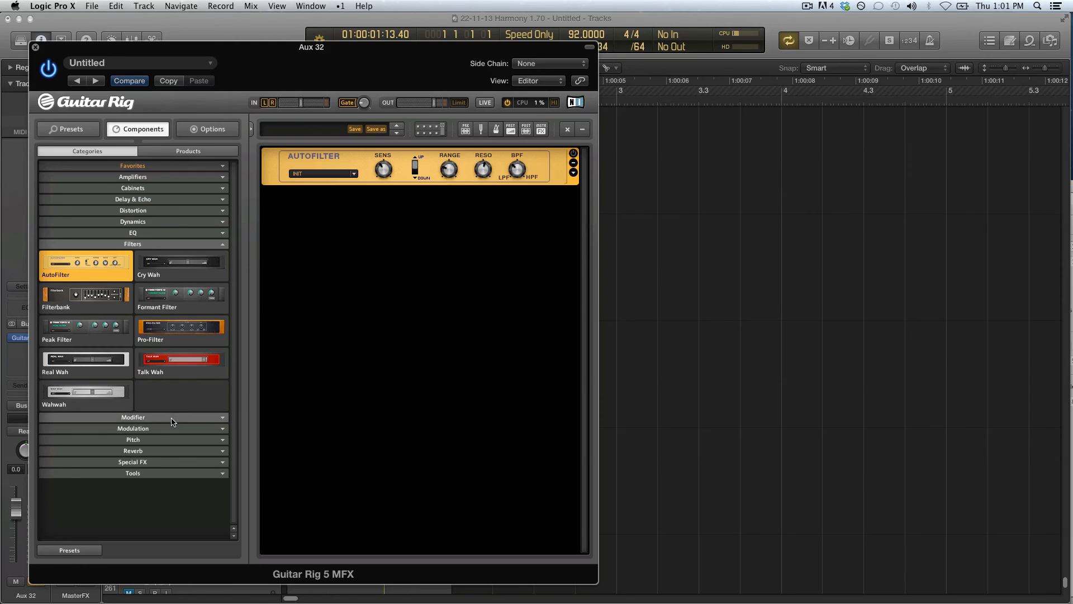
pyautogui.click(133, 417)
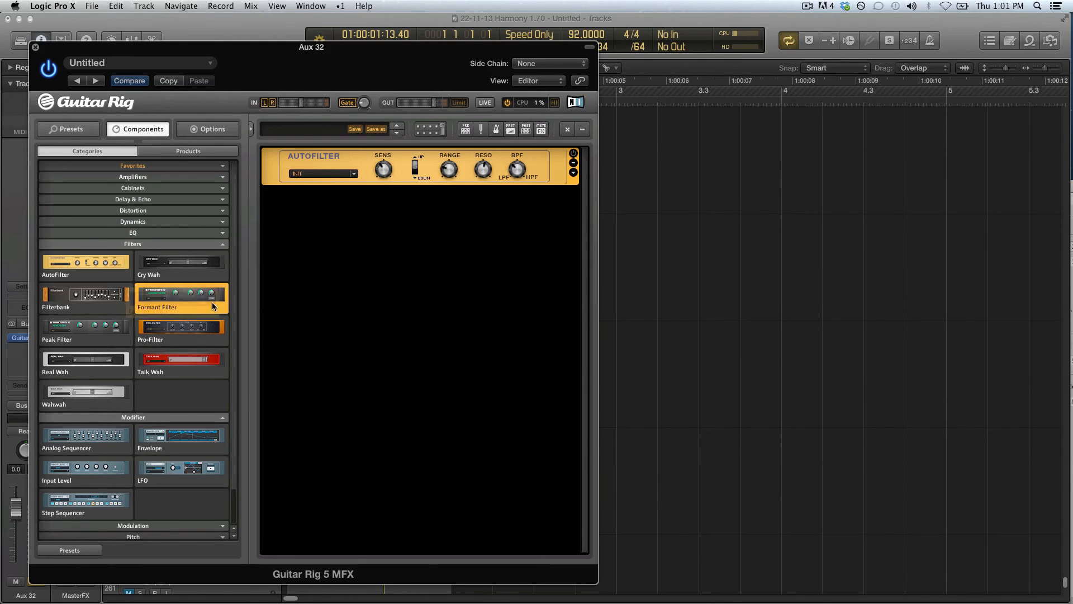
pyautogui.doubleClick(181, 299)
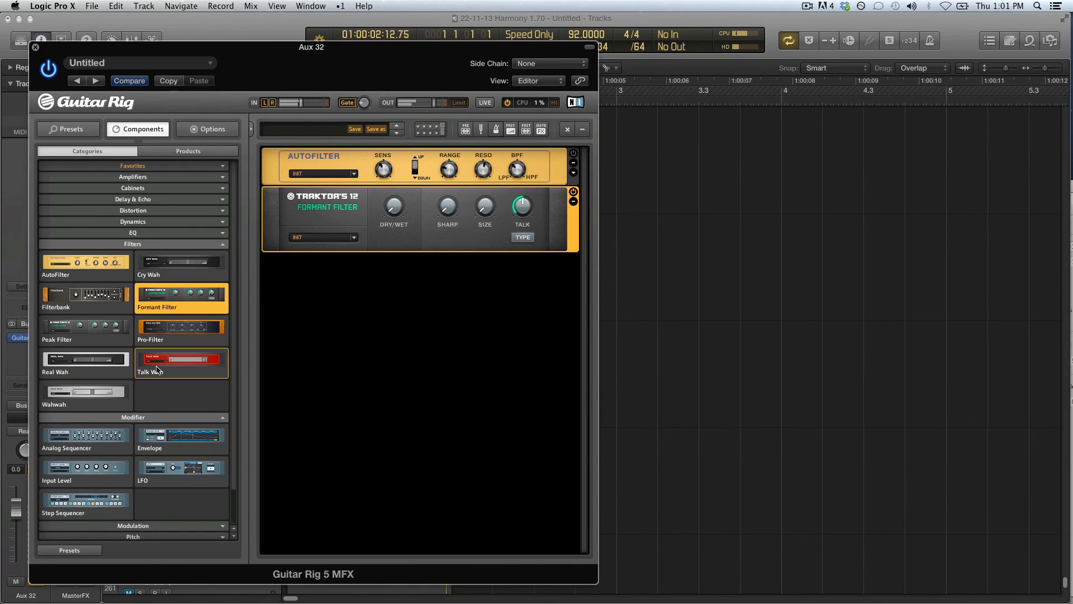
pyautogui.moveTo(104, 508)
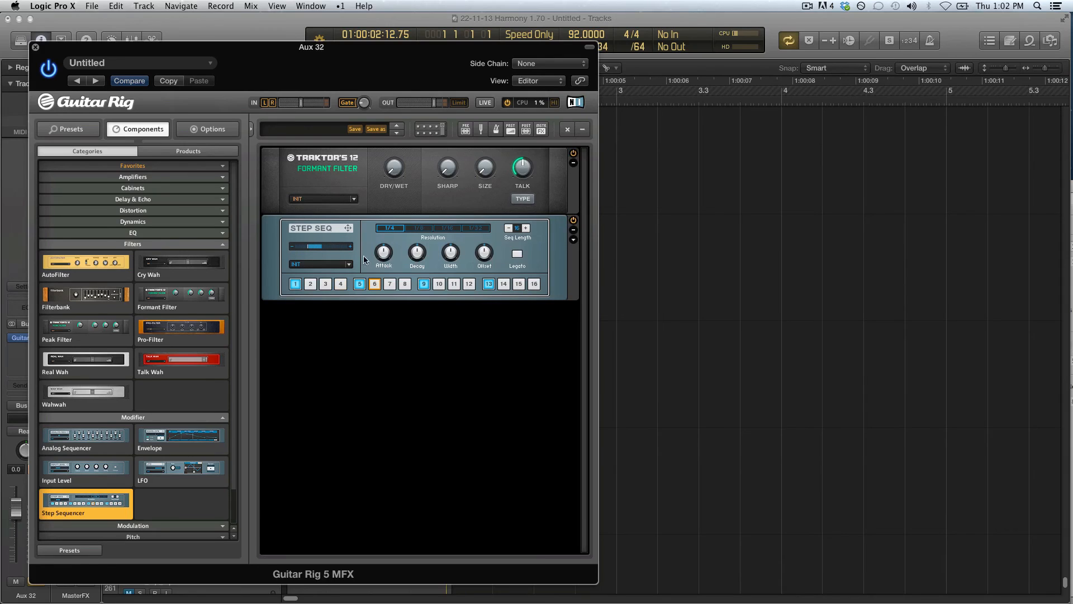
# Set the step sequencer resolution, swap to Analog Sequencer, and adjust Formant Filter size
pyautogui.click(446, 228)
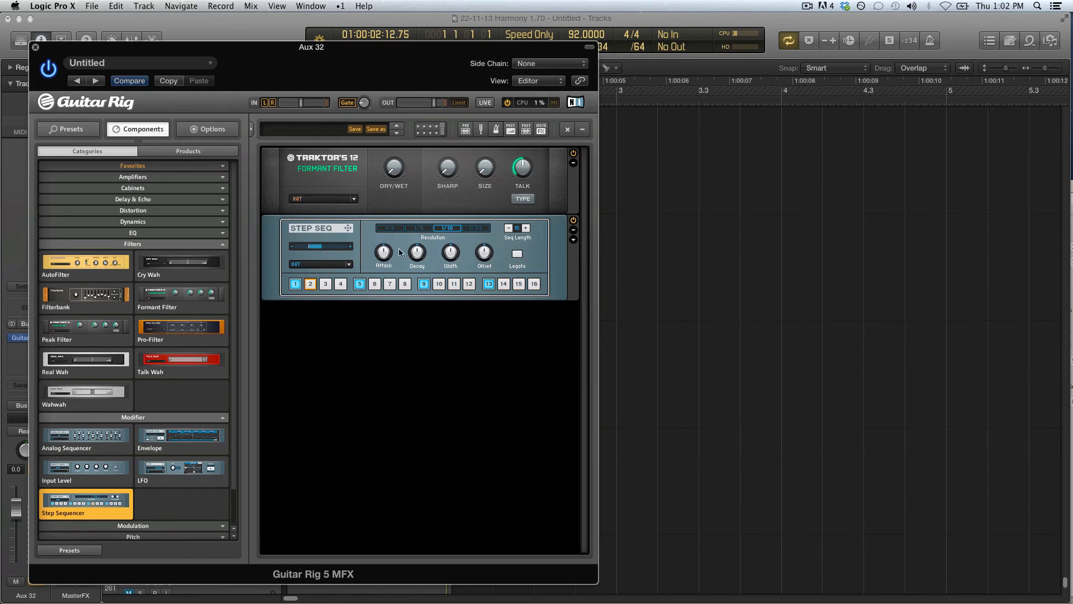
pyautogui.rightClick(394, 171)
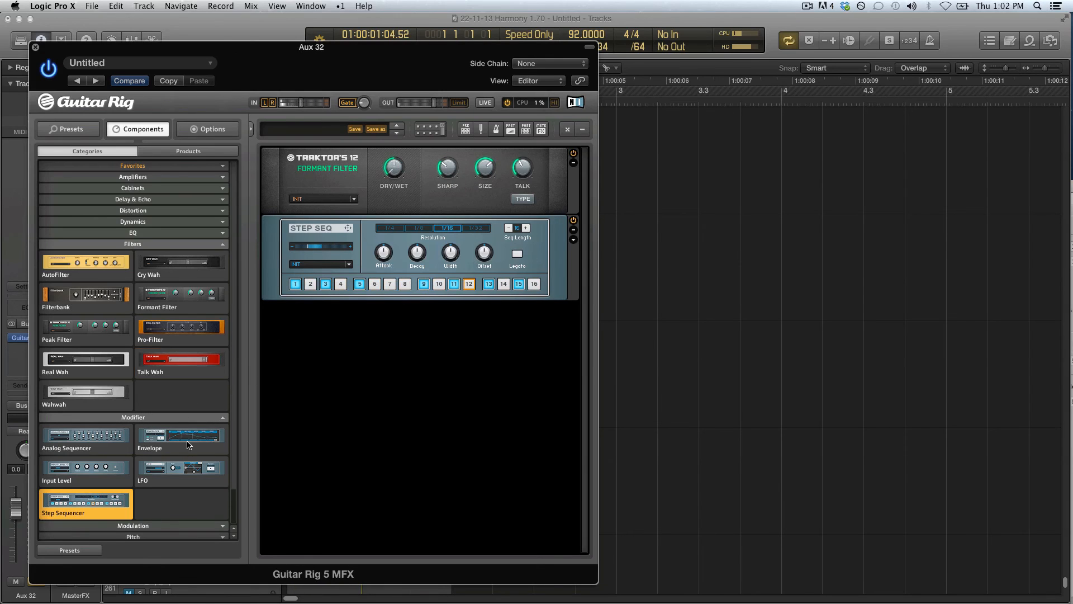
pyautogui.click(85, 439)
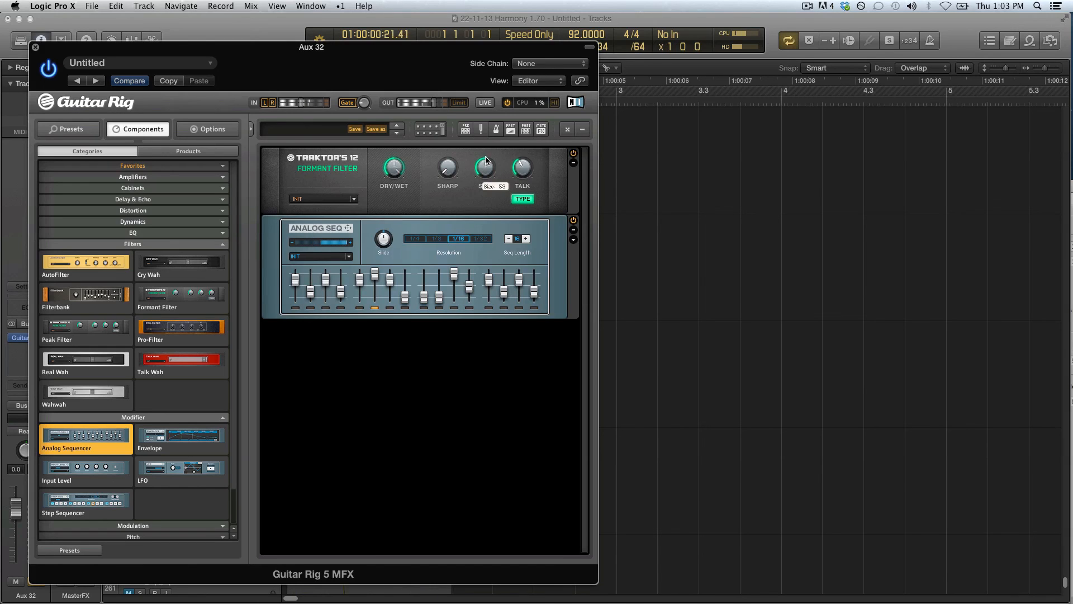
pyautogui.moveTo(485, 168); pyautogui.dragTo(485, 181)
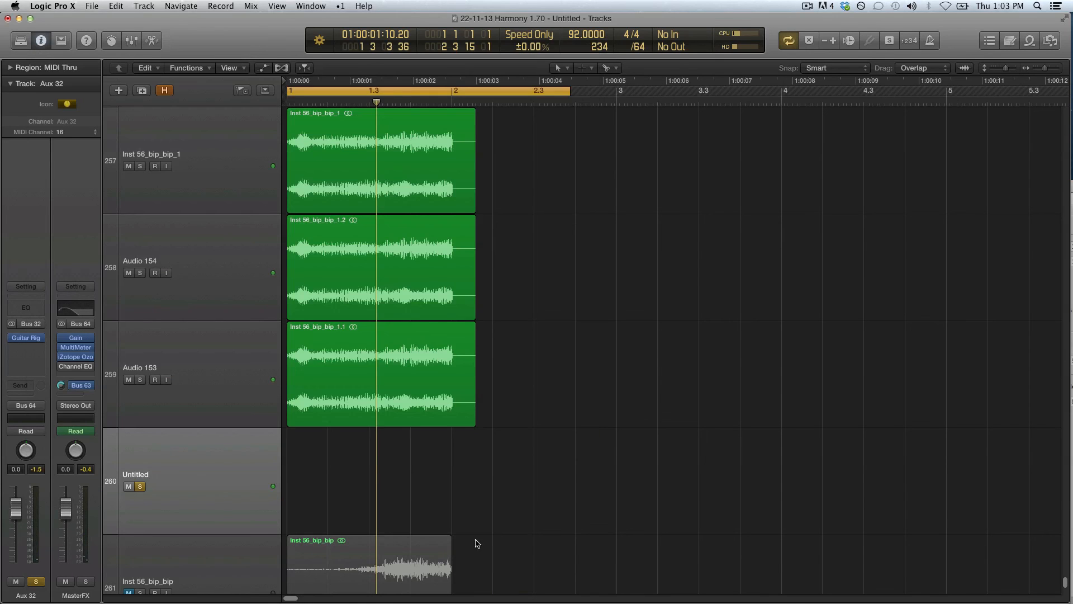
pyautogui.moveTo(395, 492)
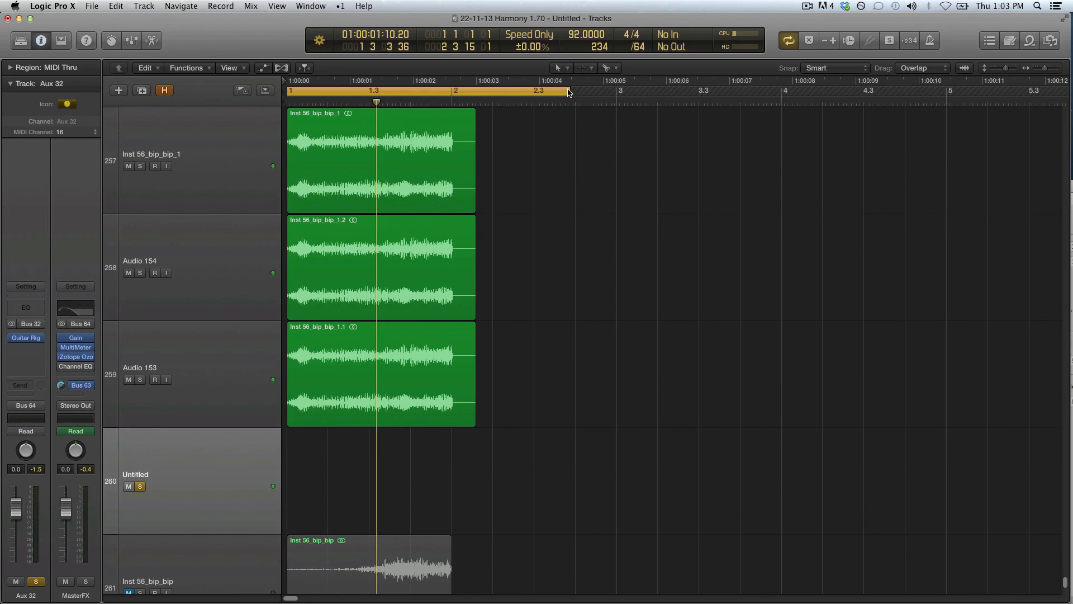
# Drag the cycle area's right edge in the ruler to bar 3
pyautogui.moveTo(567, 90); pyautogui.dragTo(621, 89)
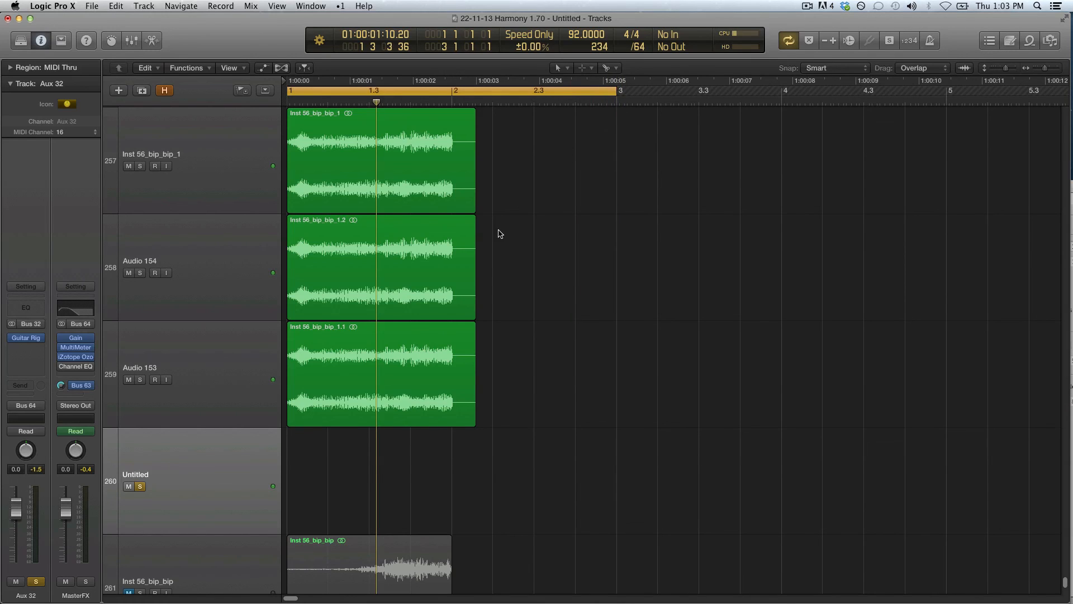
pyautogui.moveTo(219, 469)
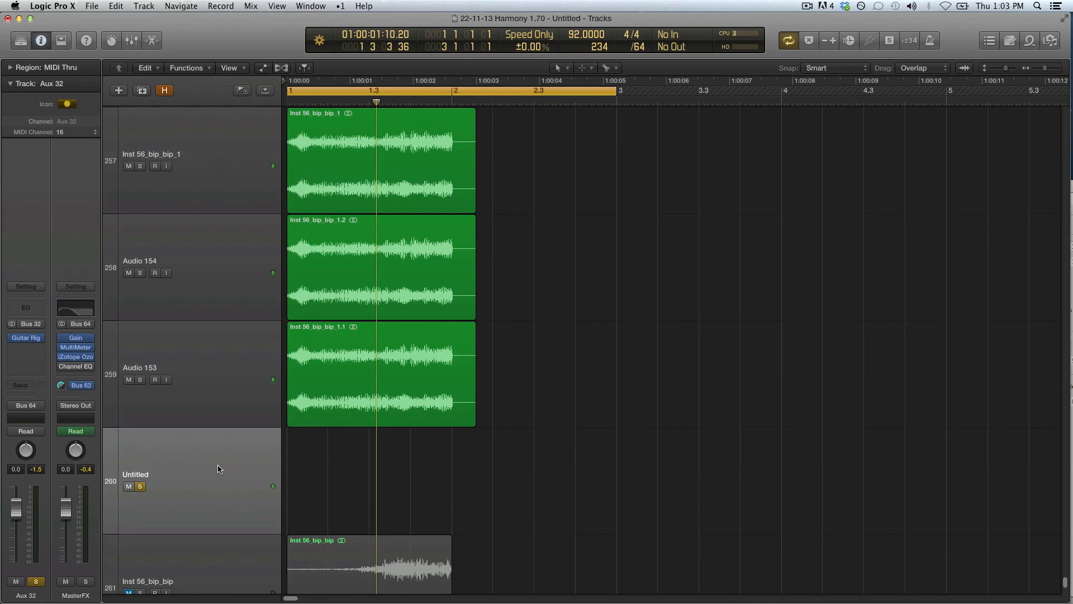
pyautogui.moveTo(546, 310)
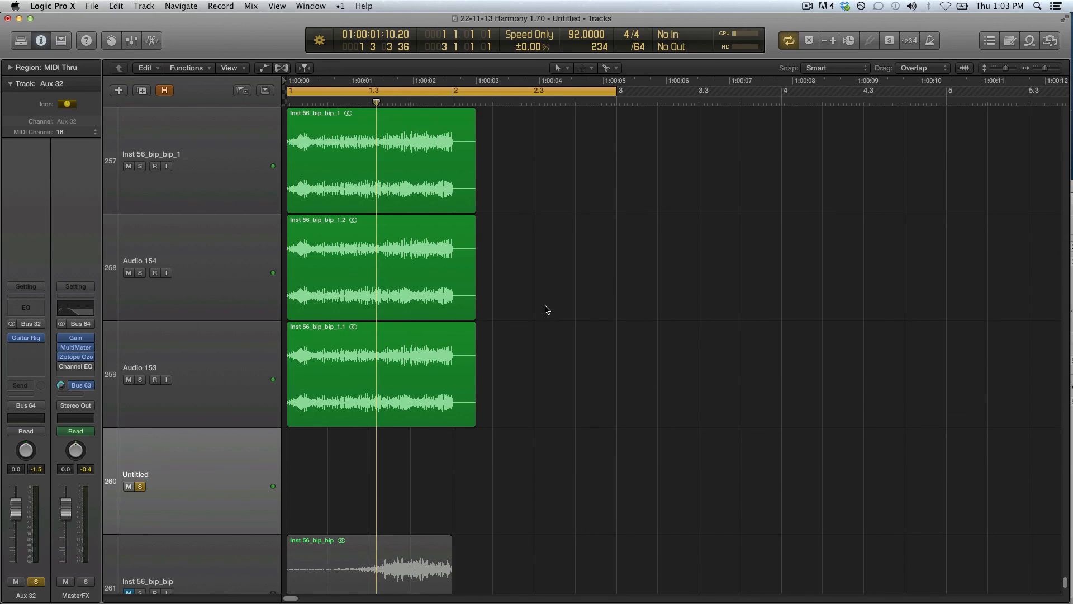
pyautogui.moveTo(612, 296)
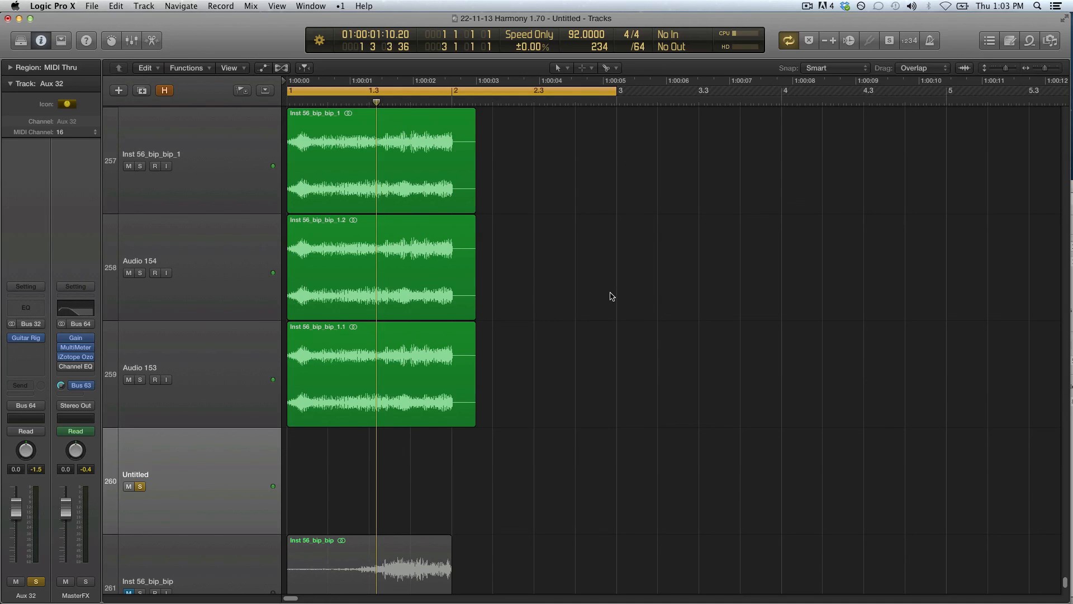